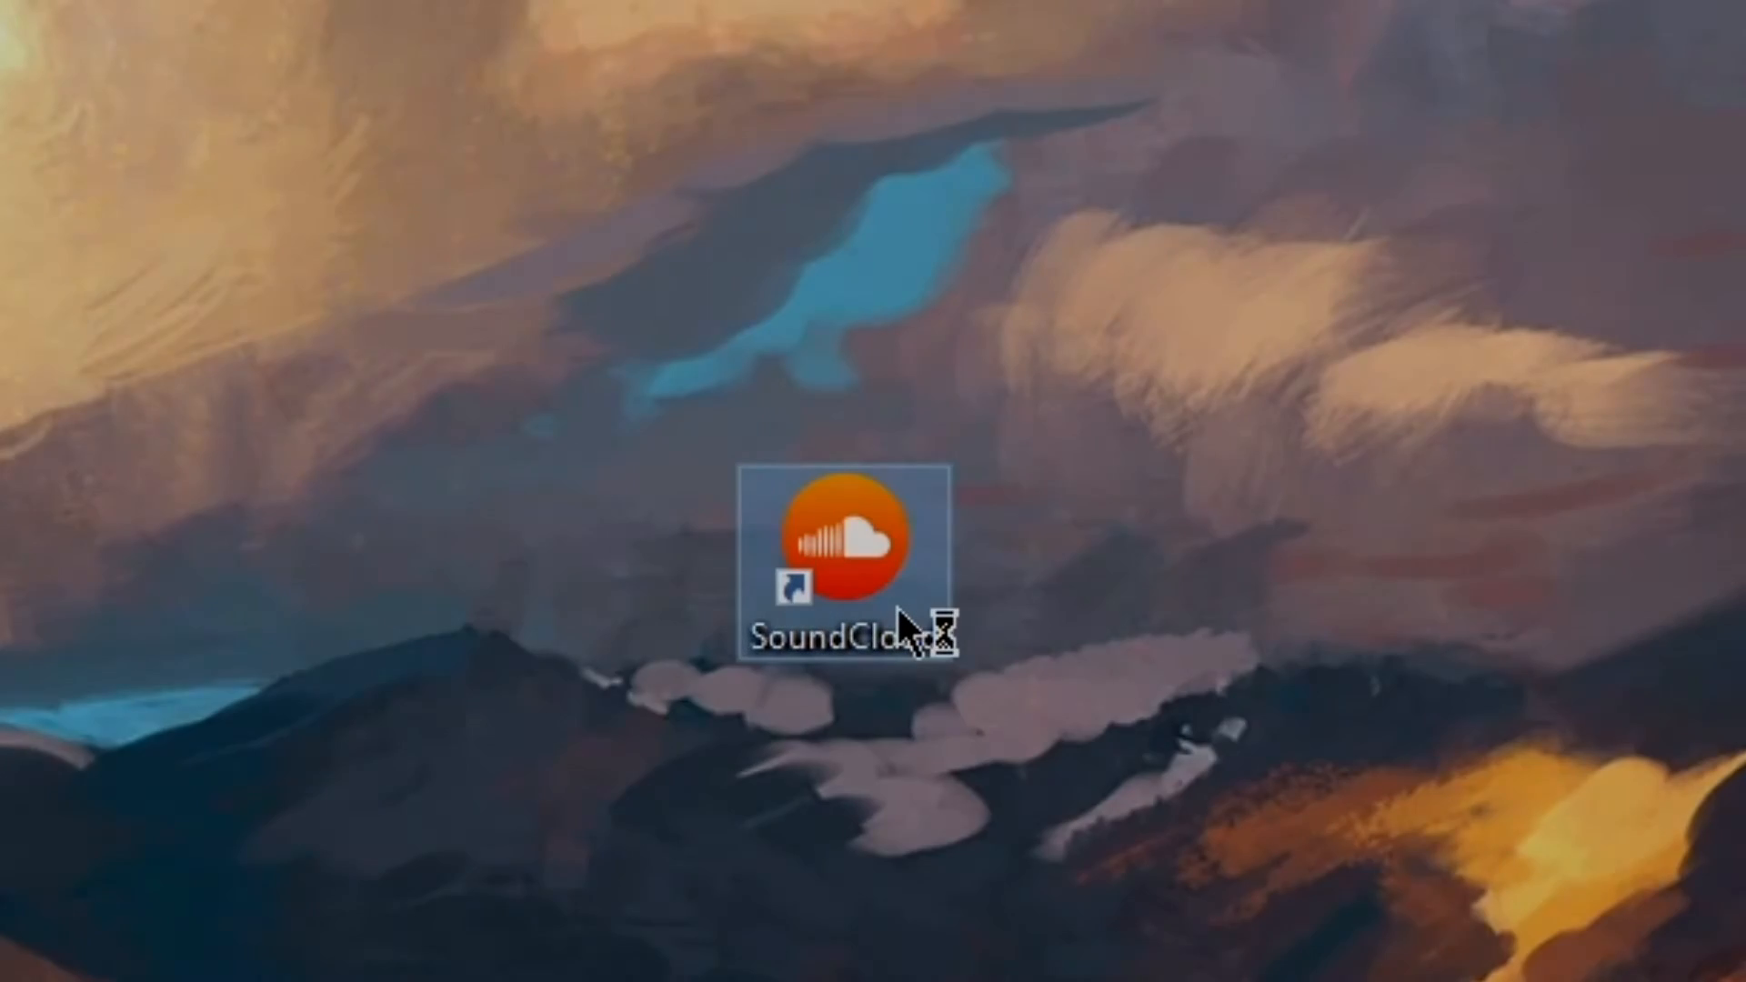
Step: Launch SoundCloud from its desktop shortcut and scroll through the themed home screen
double_click(847, 545)
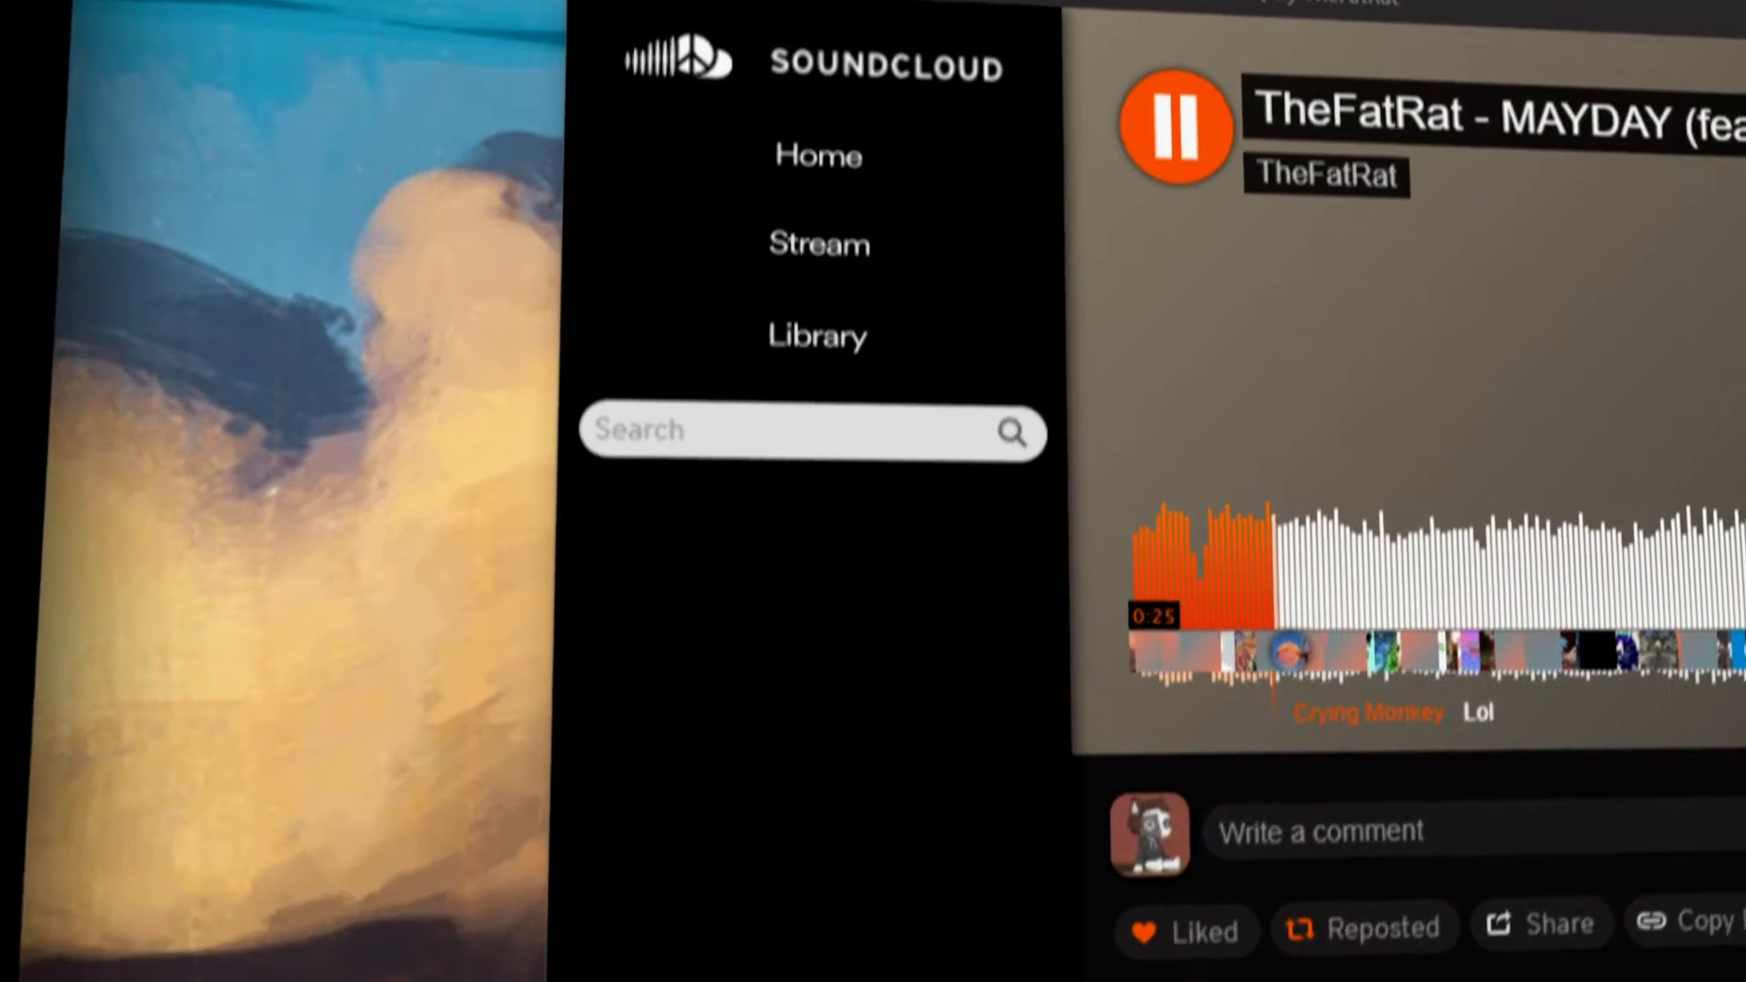
scroll(down, 3)
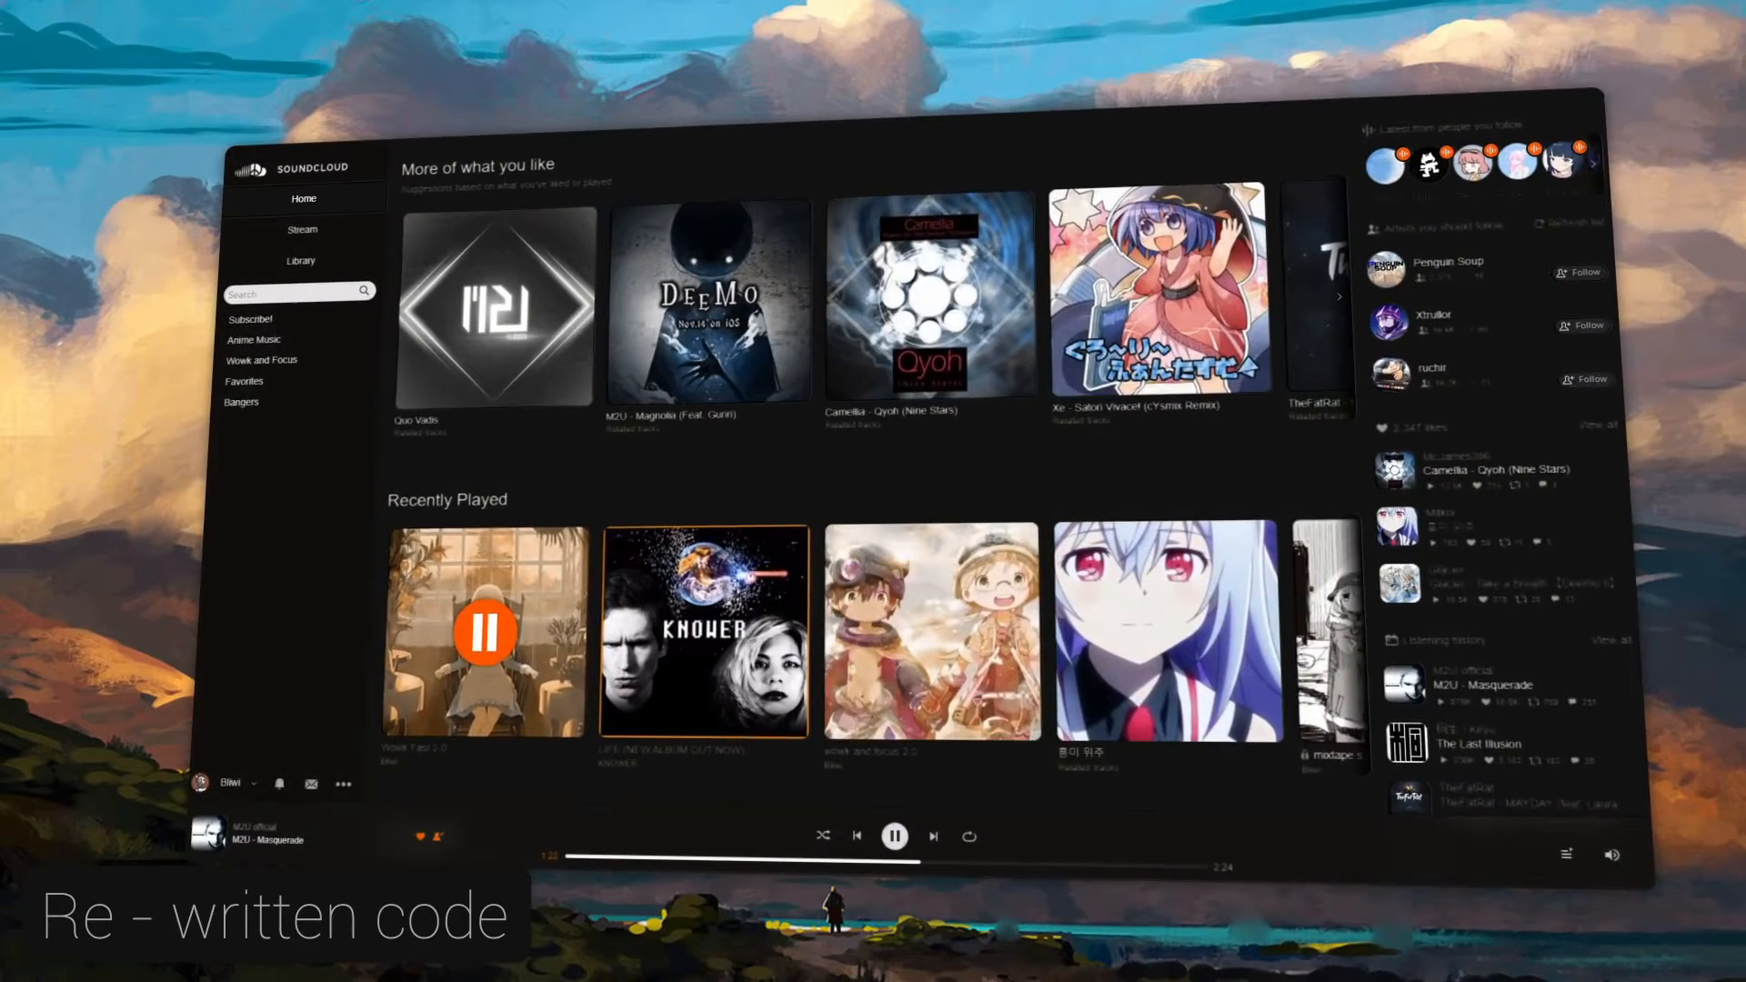
scroll(down, 3)
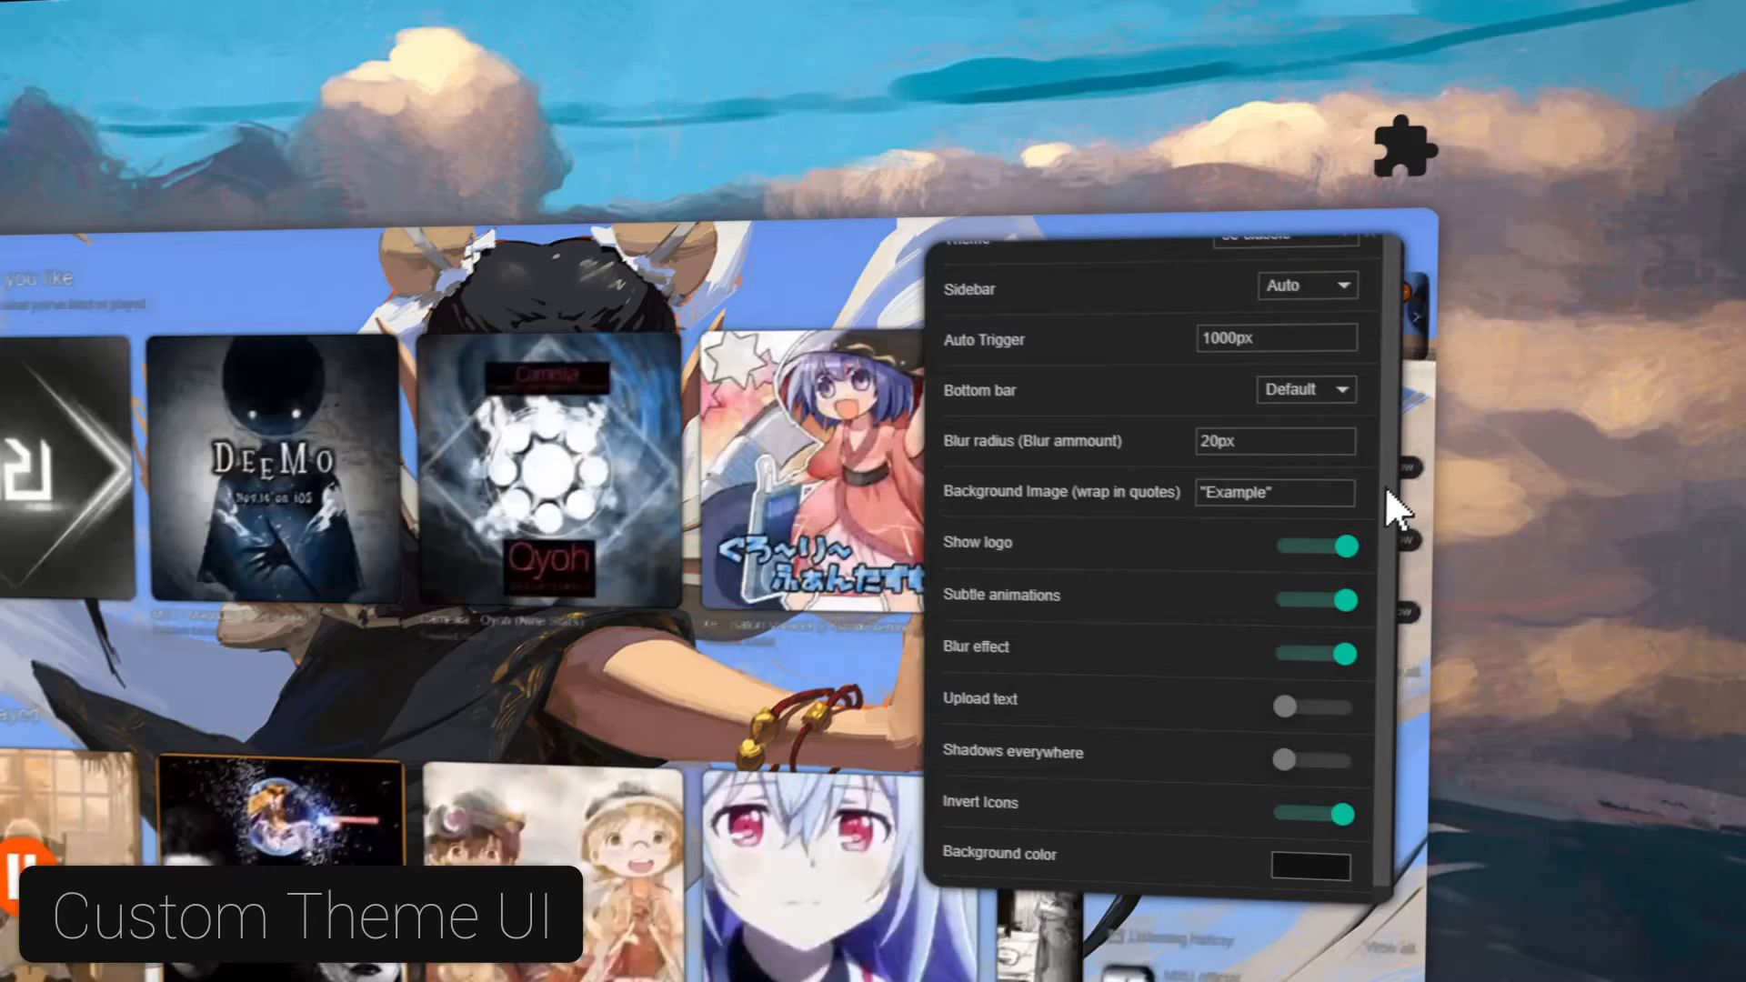
scroll(down, 3)
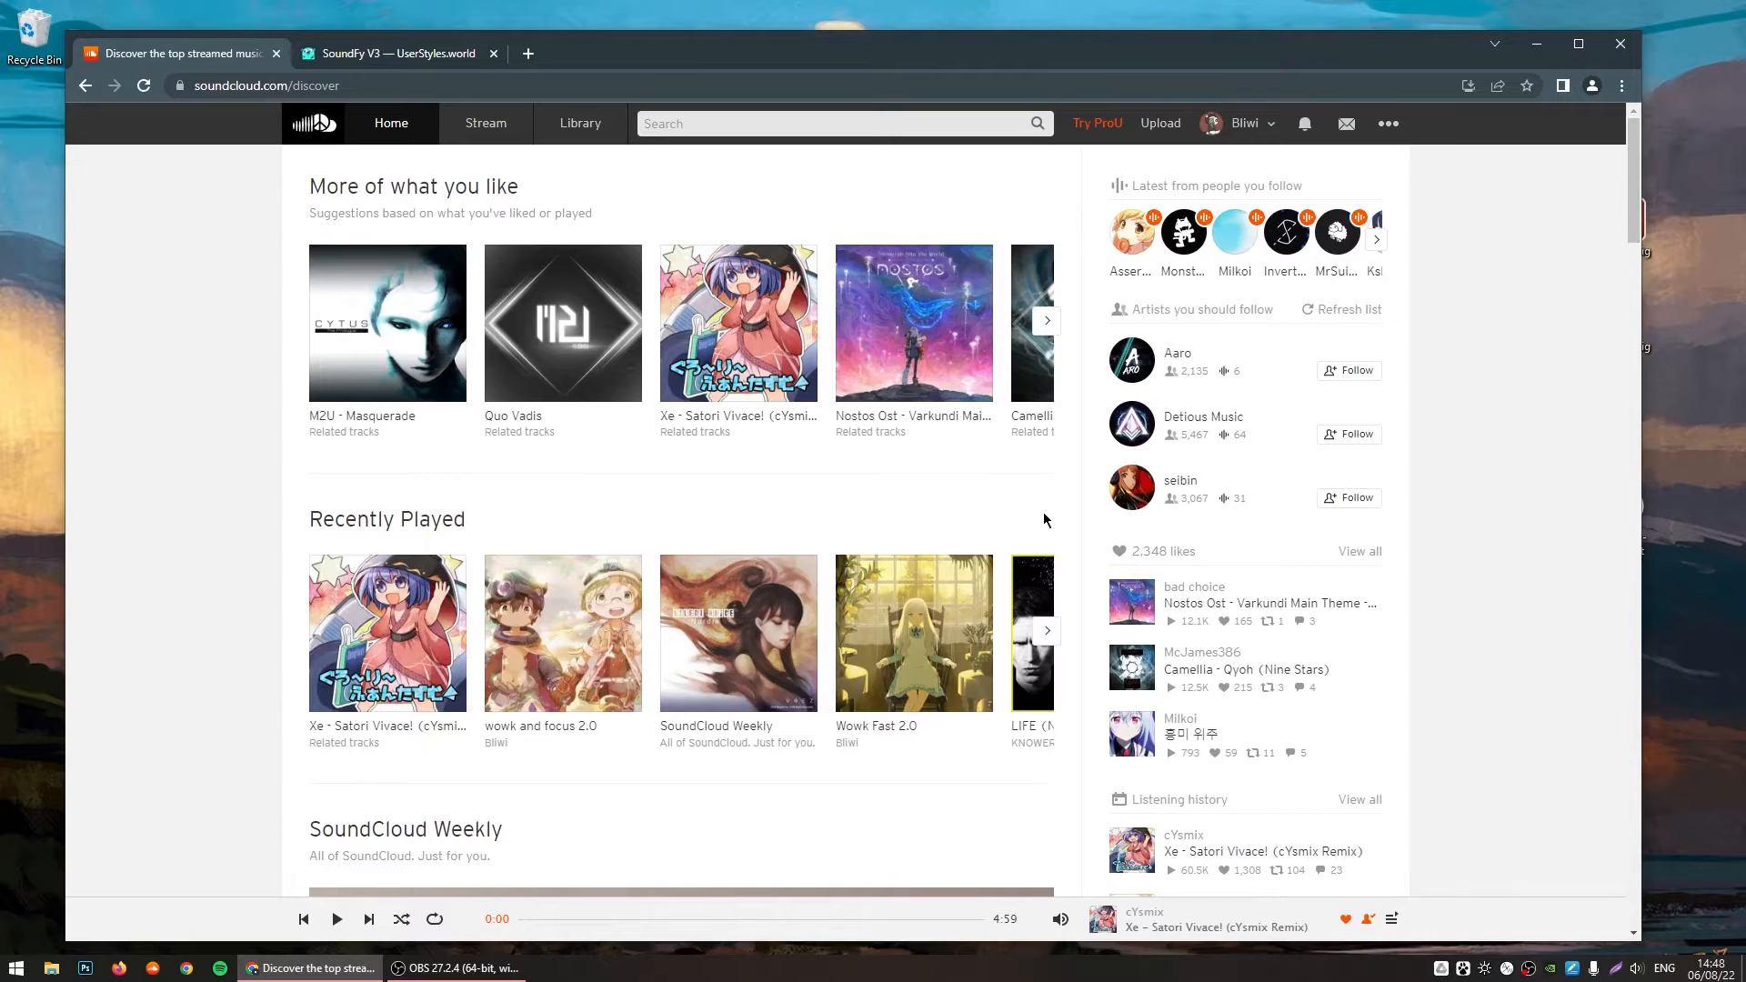
Step: From the SoundFy V3 style page, follow Get Stylus to the Stylus GitHub readme
click(390, 53)
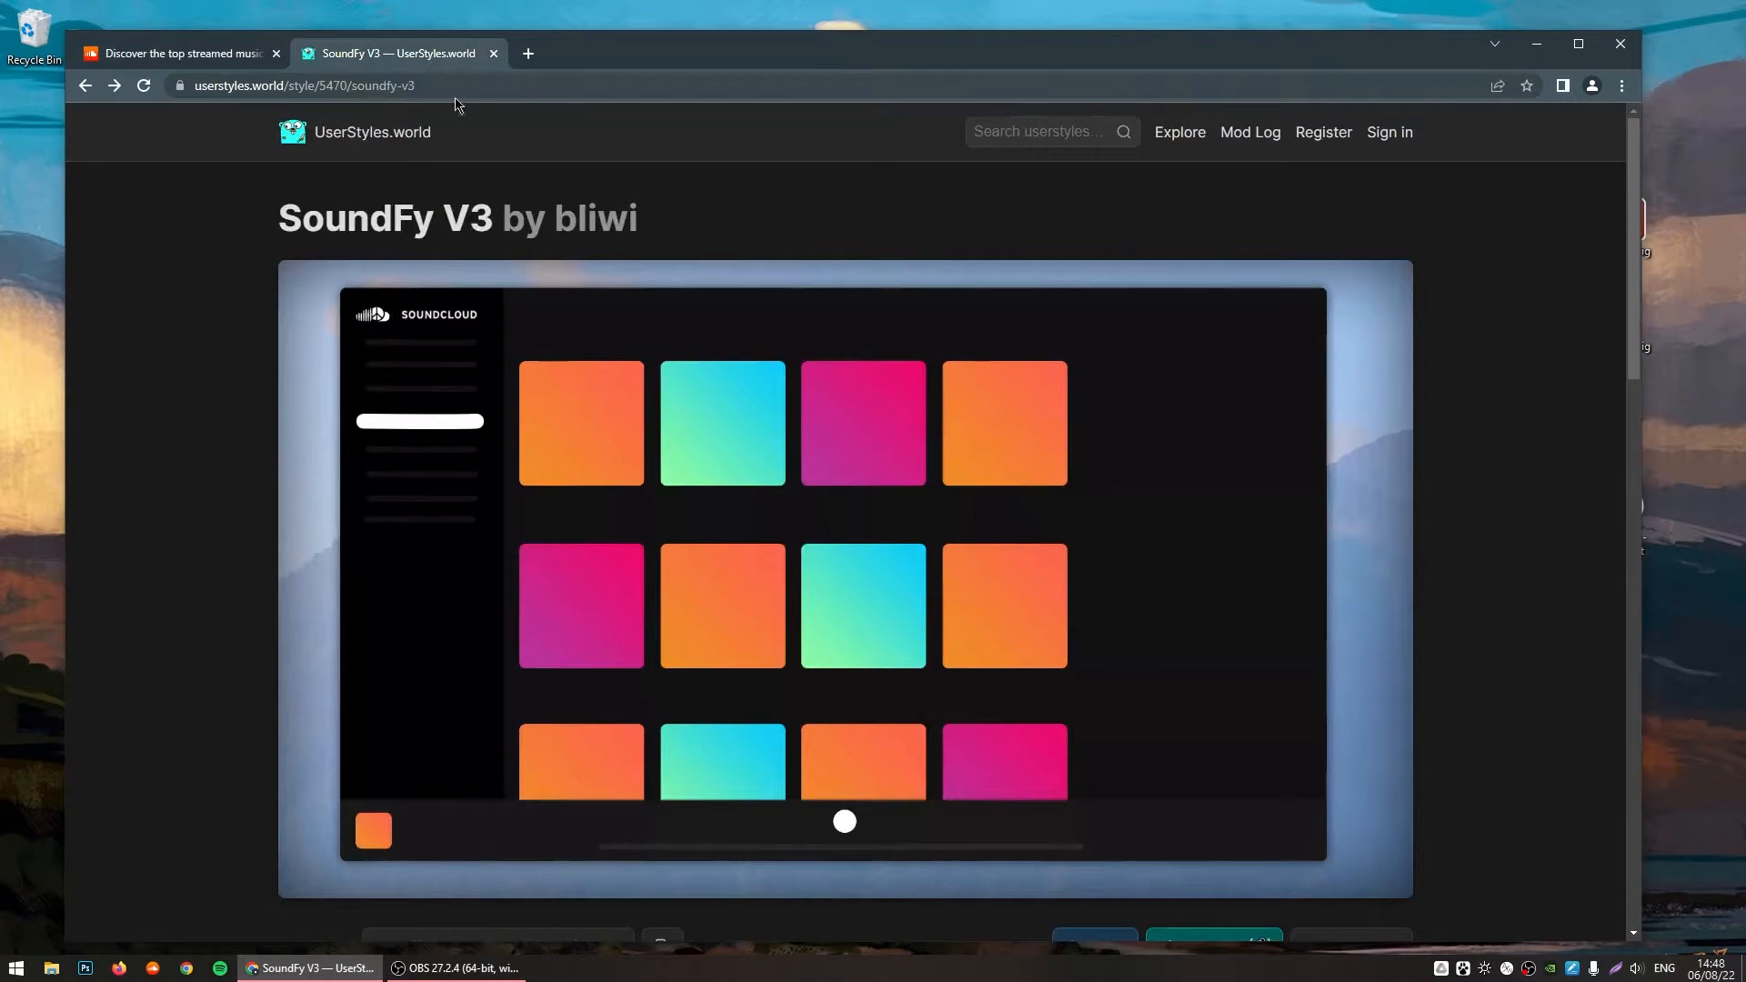
mouse_move(840, 262)
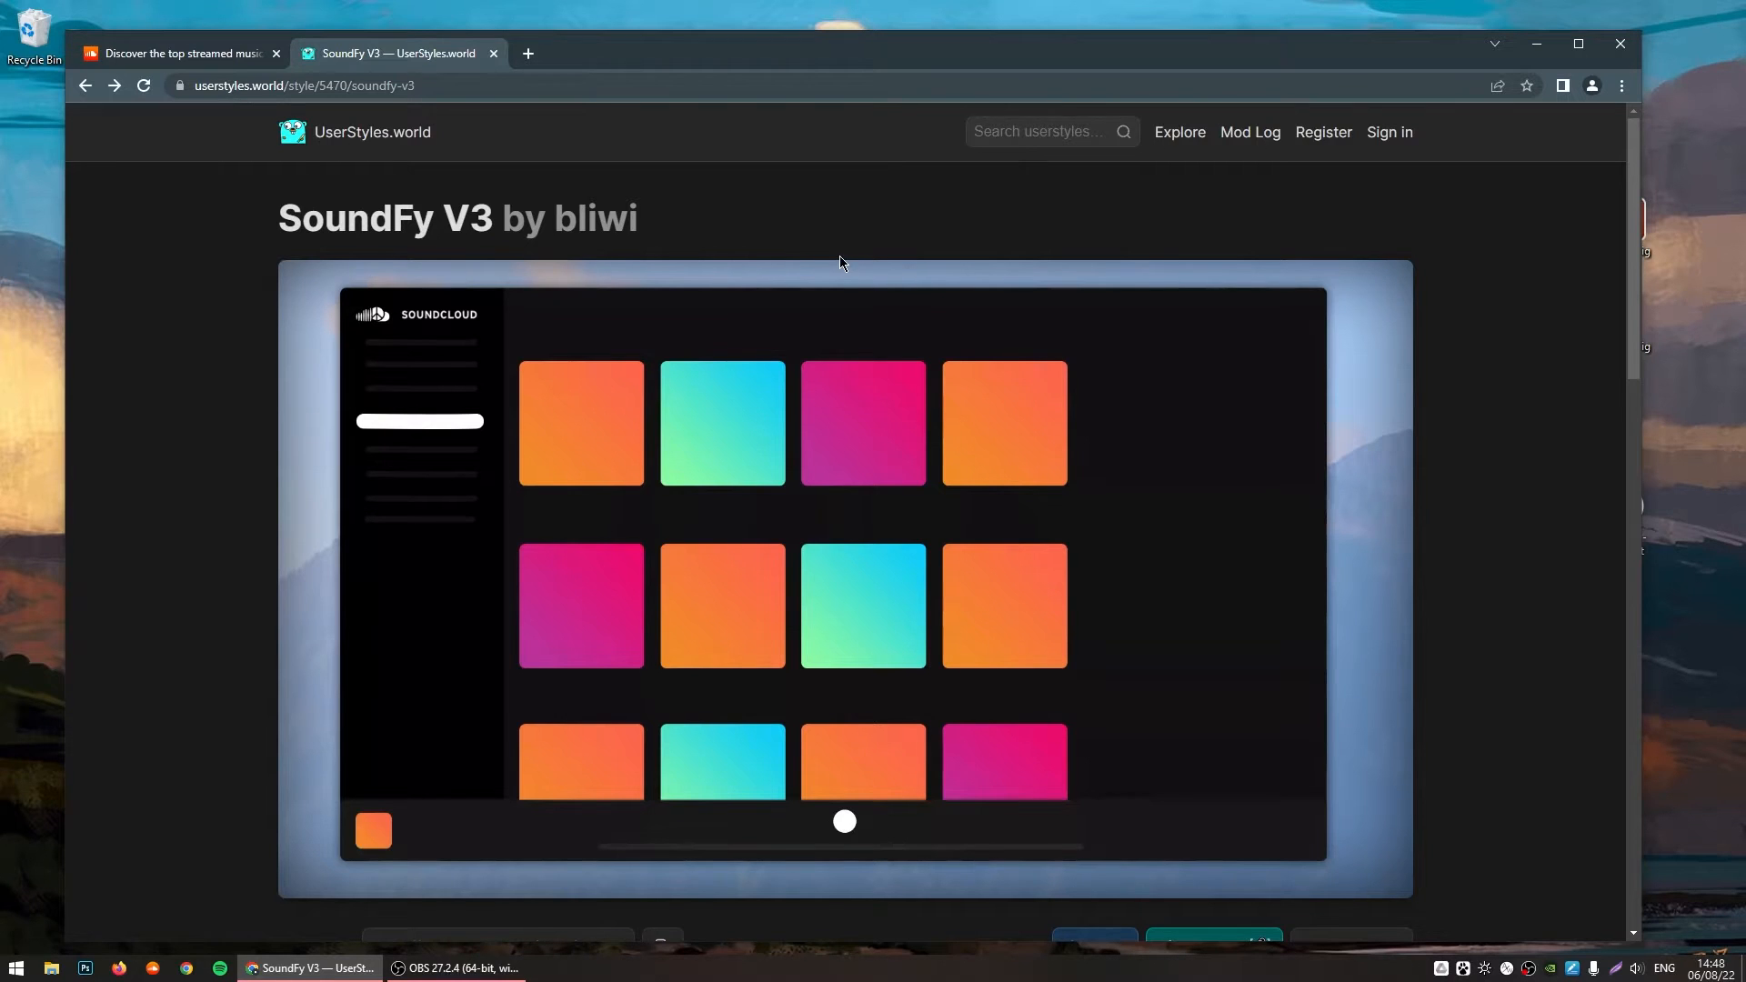
scroll(down, 3)
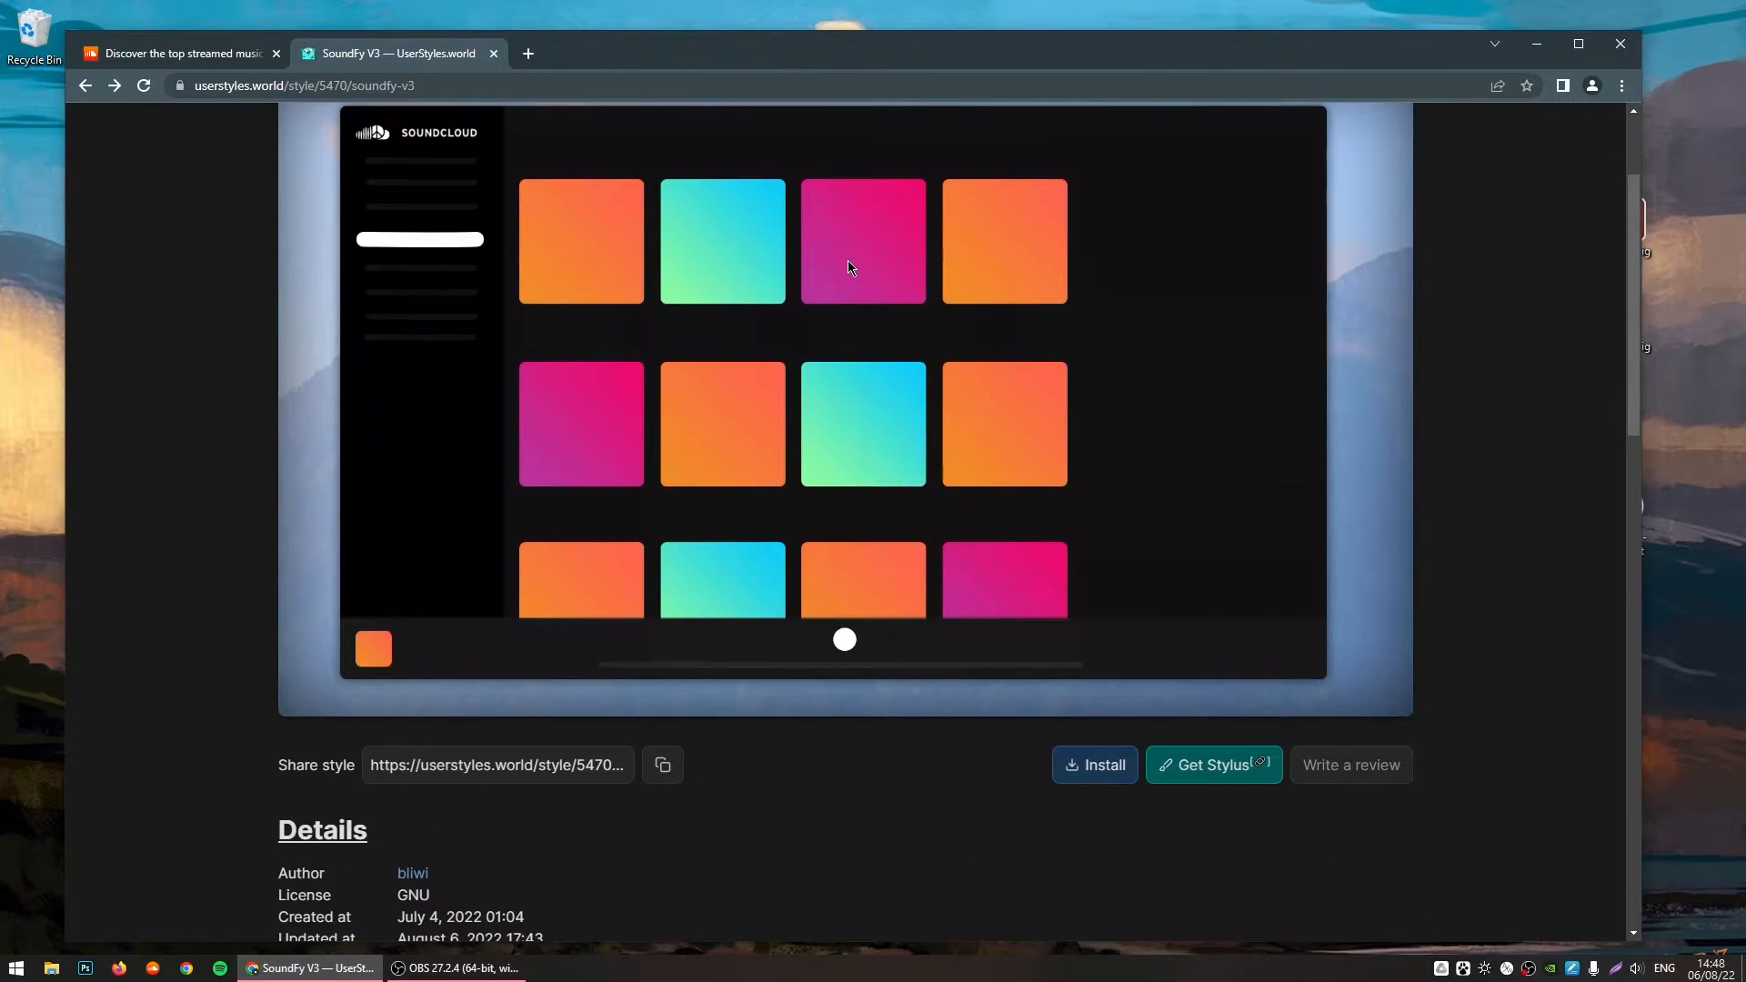
mouse_move(1212, 765)
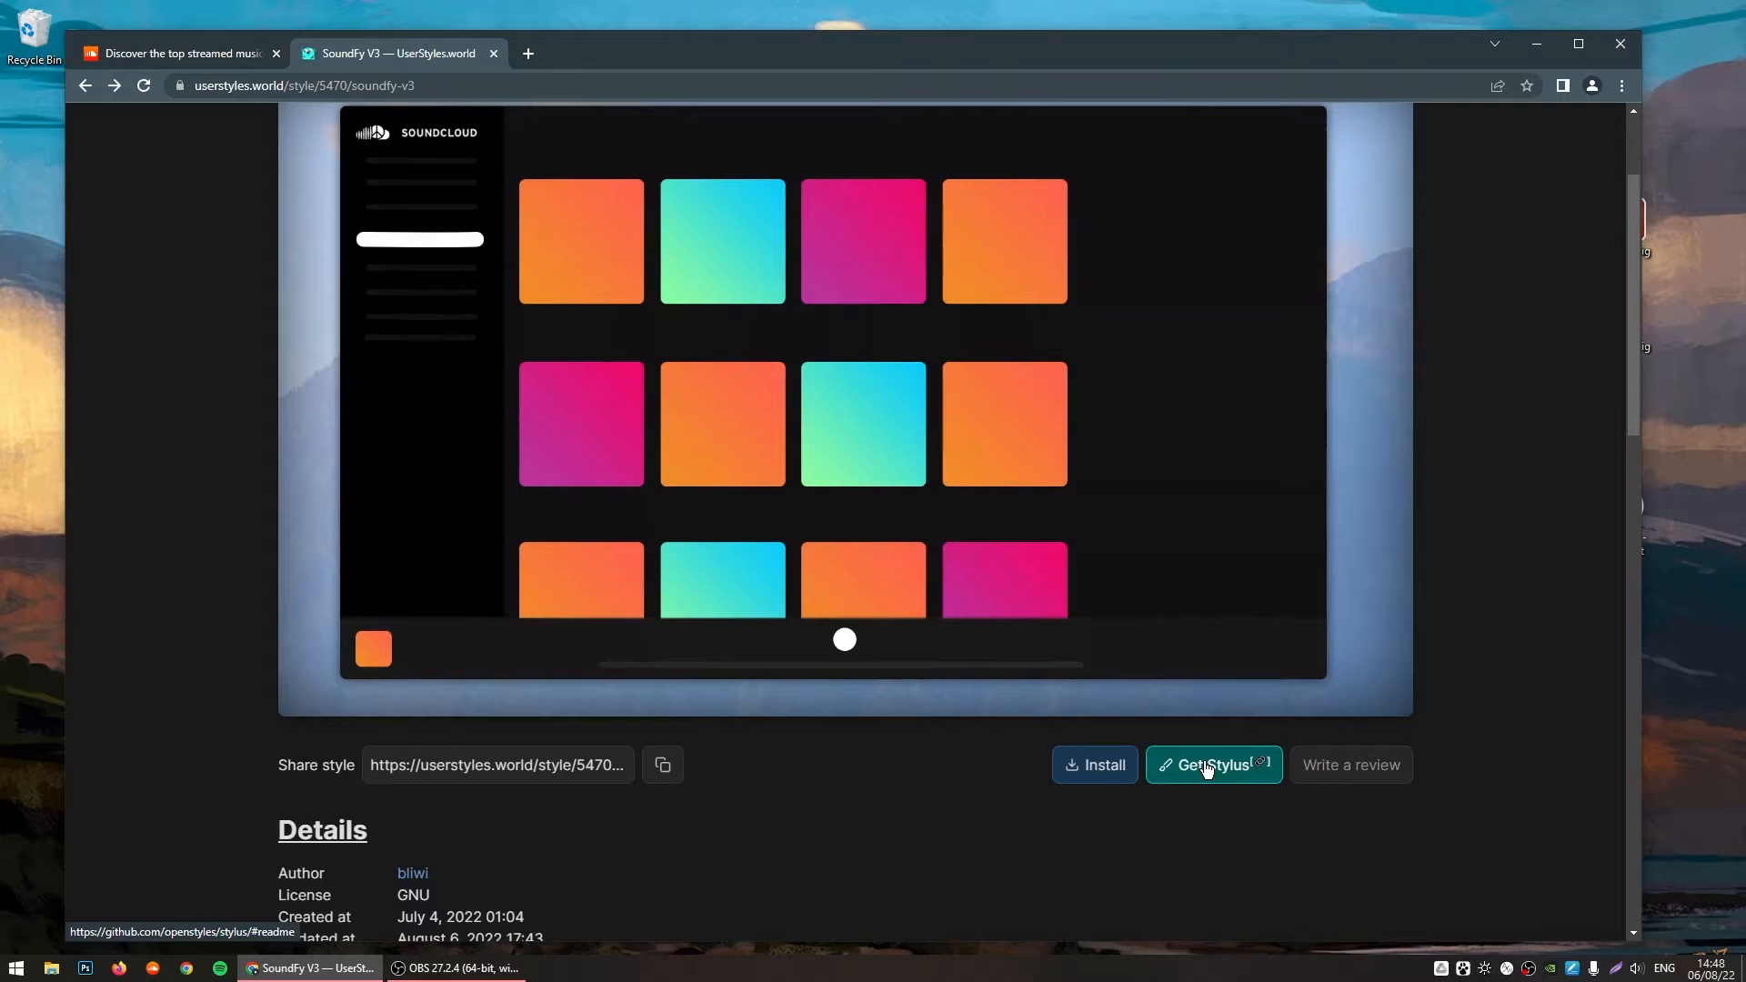
click(1212, 765)
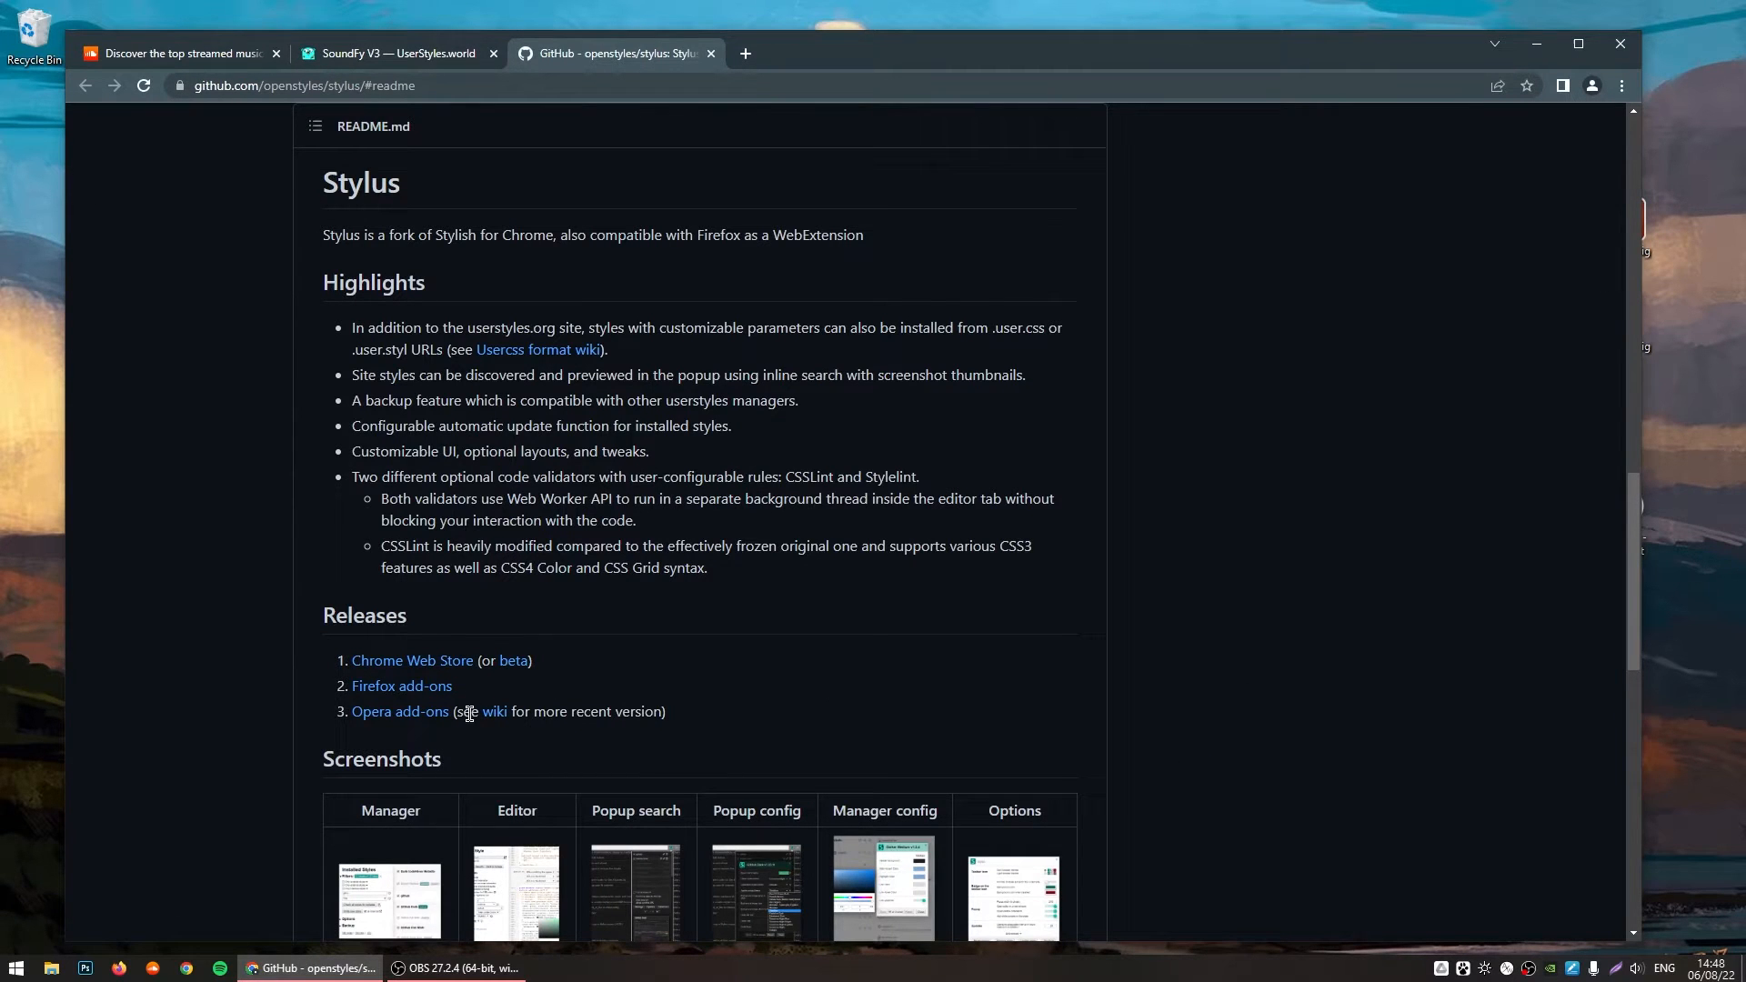
mouse_move(410, 660)
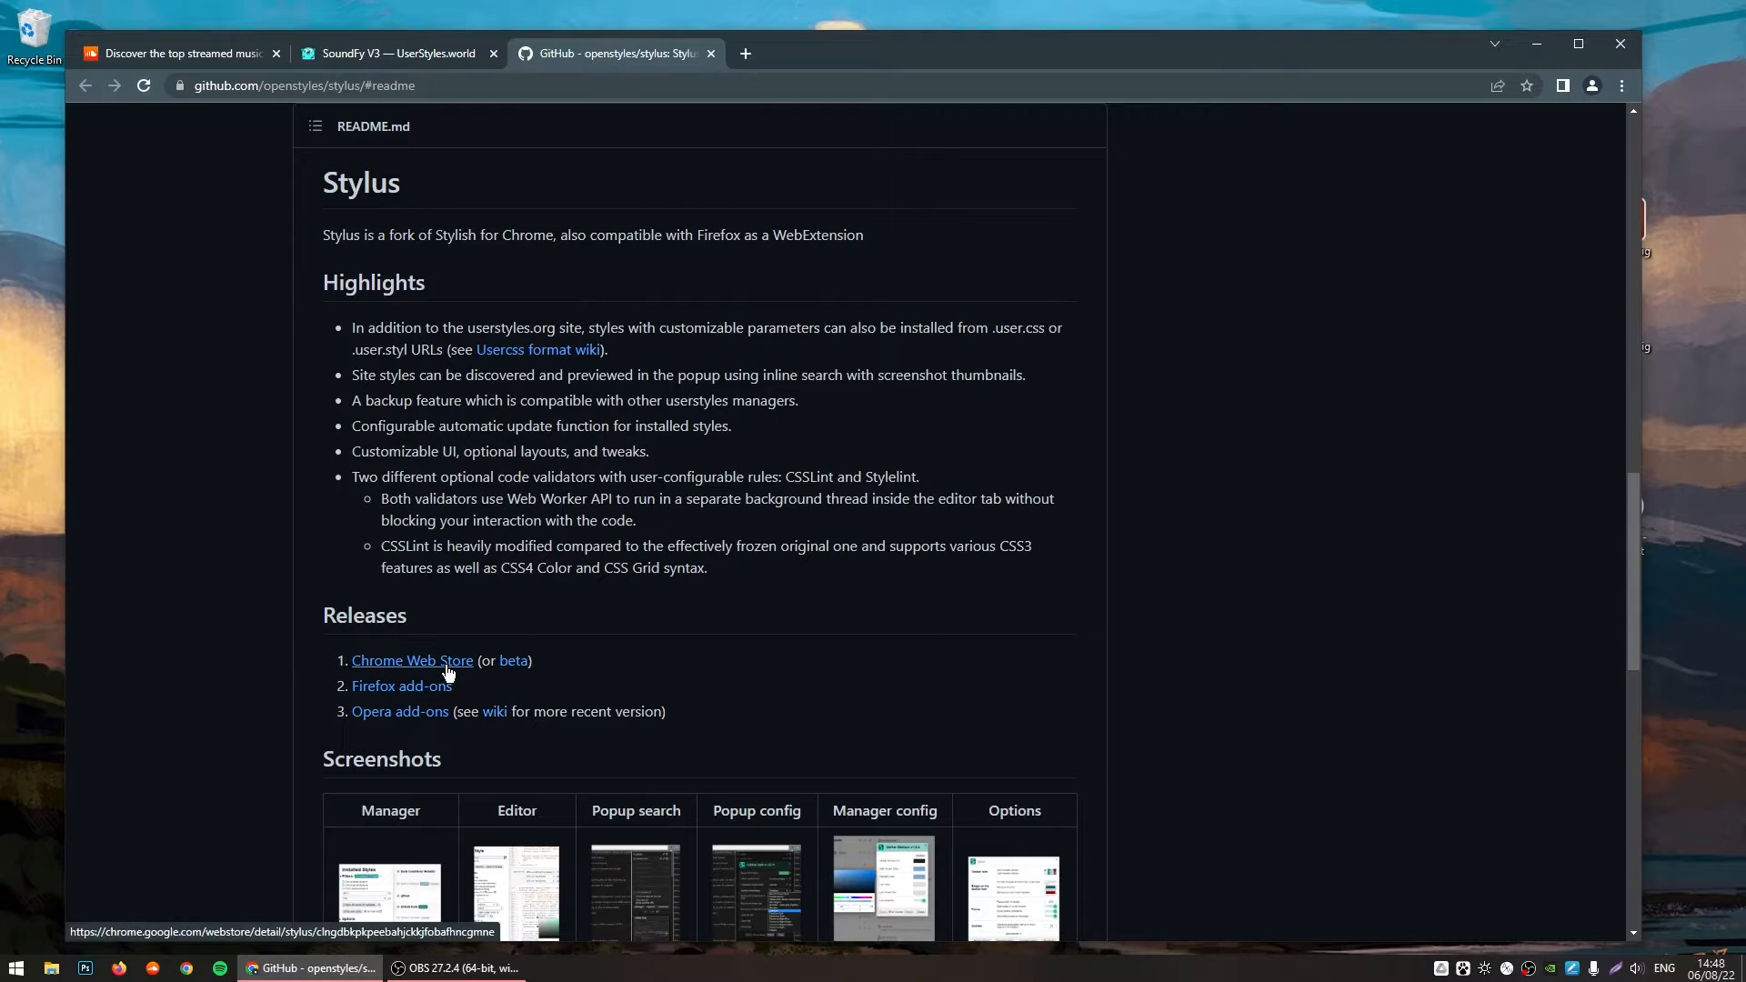
Step: Add the Stylus extension from the Chrome Web Store, then close the store tab
click(411, 660)
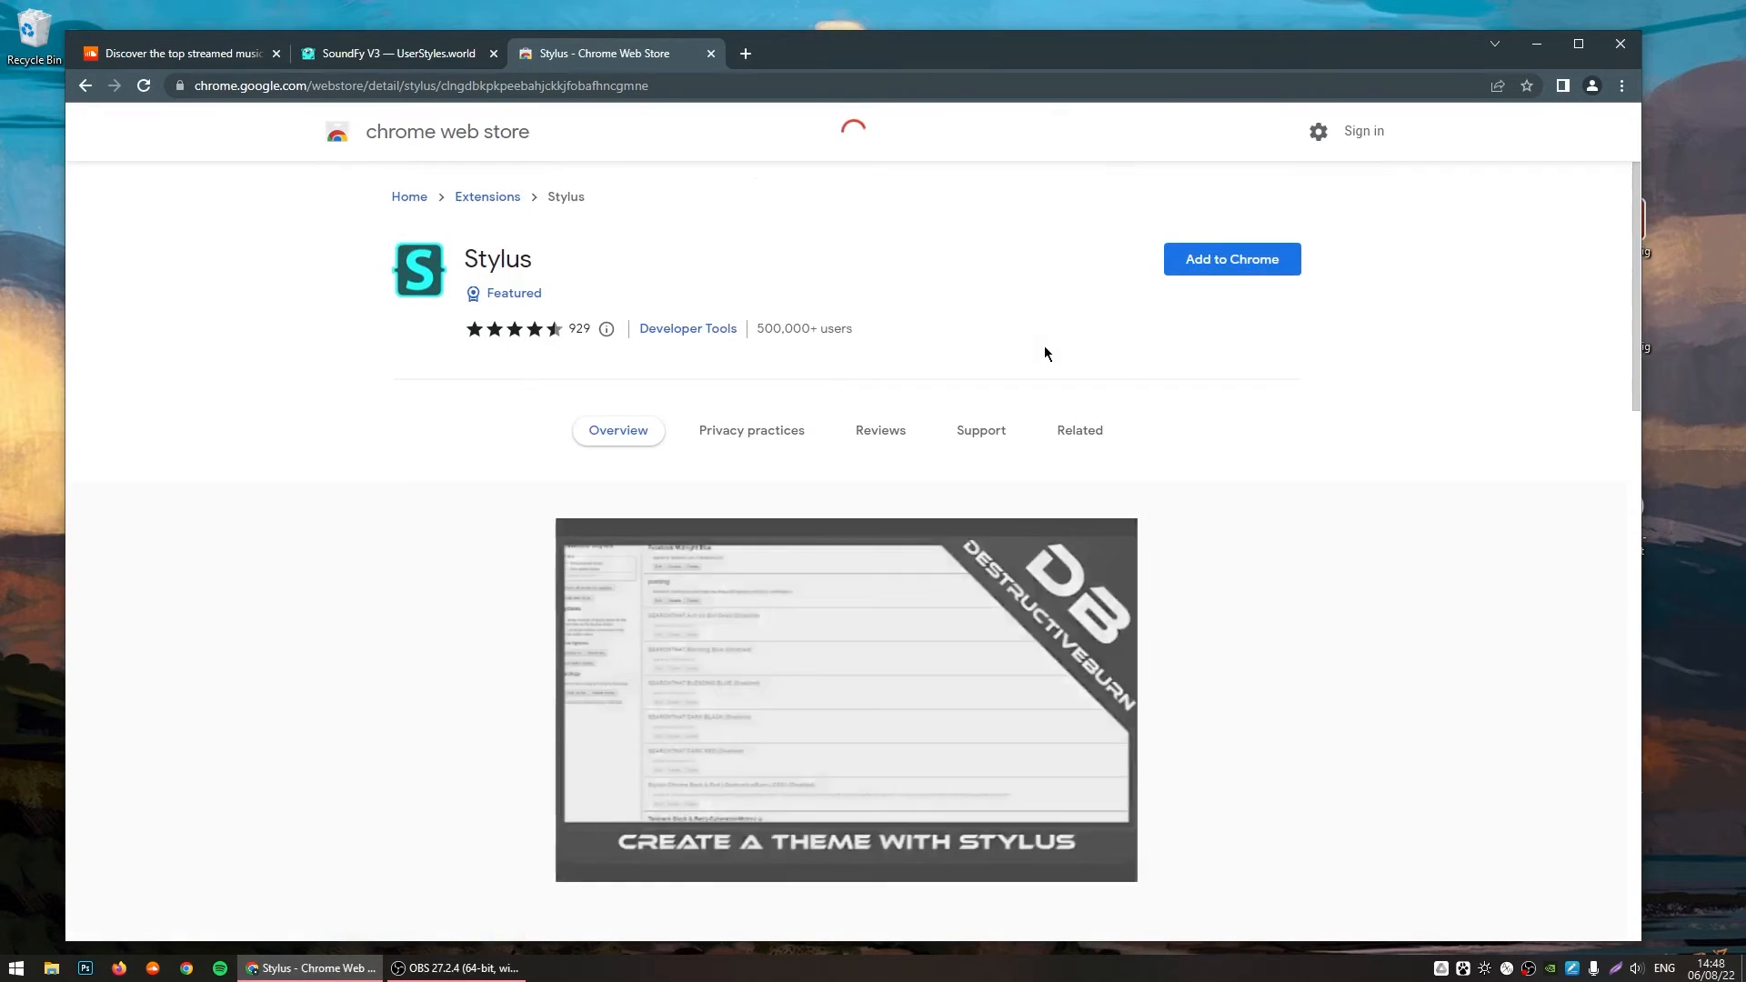
click(1230, 258)
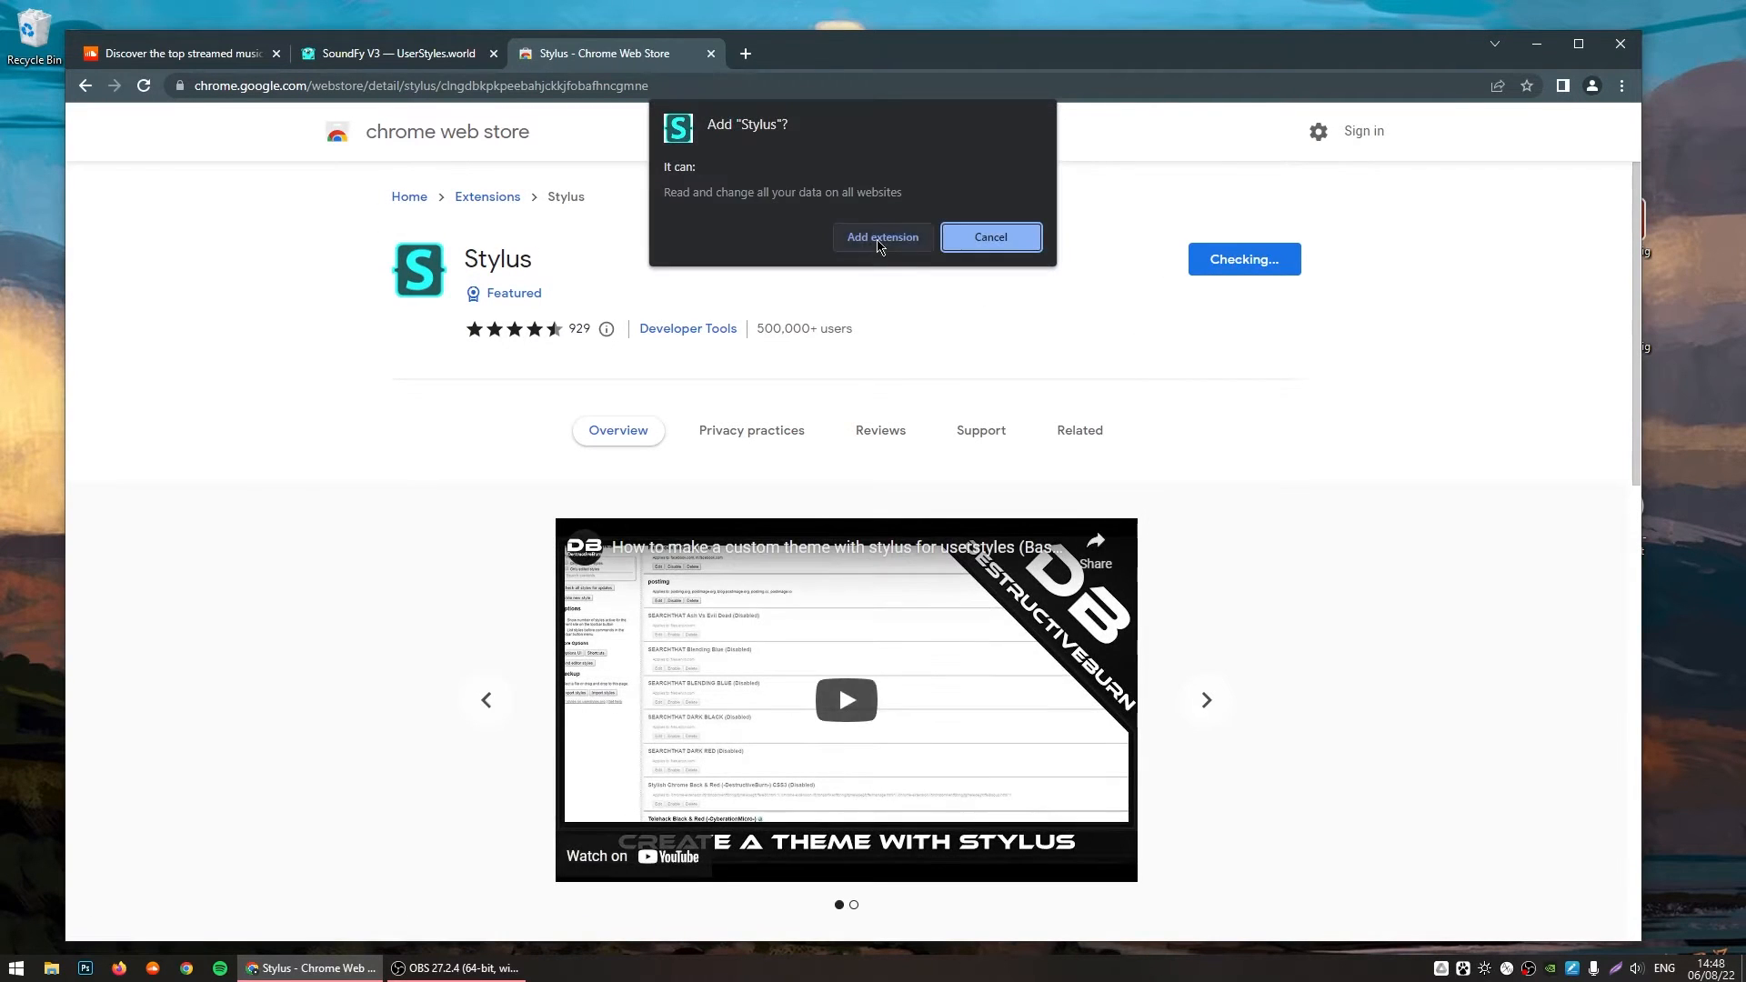
click(882, 237)
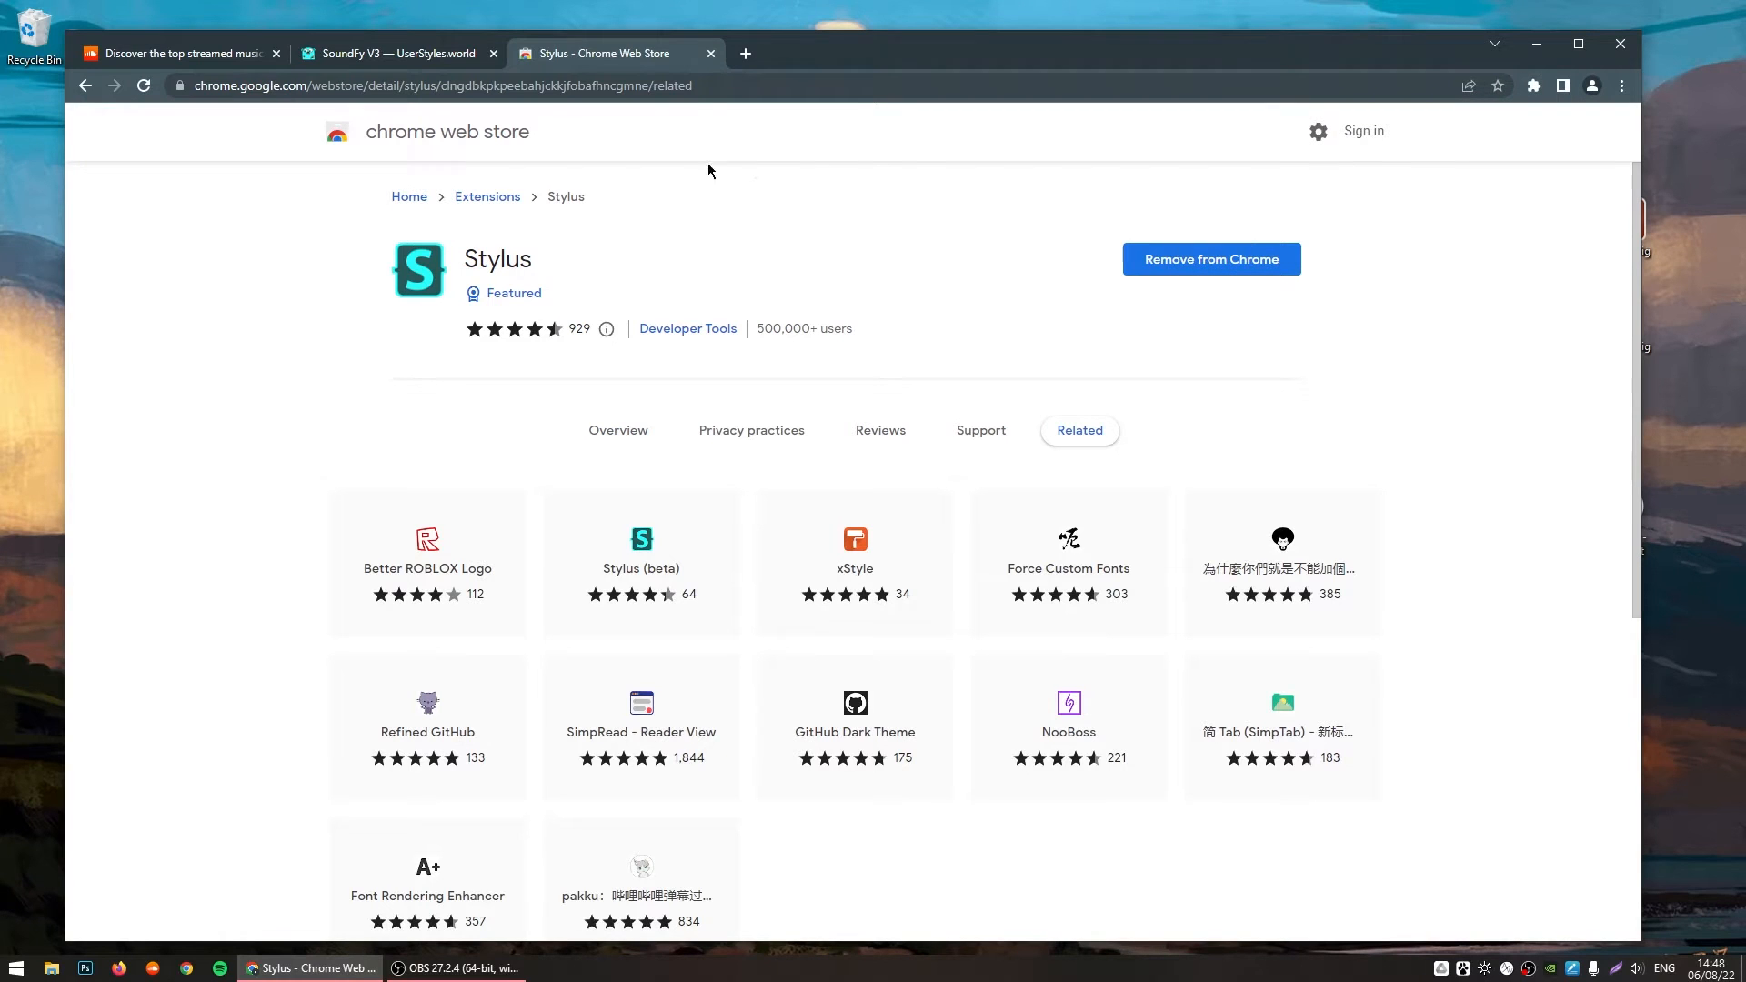
mouse_move(710, 54)
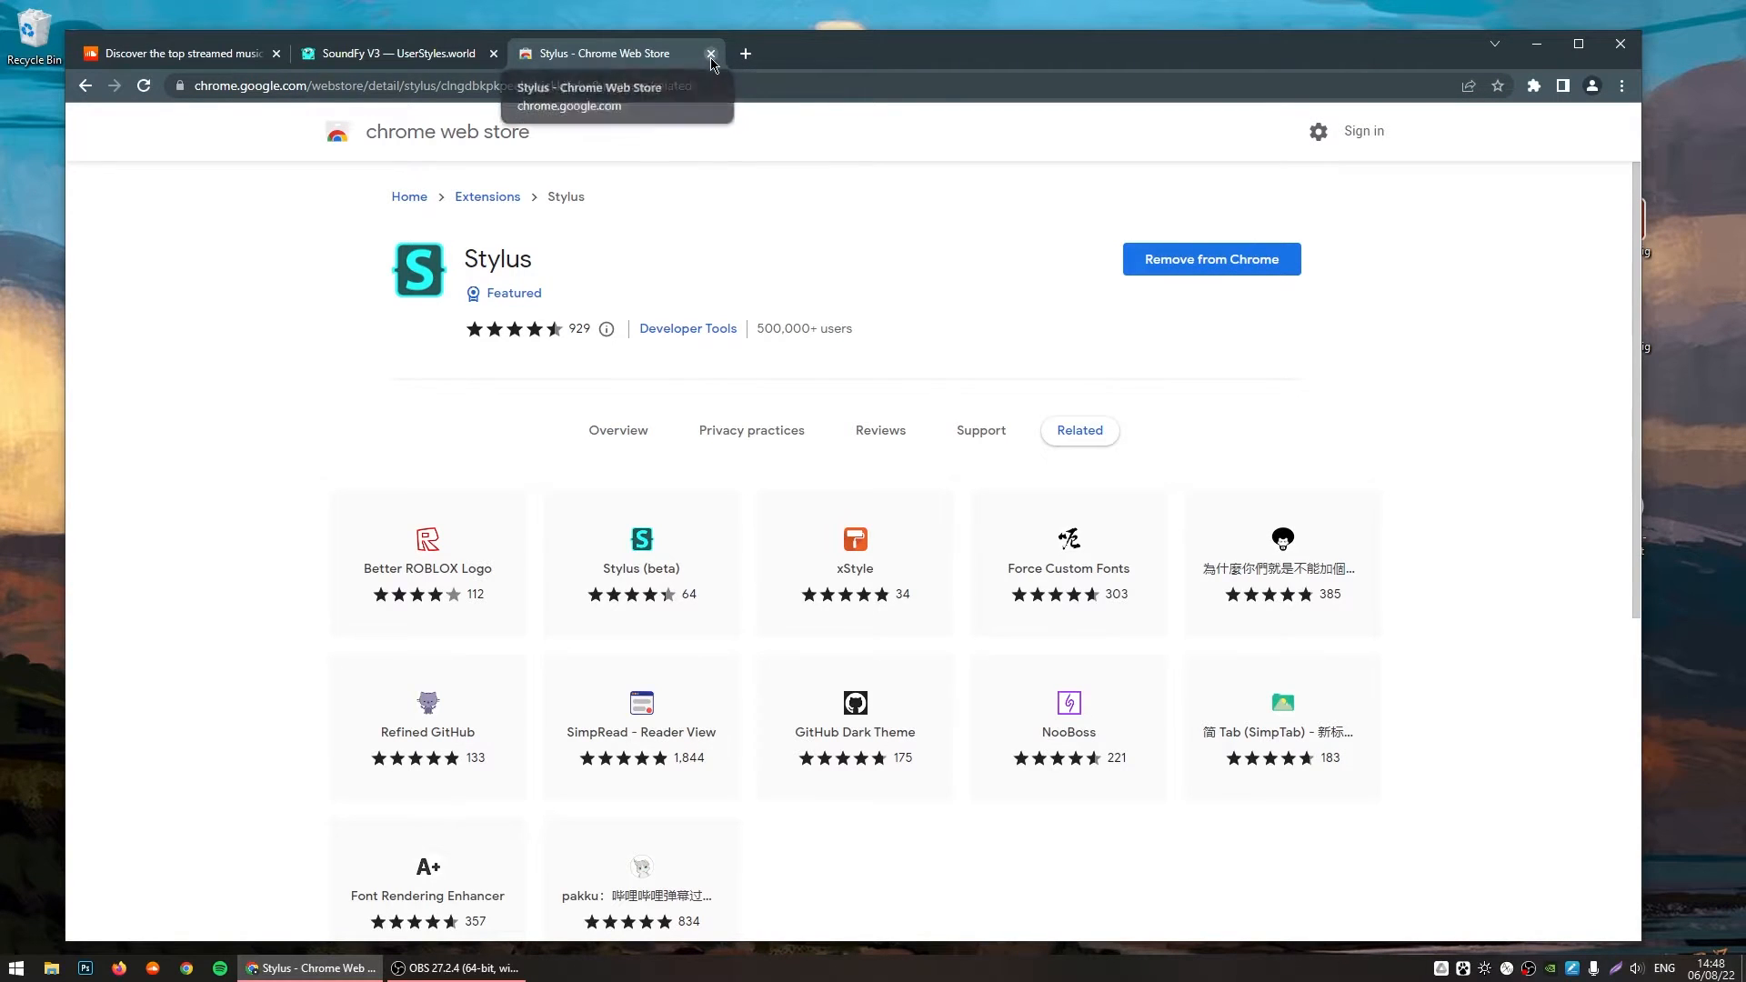
click(710, 53)
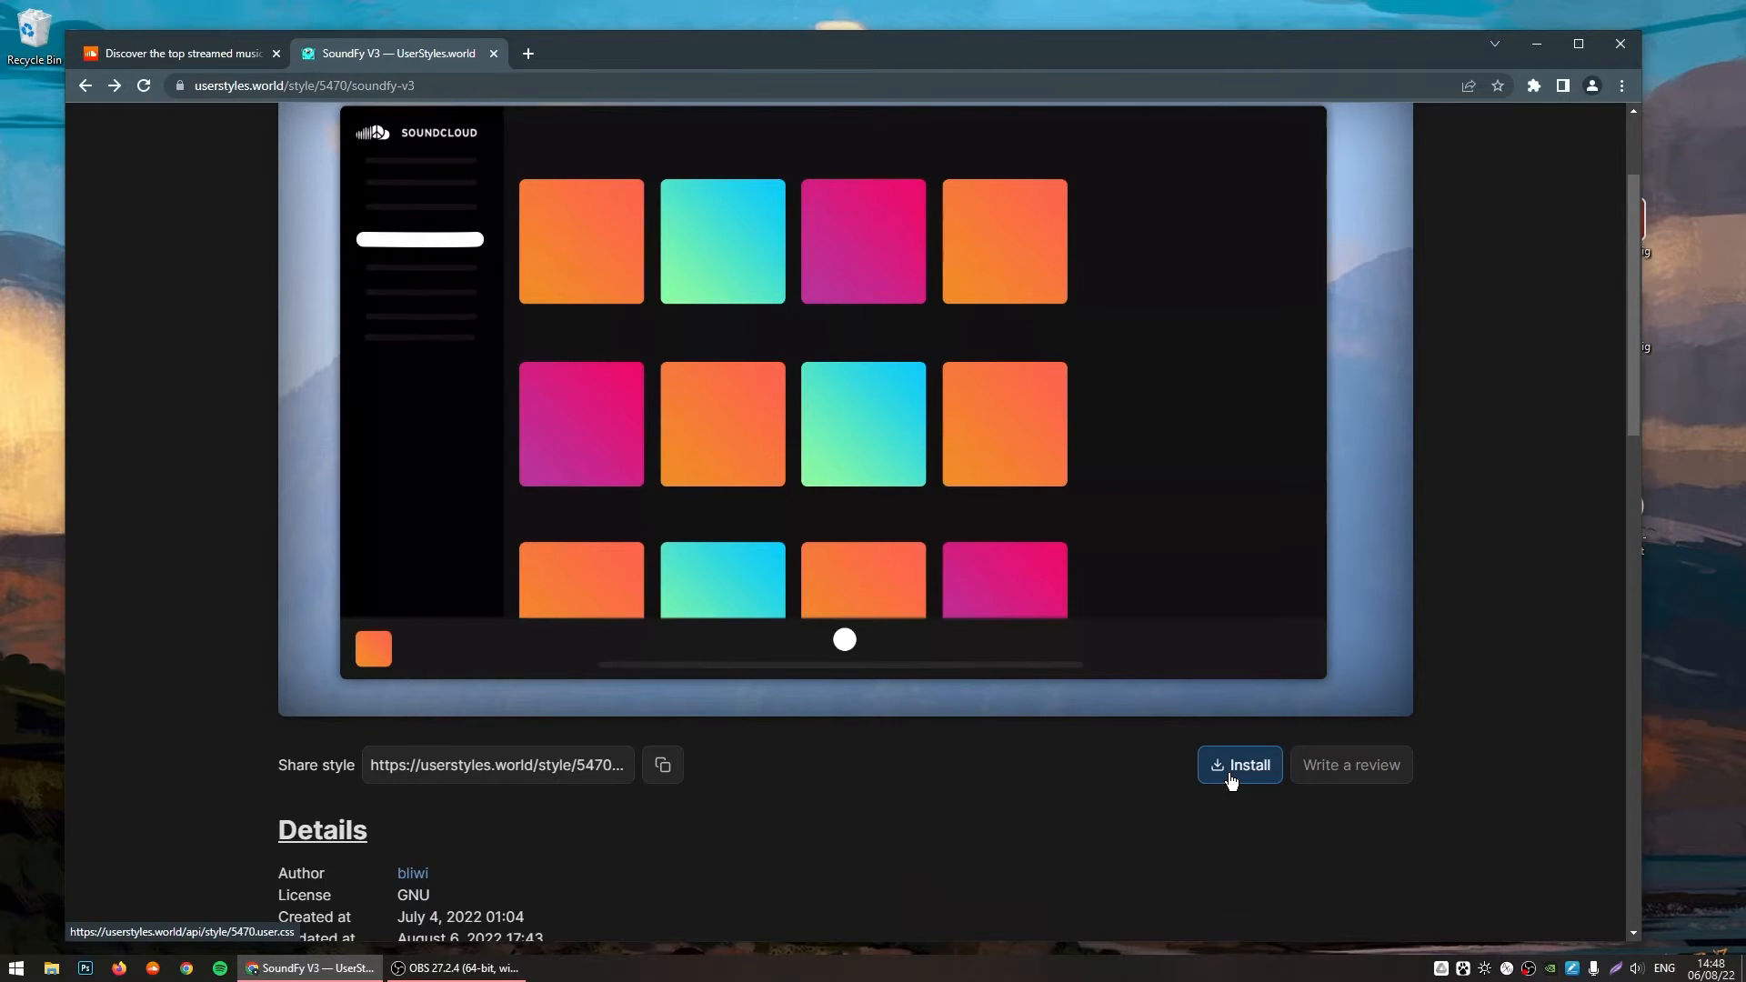
Step: Install the soundfy V3 style in Stylus and return to the SoundCloud tab
click(1238, 765)
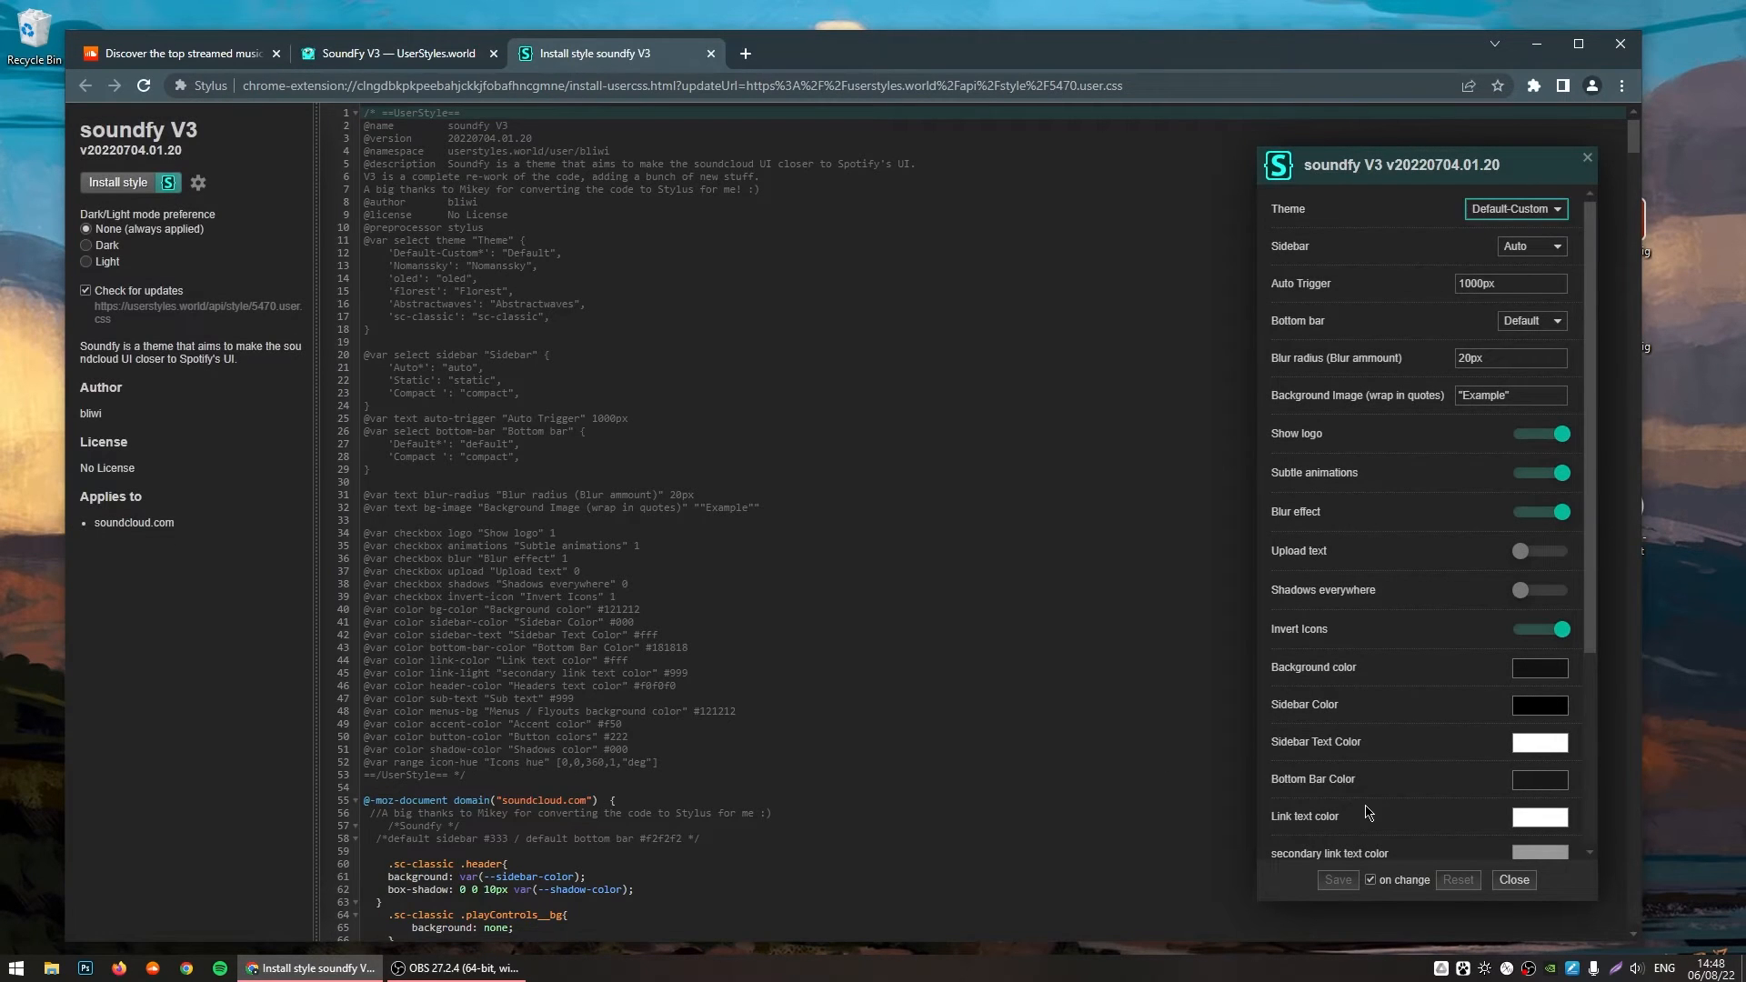
click(128, 183)
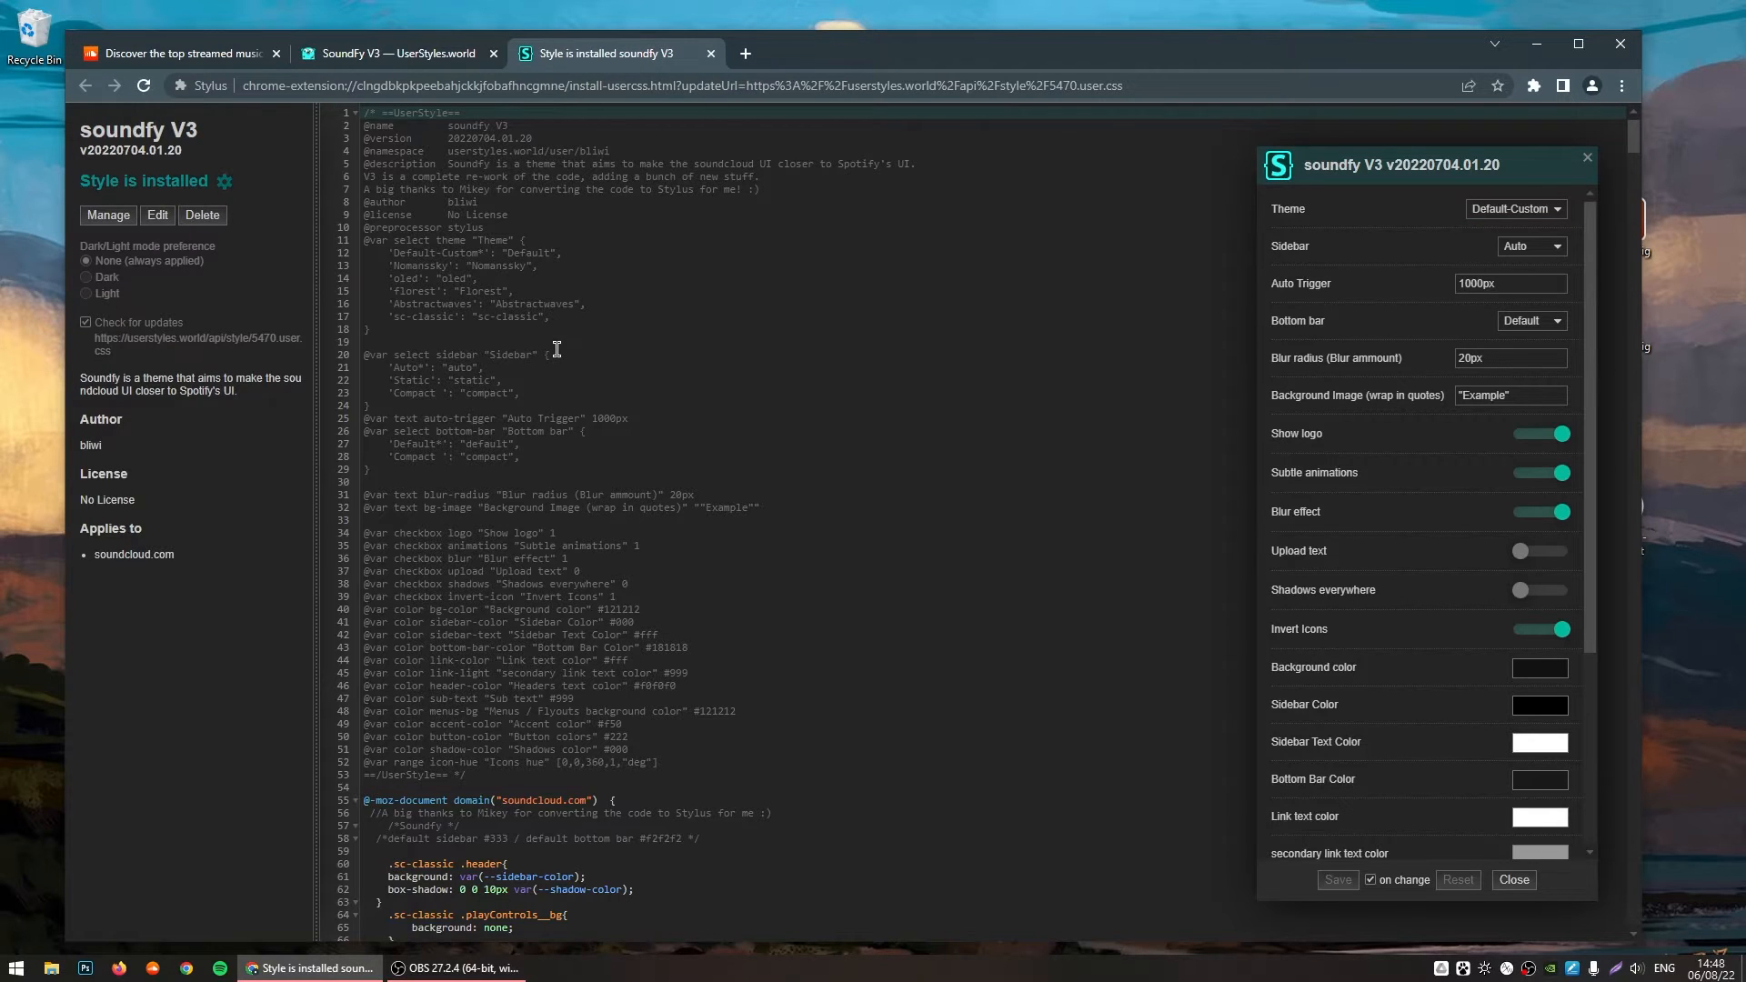
click(179, 53)
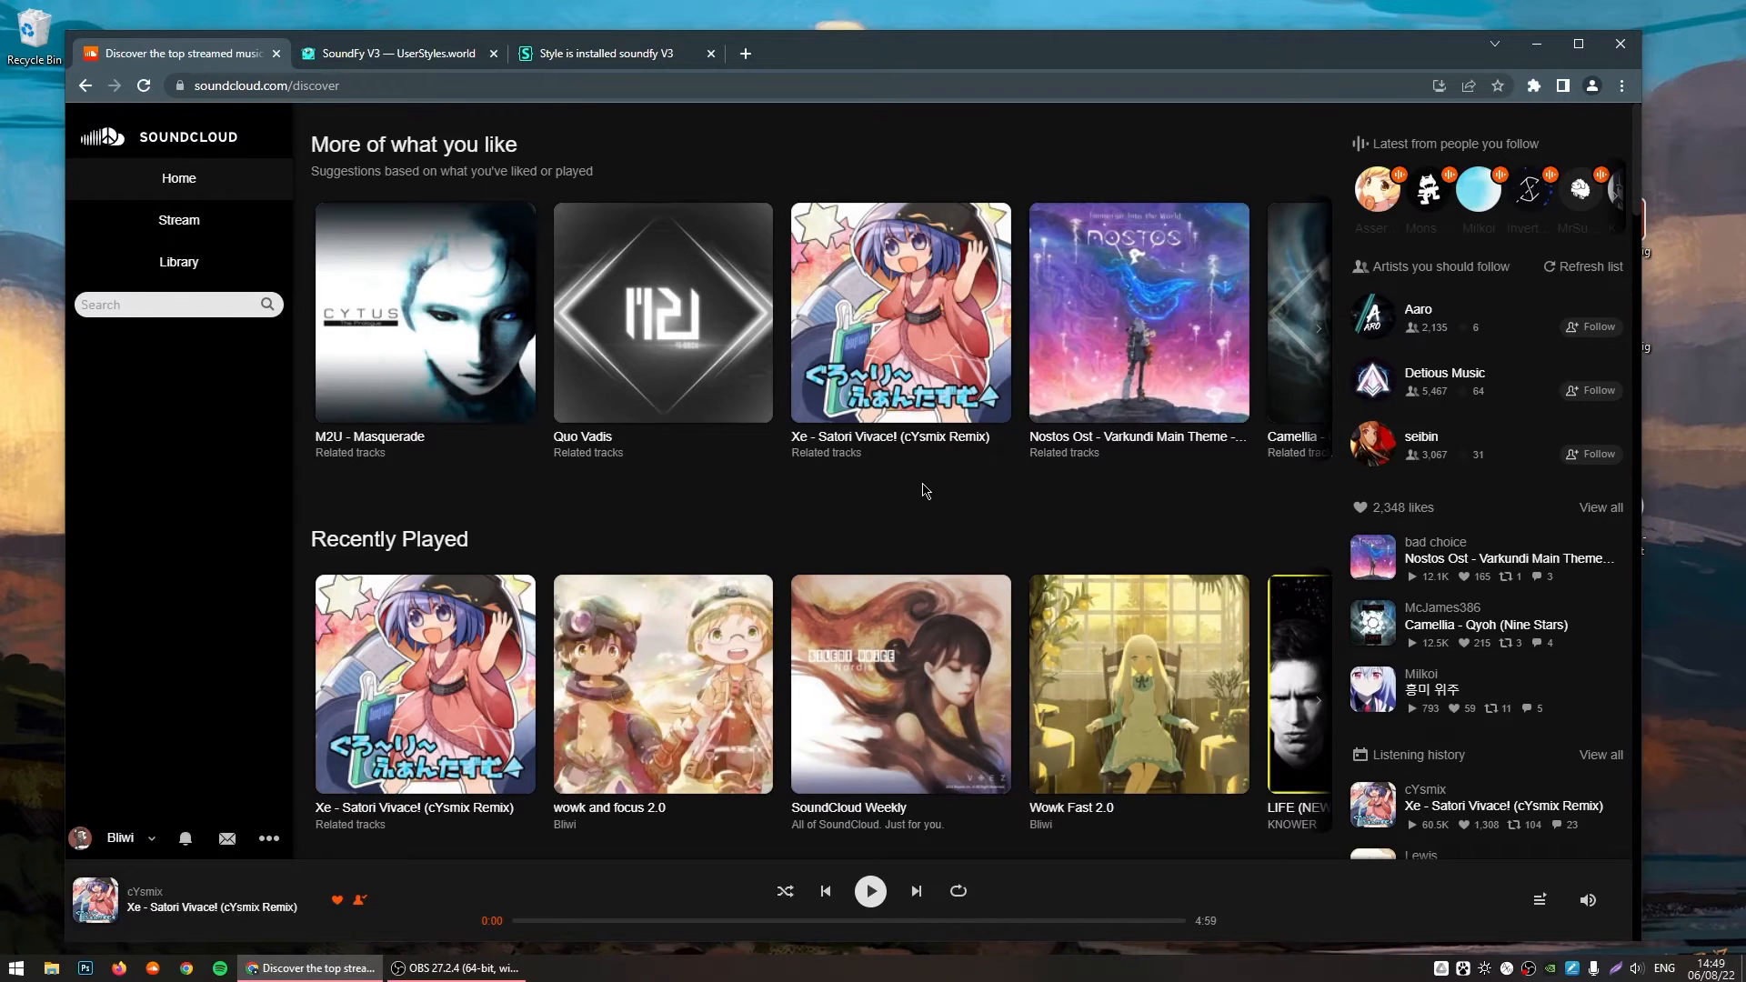
mouse_move(166, 347)
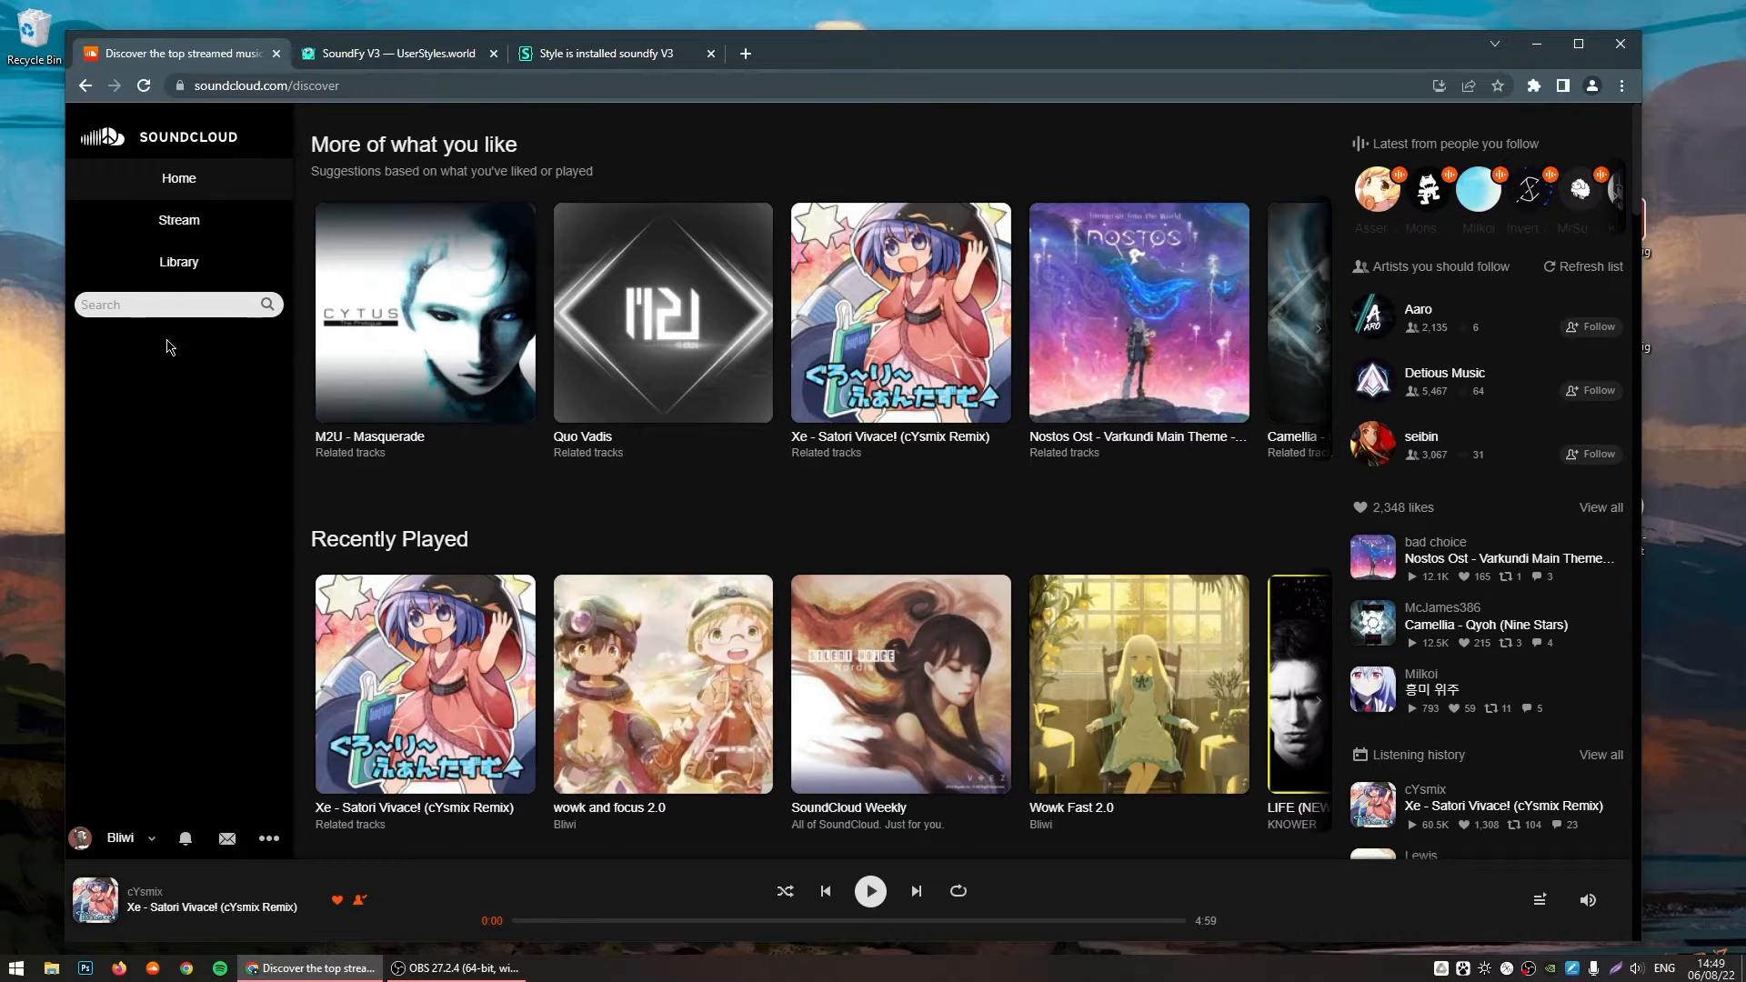
Step: Try installing the playlists buttons script and follow the Tampermonkey store link
click(391, 53)
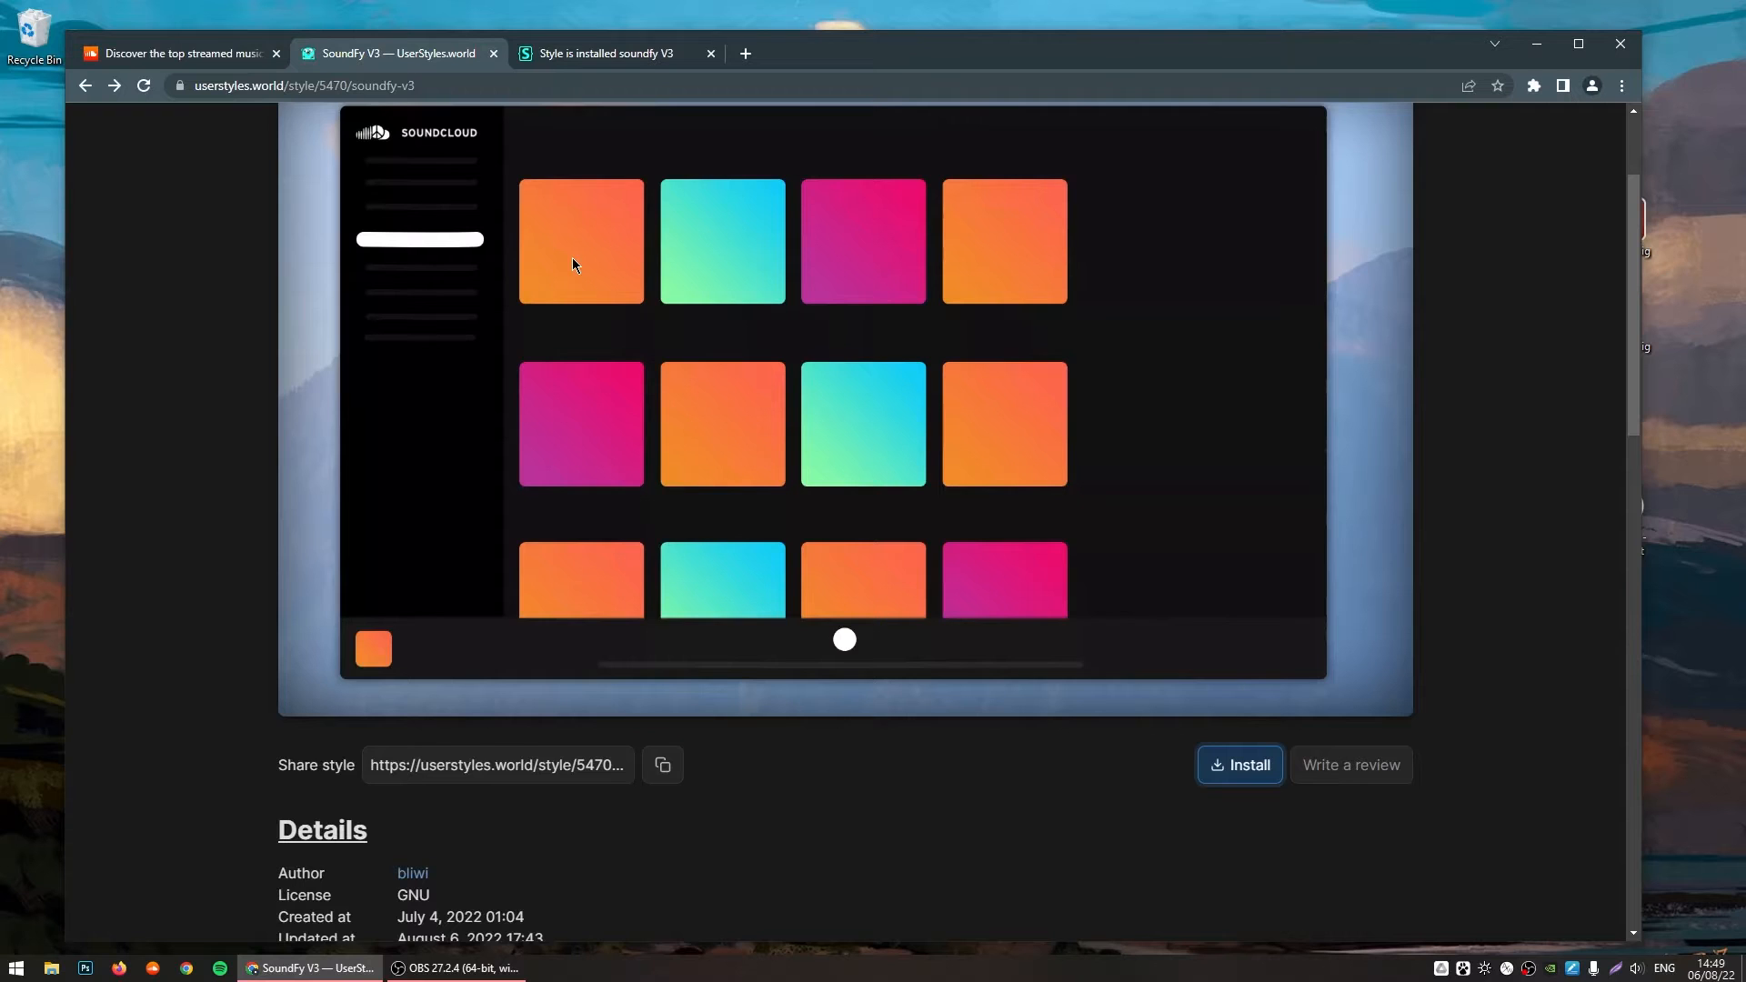
scroll(down, 3)
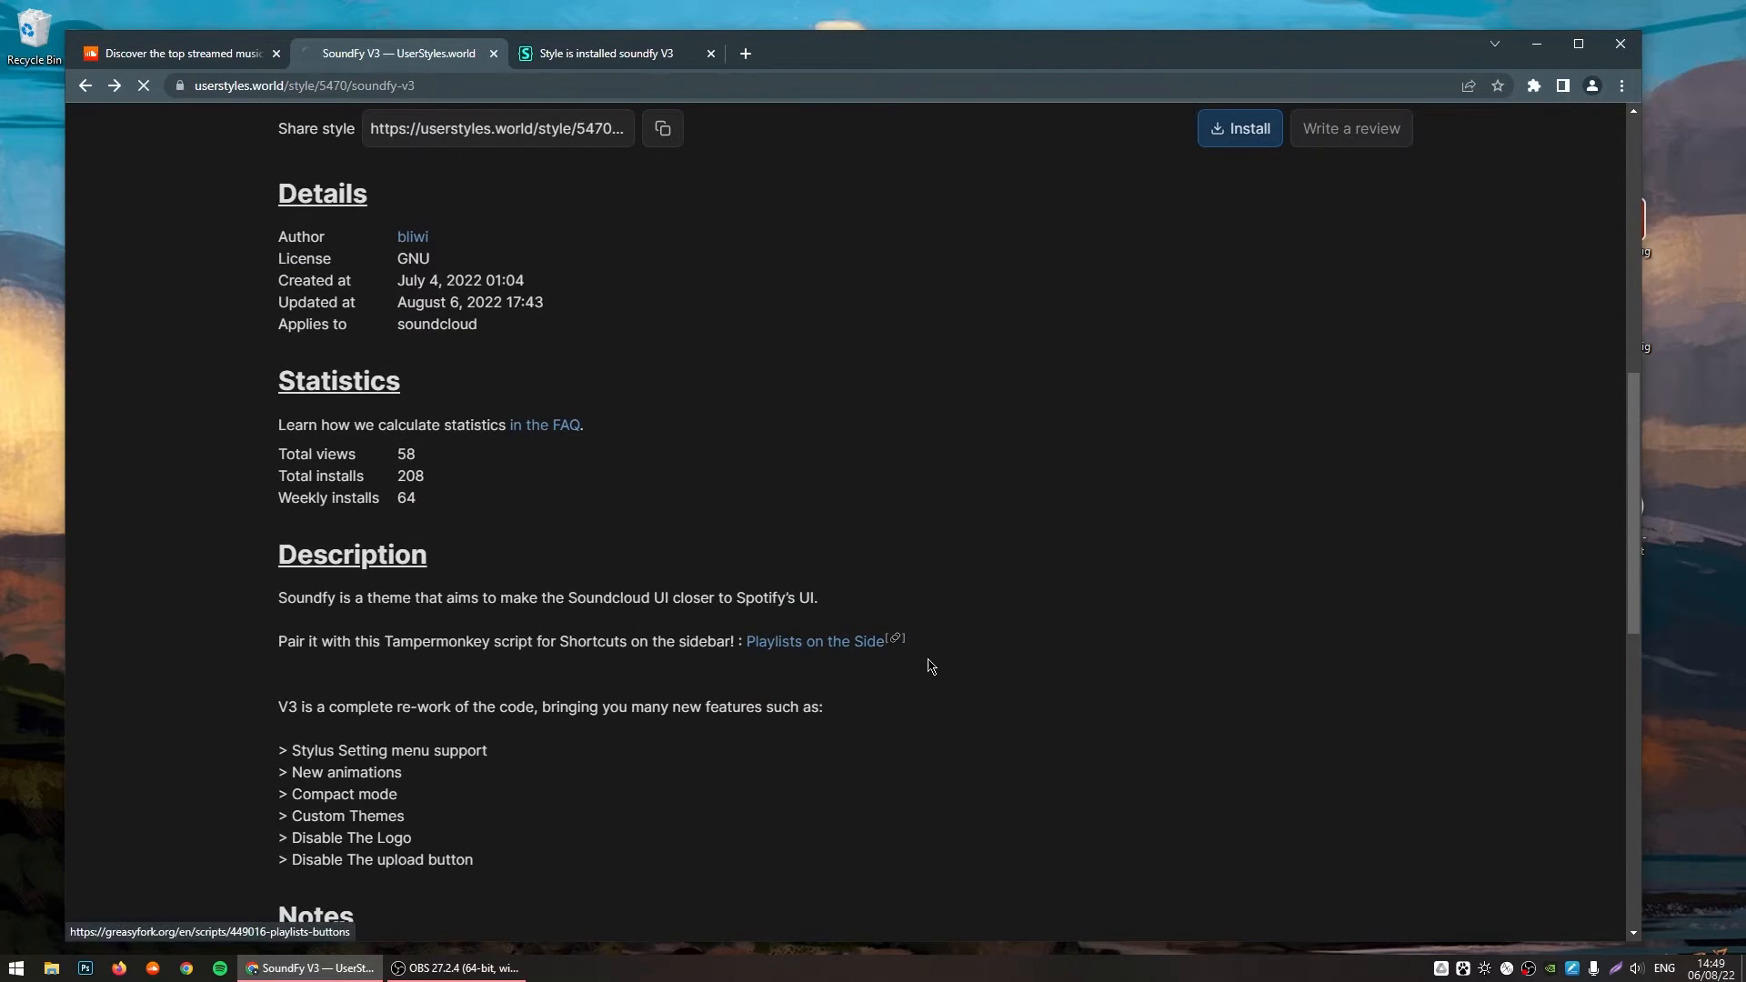
click(813, 640)
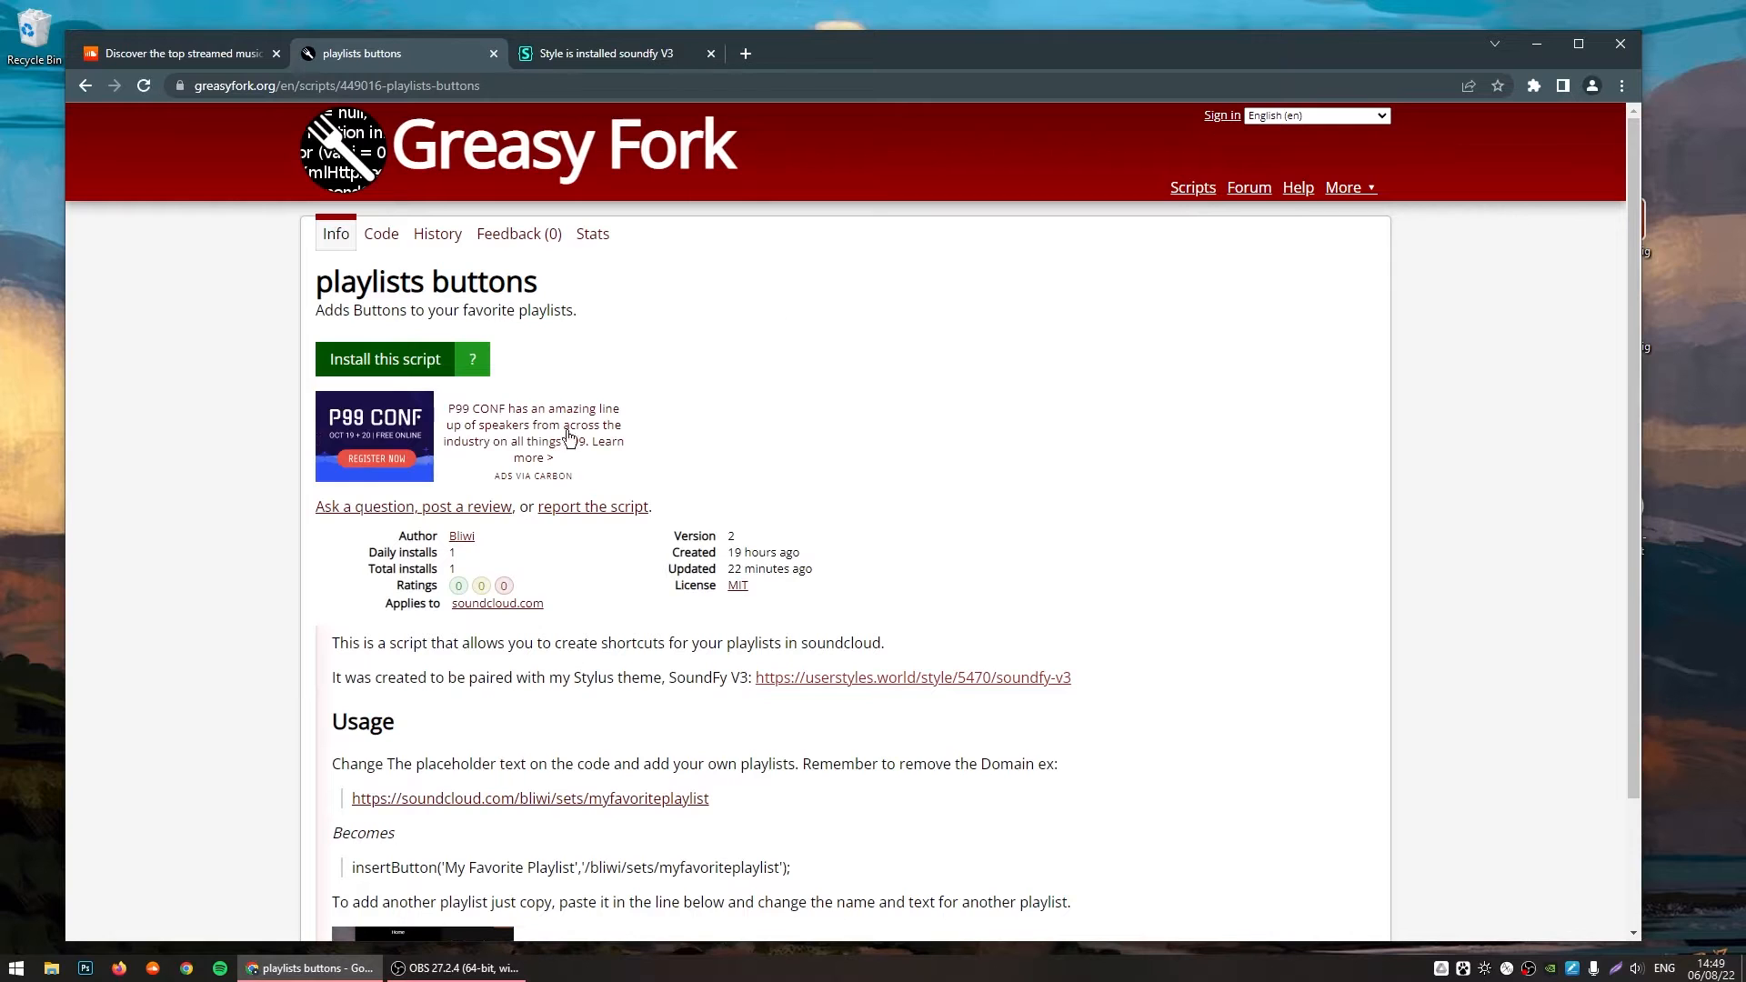
click(384, 358)
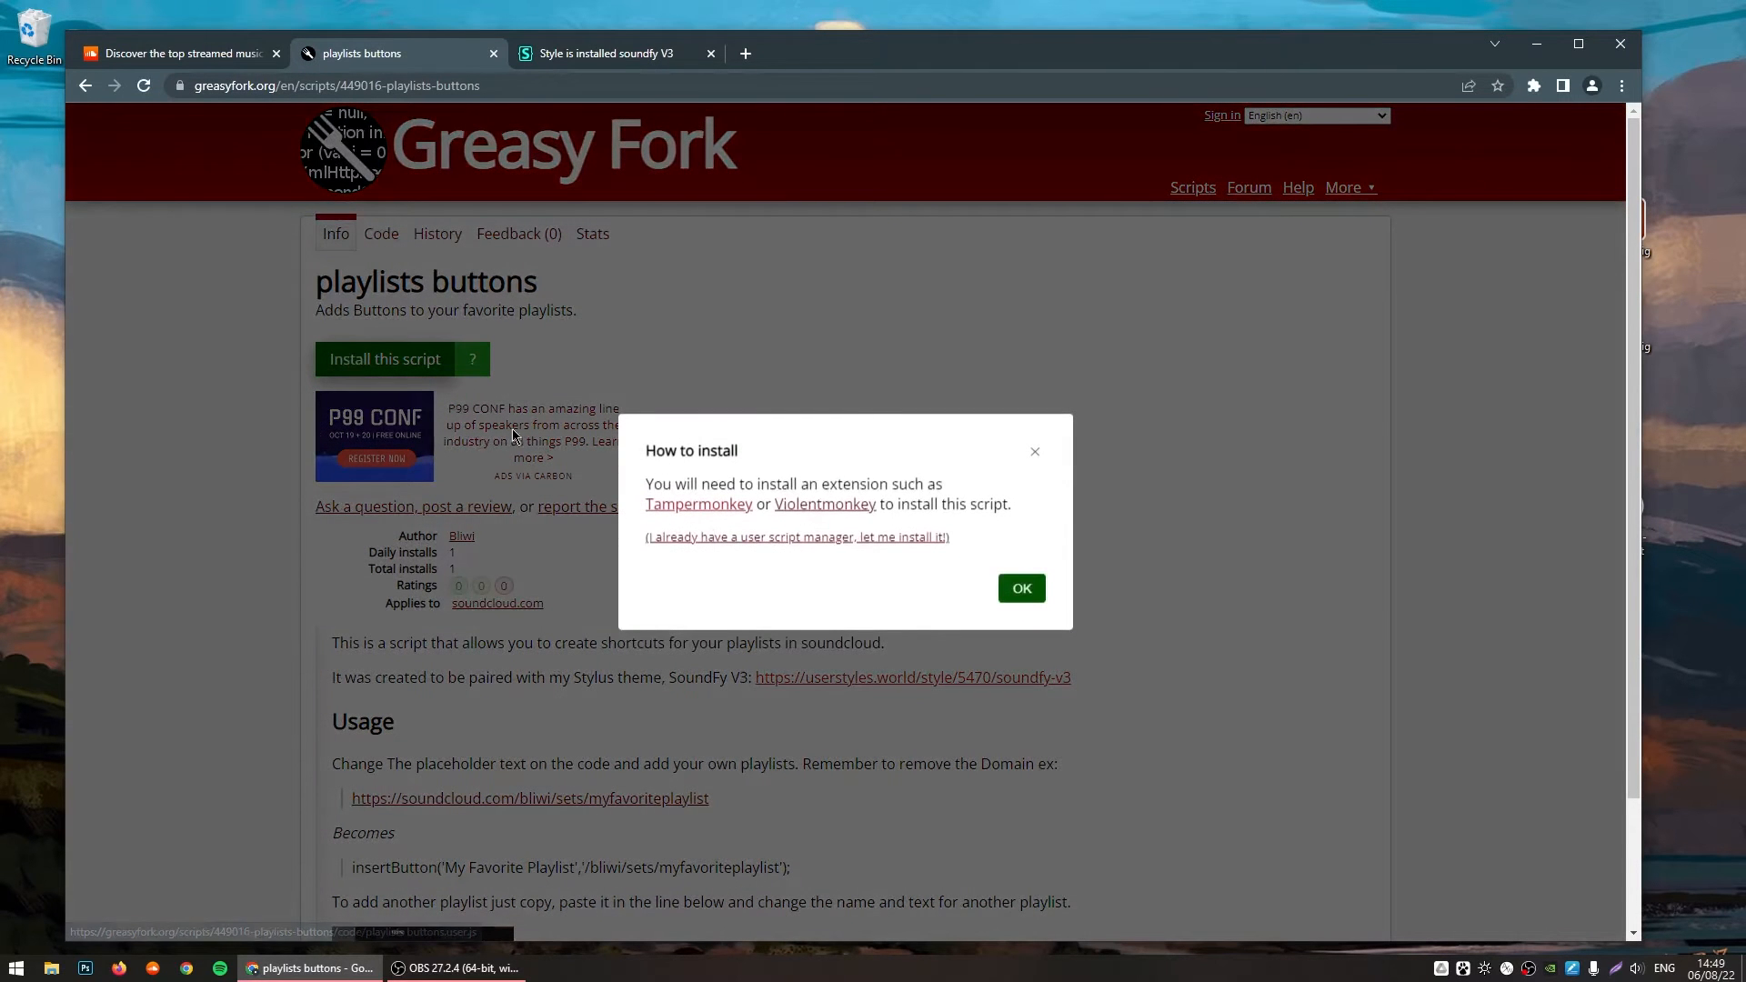
mouse_move(698, 503)
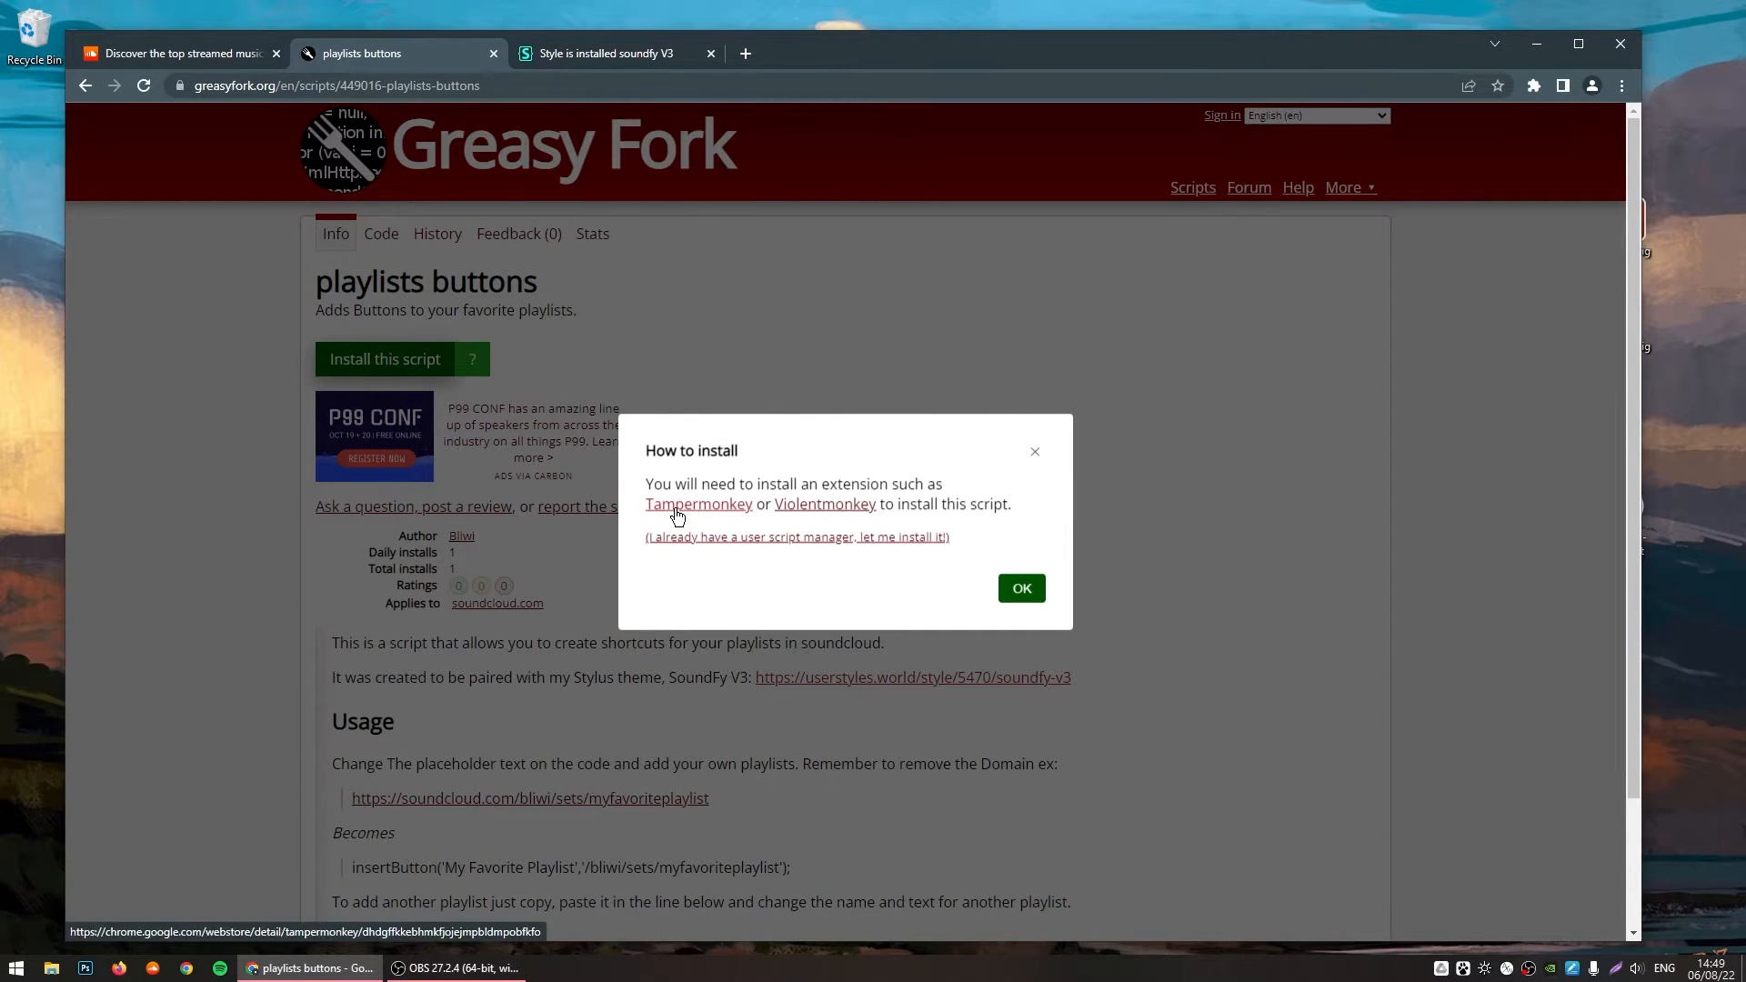
click(698, 503)
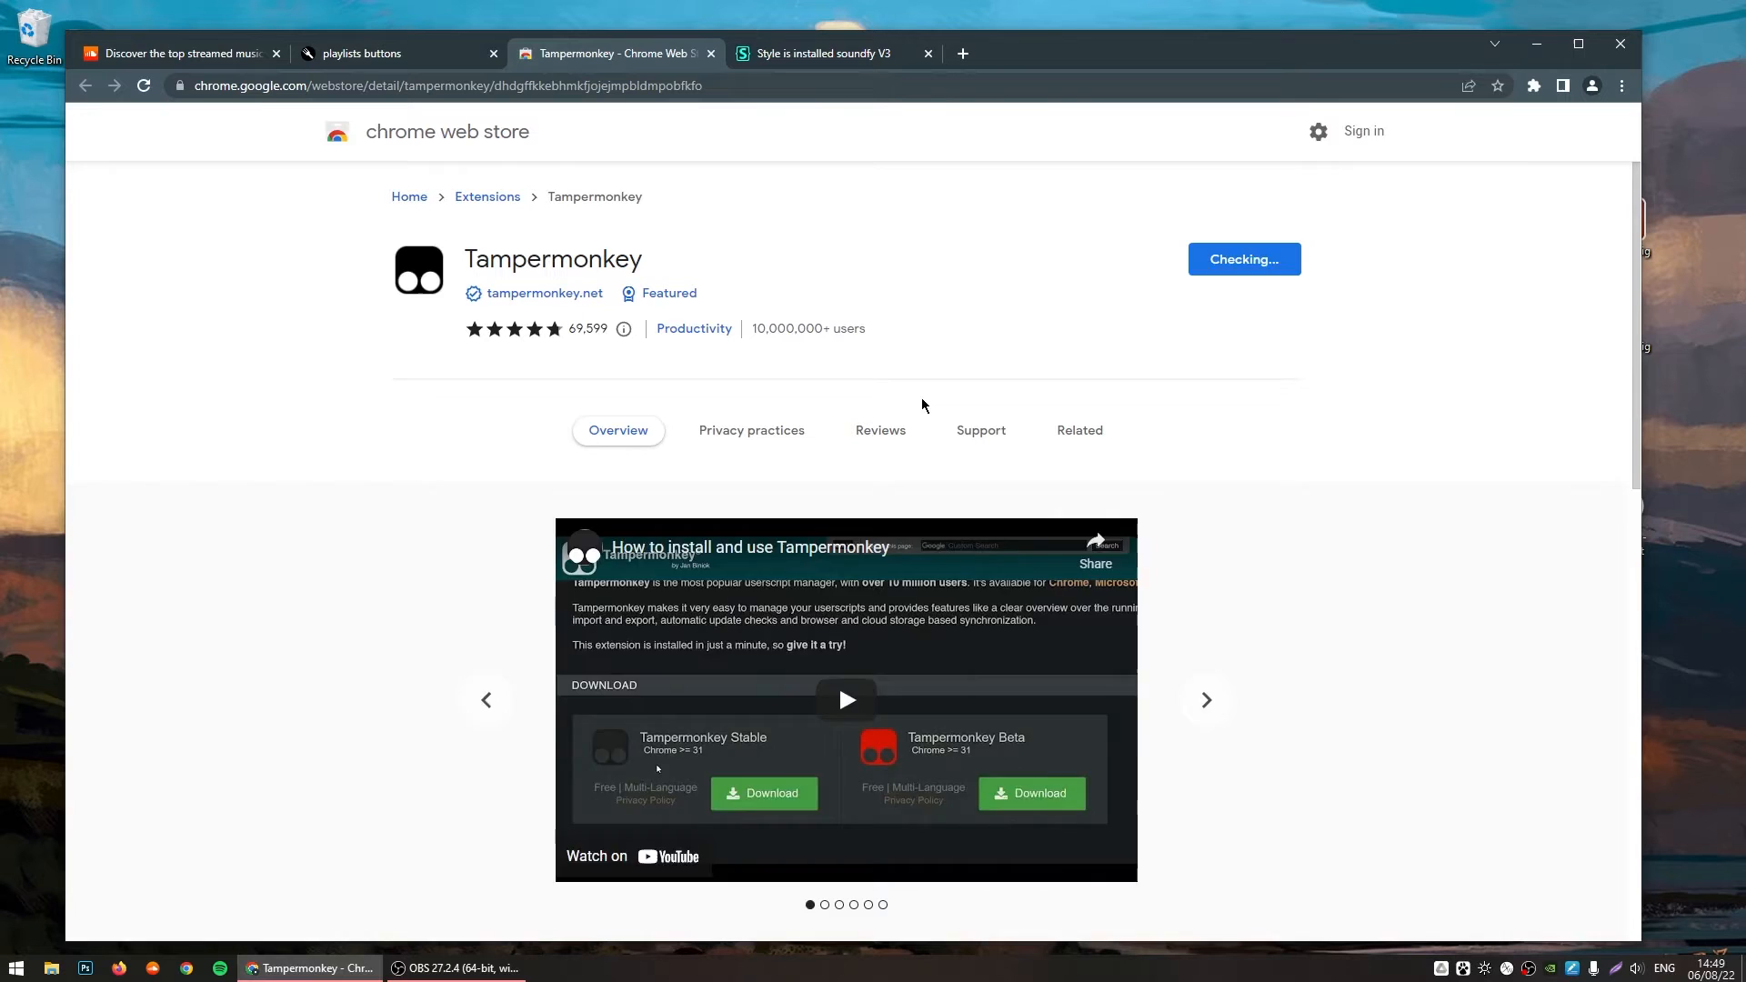
Step: Add Tampermonkey to Chrome and install the playlists buttons userscript
click(1076, 430)
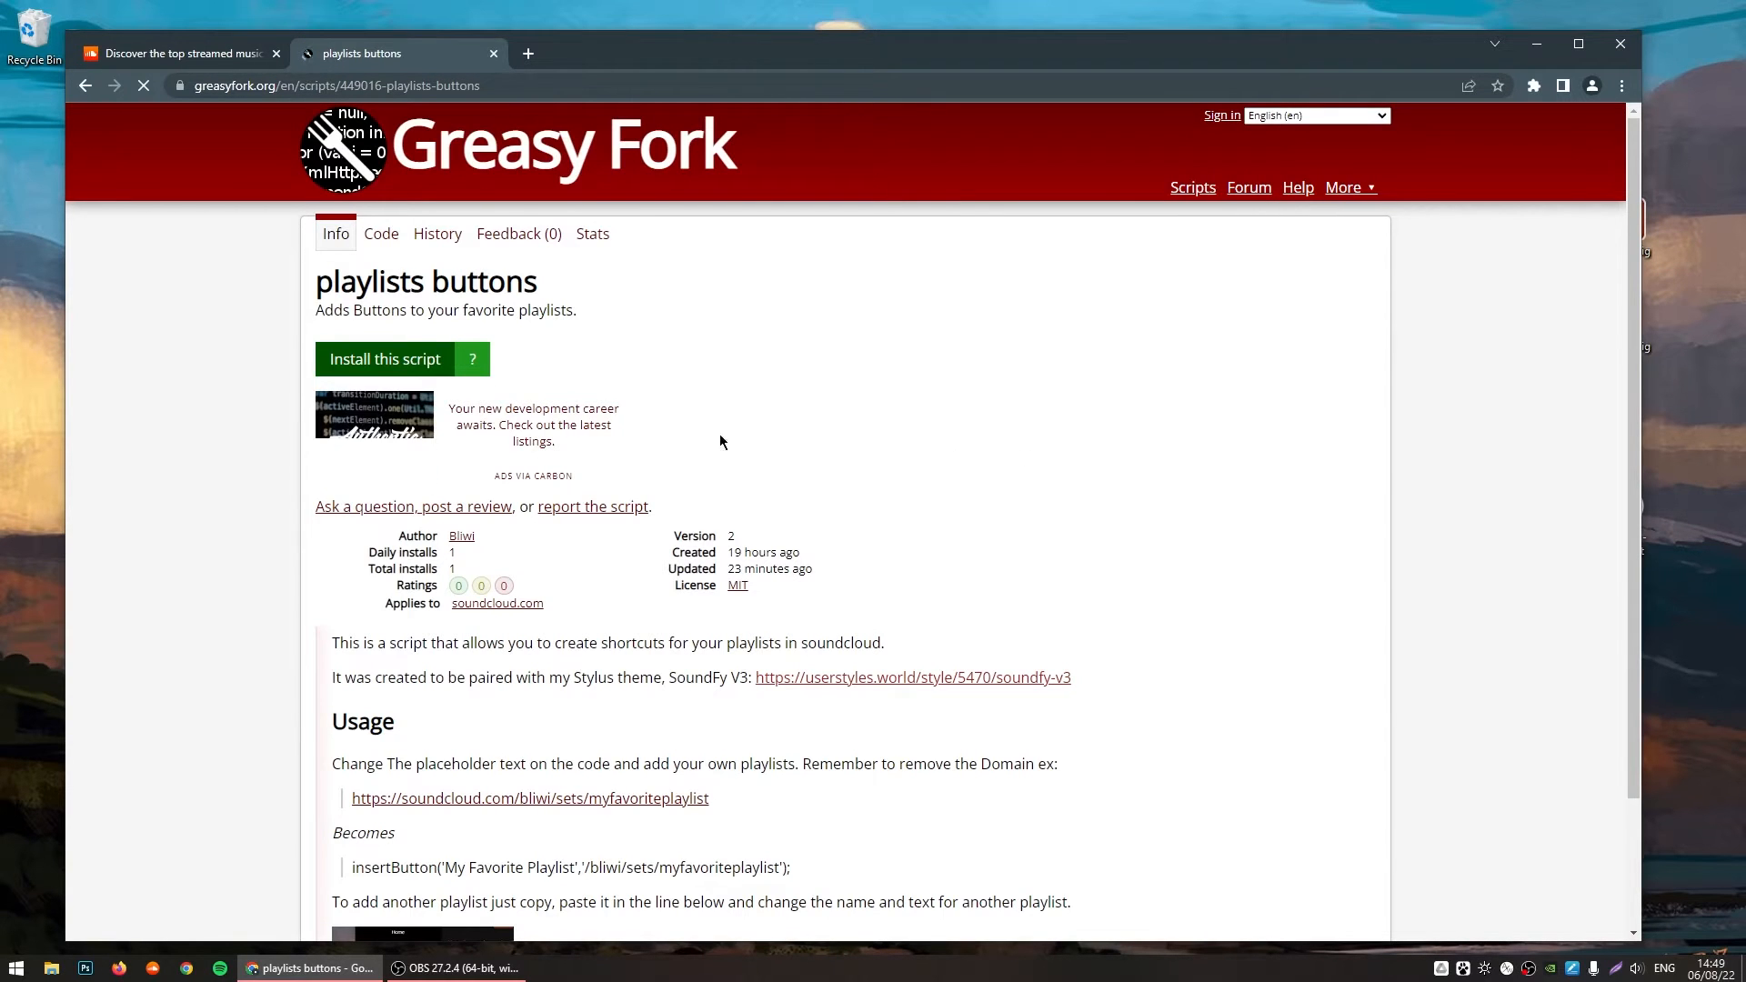
click(384, 359)
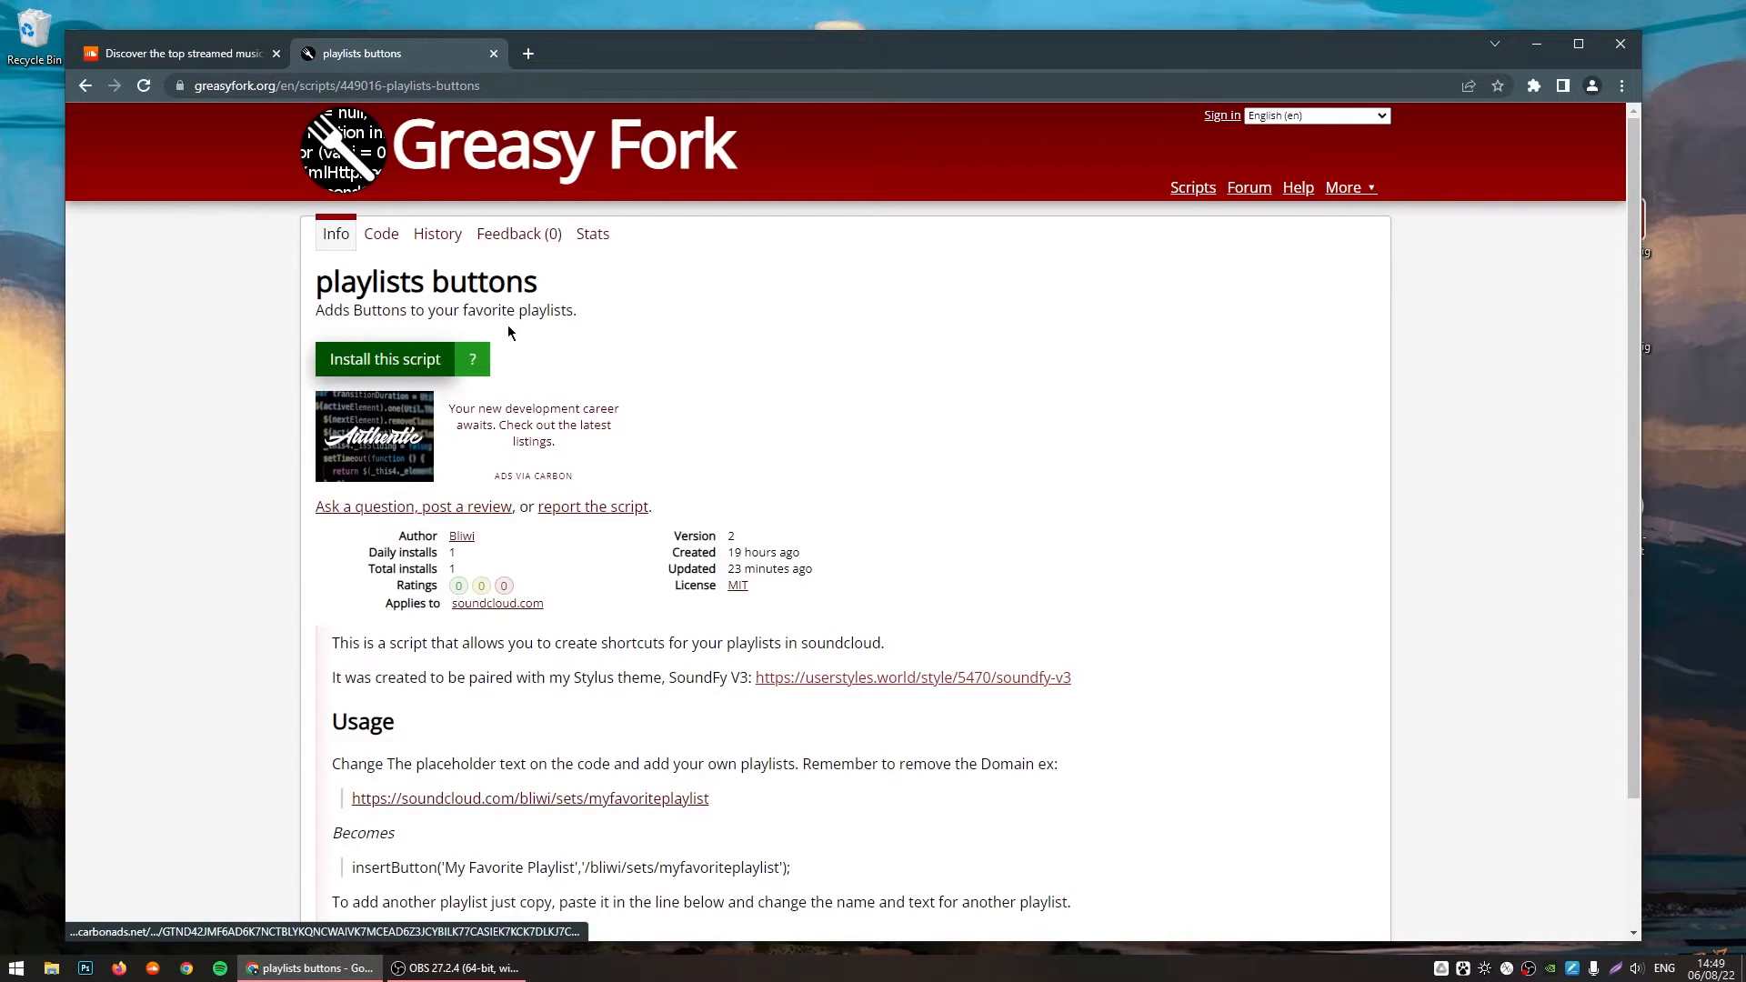
click(178, 54)
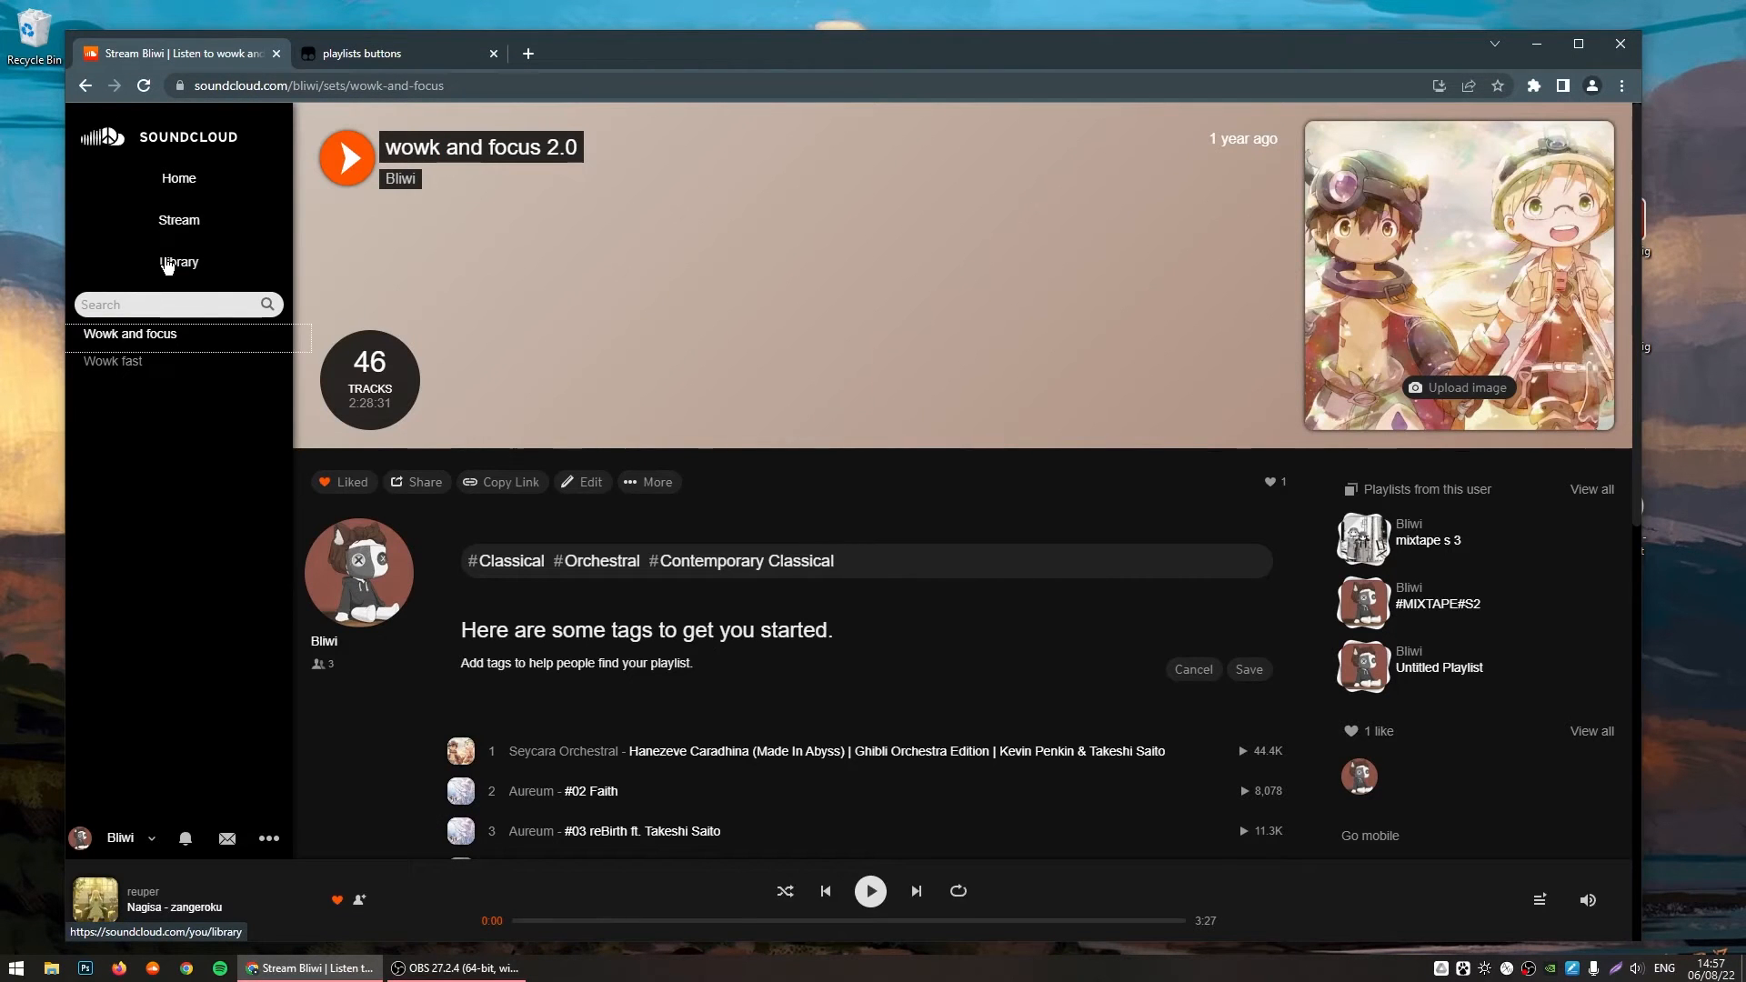
Step: Open the Library from the SoundCloud sidebar
click(178, 262)
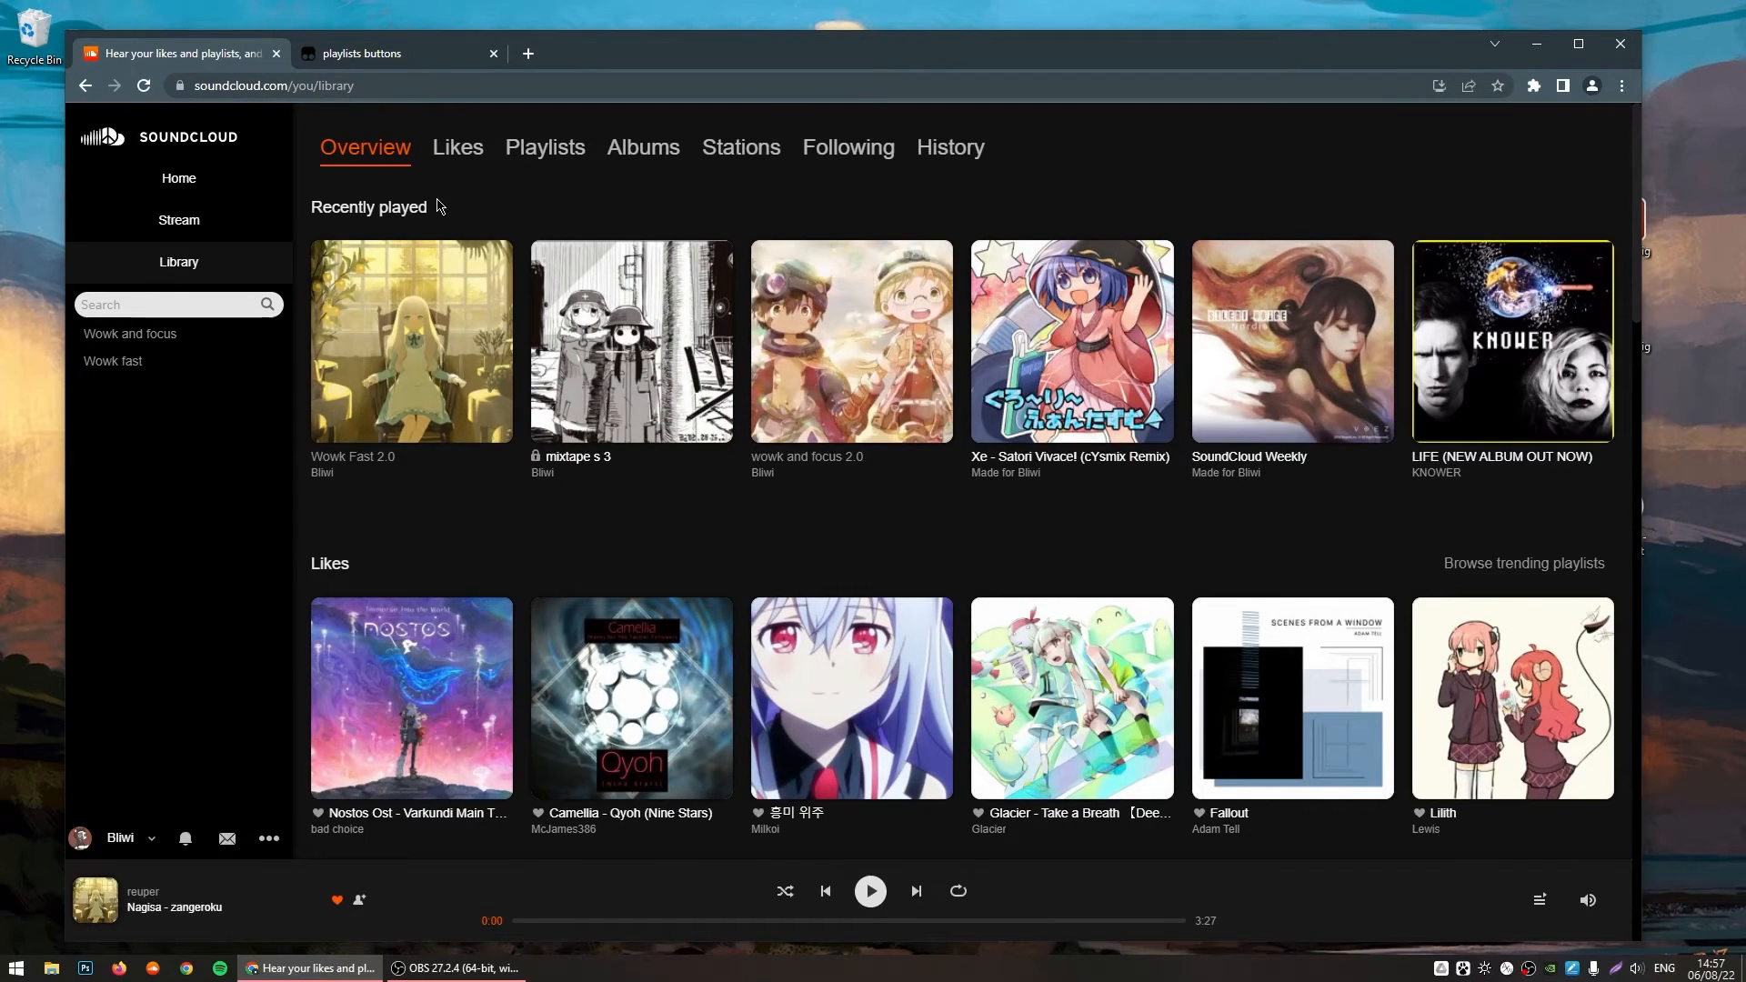
mouse_move(432, 204)
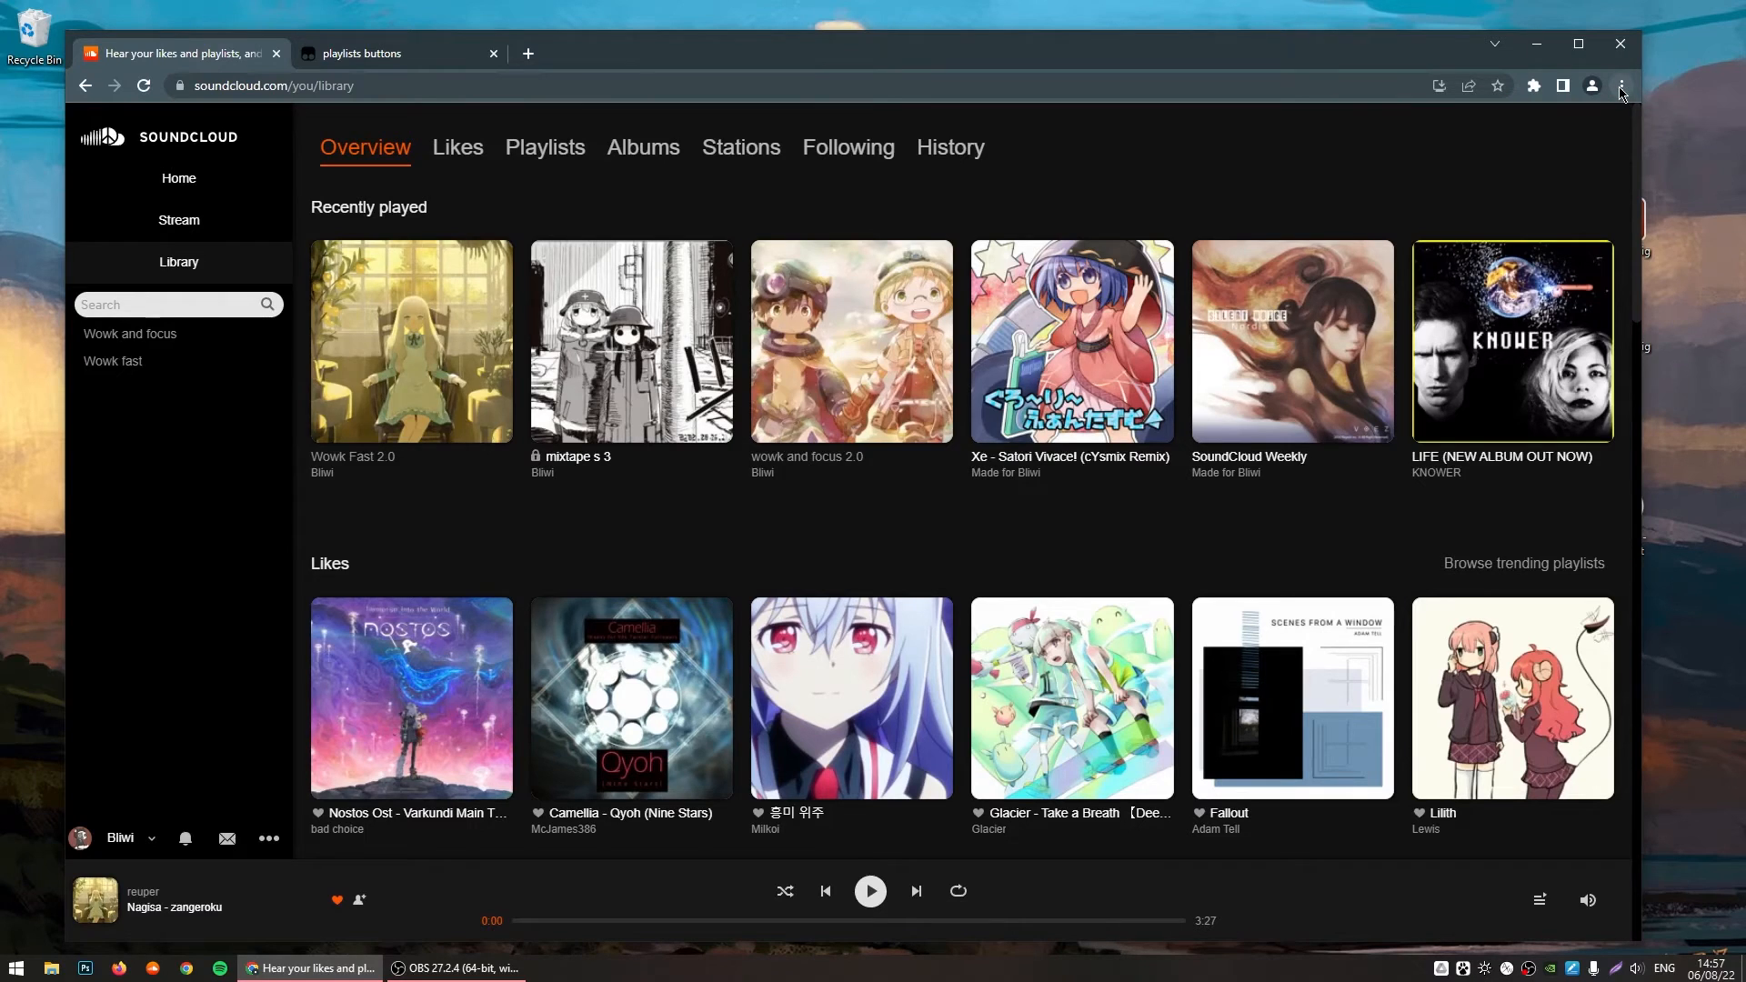
Step: Install SoundCloud as a standalone Chrome app from the browser menu
click(1621, 84)
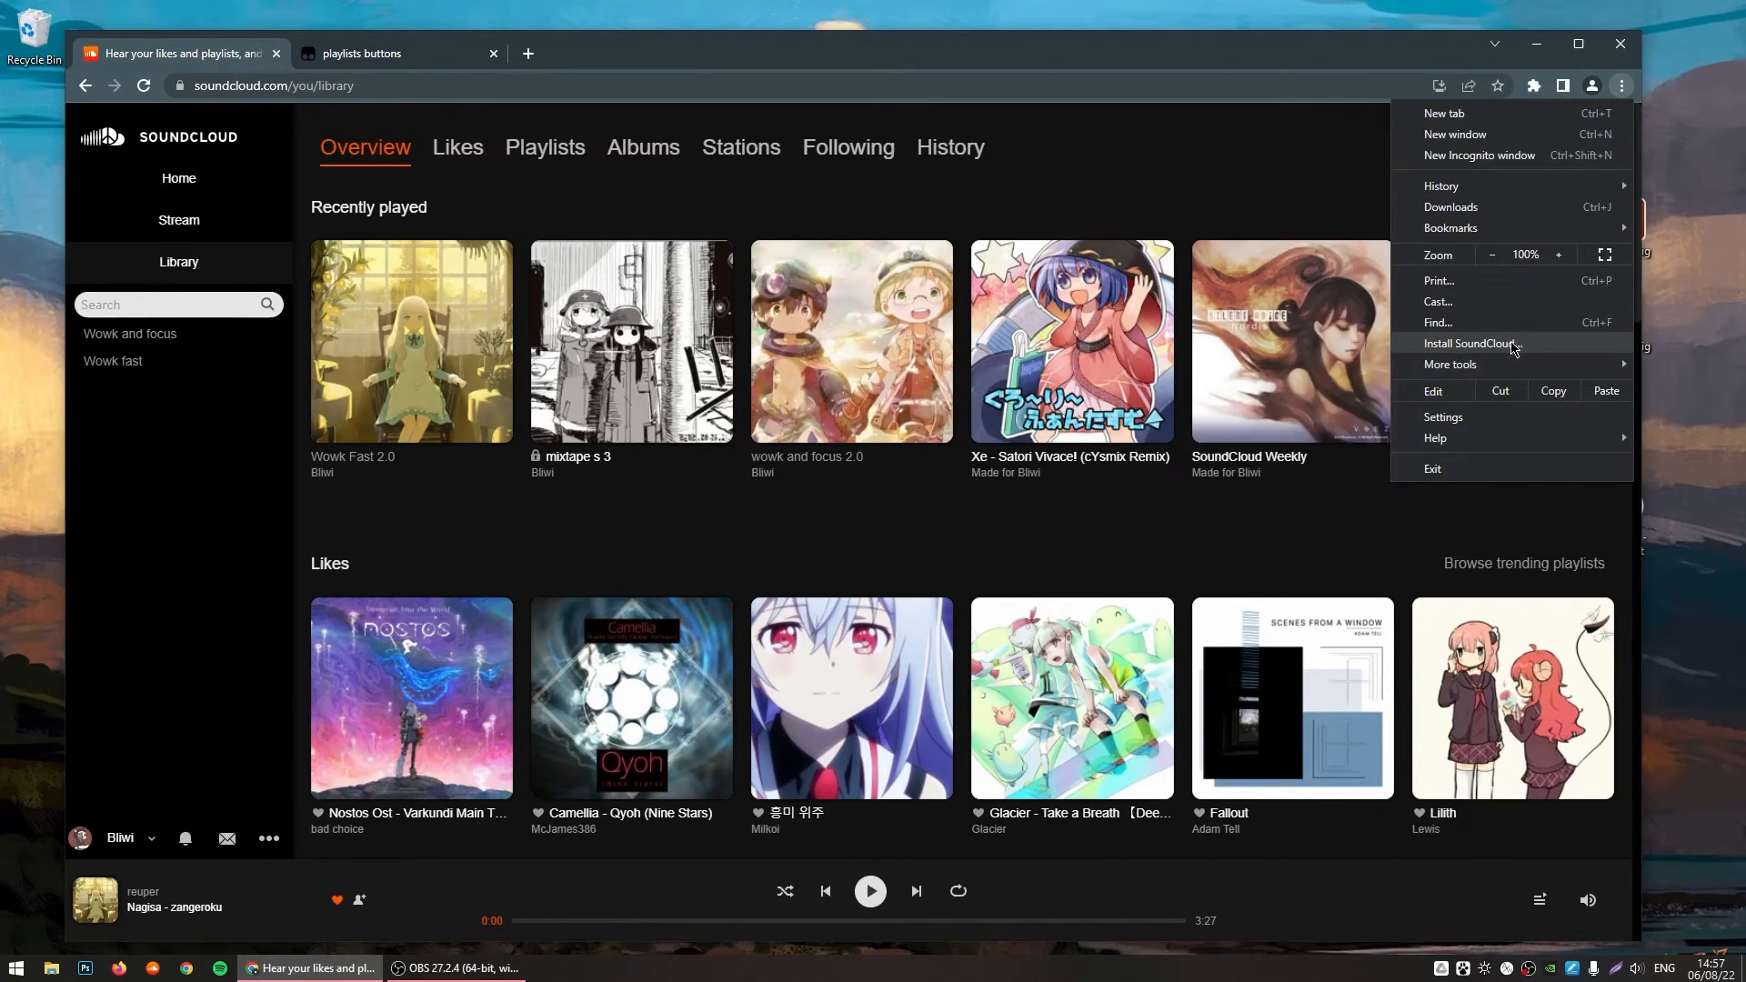
click(1470, 343)
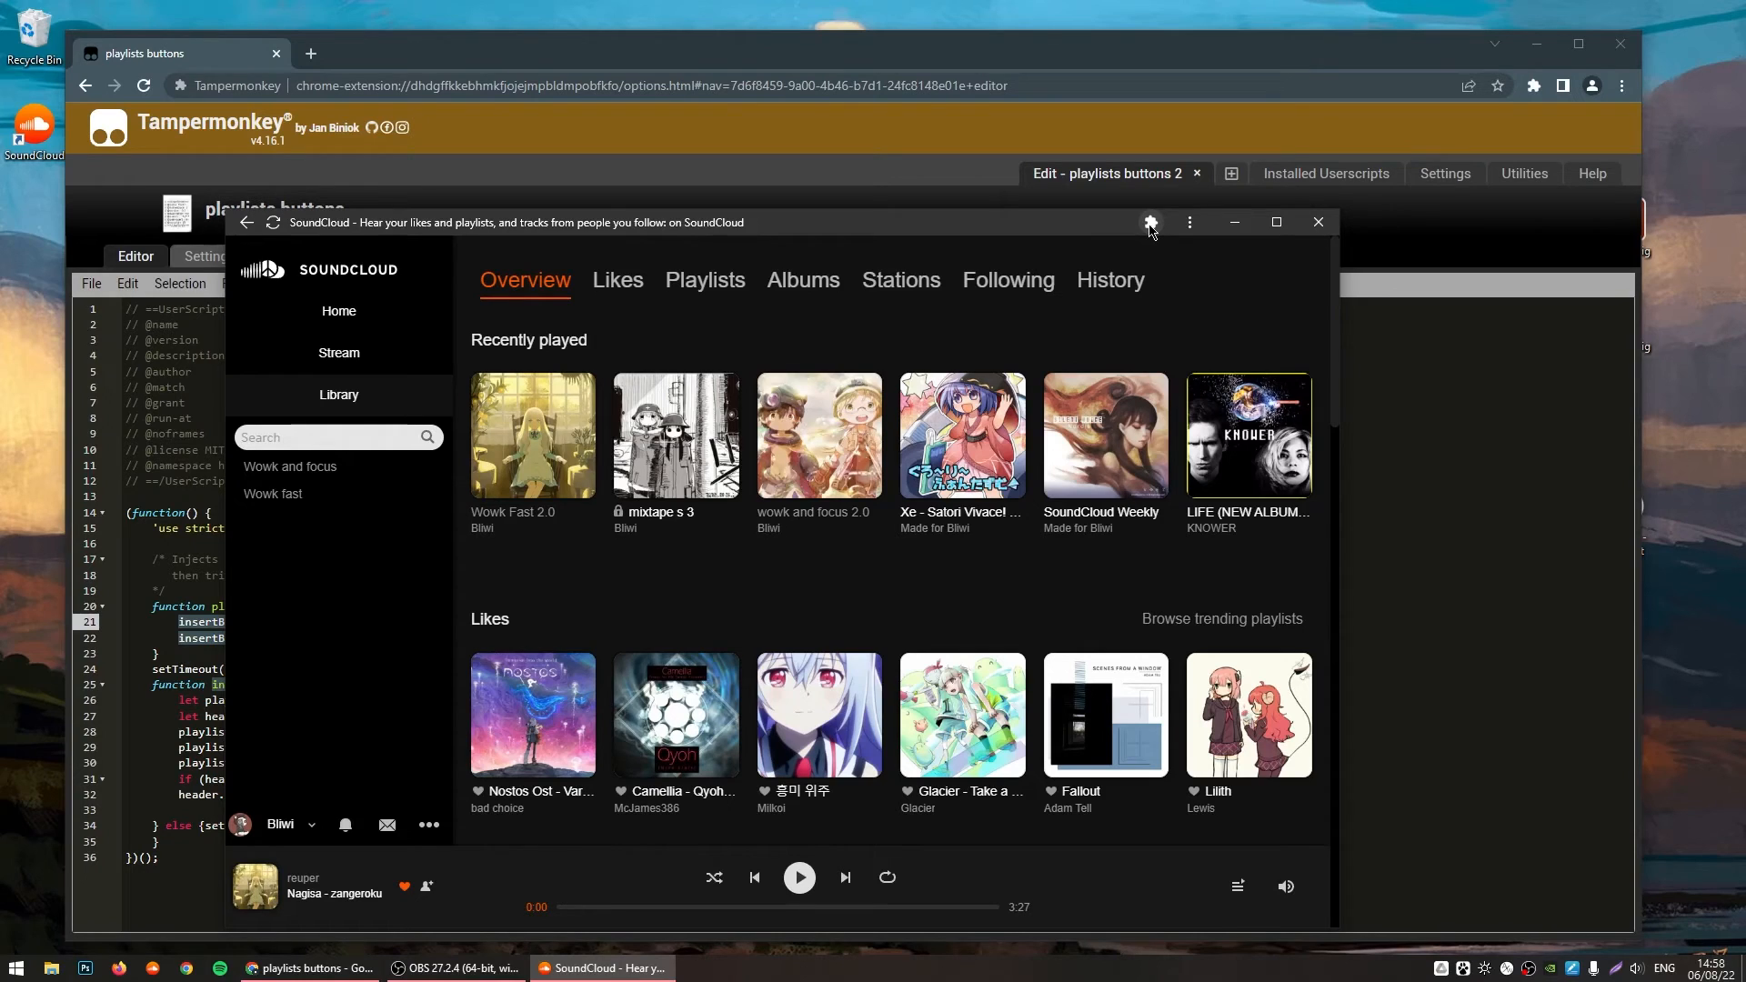
Step: Open the soundfy V3 style's Stylus configuration panel from the Extensions menu
click(1149, 221)
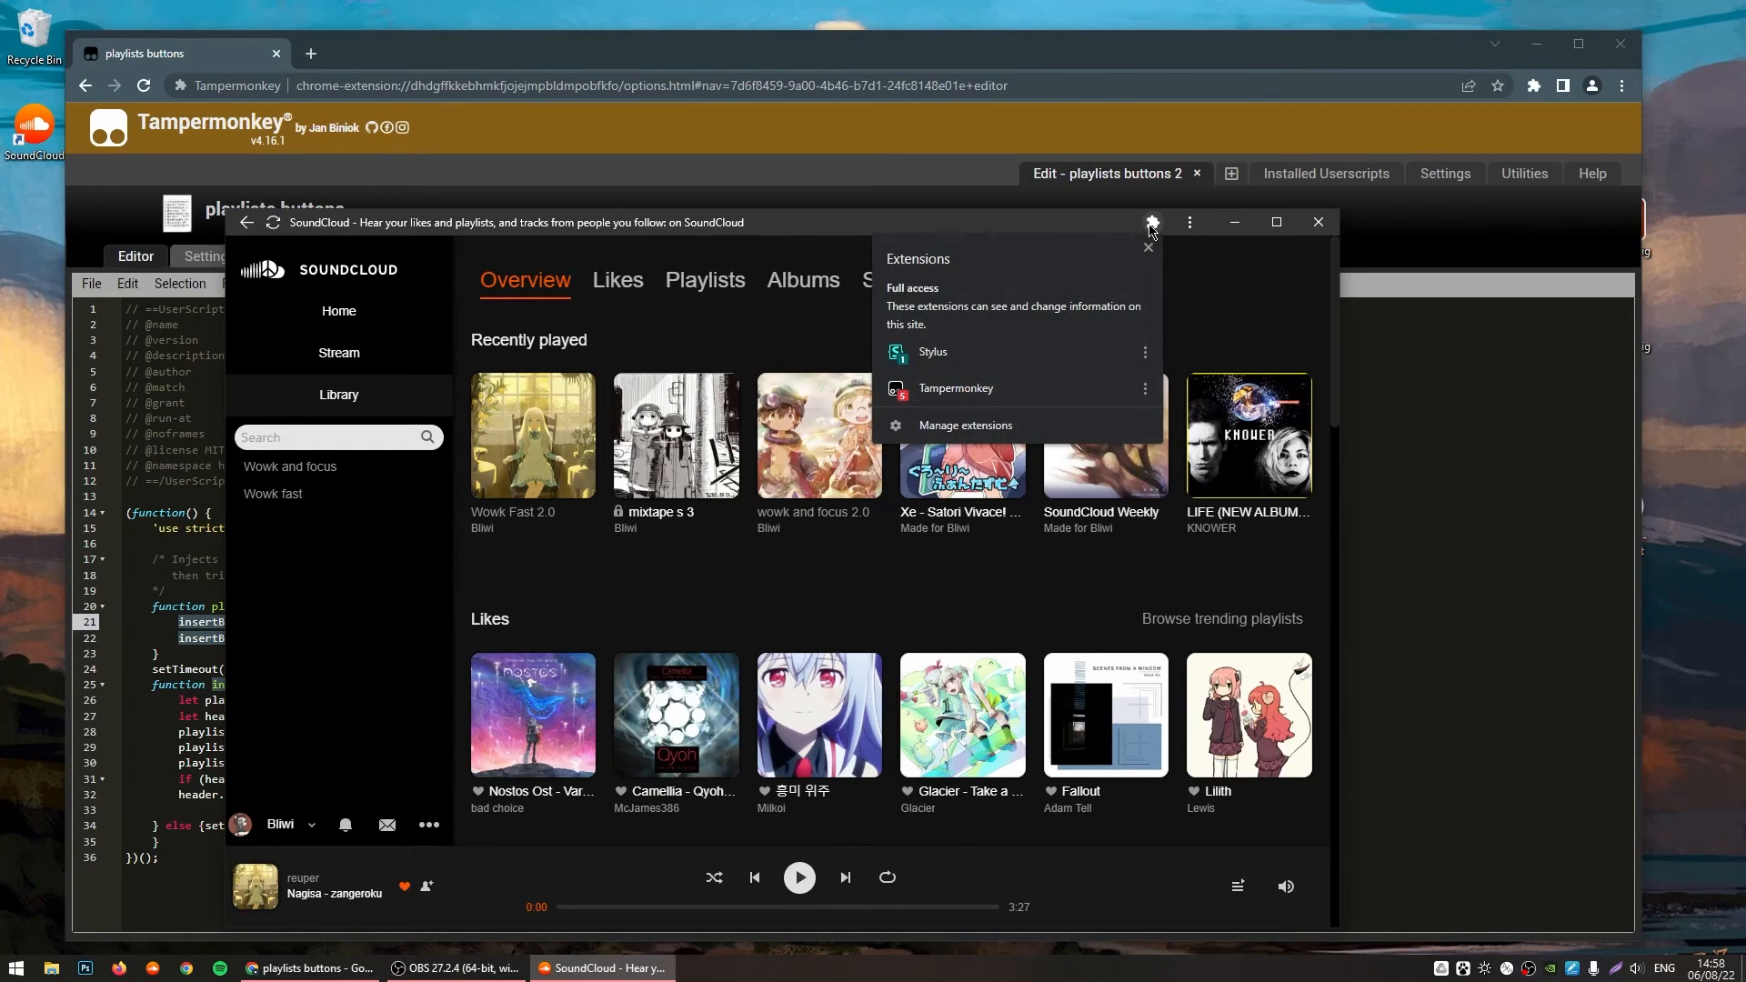
mouse_move(1043, 315)
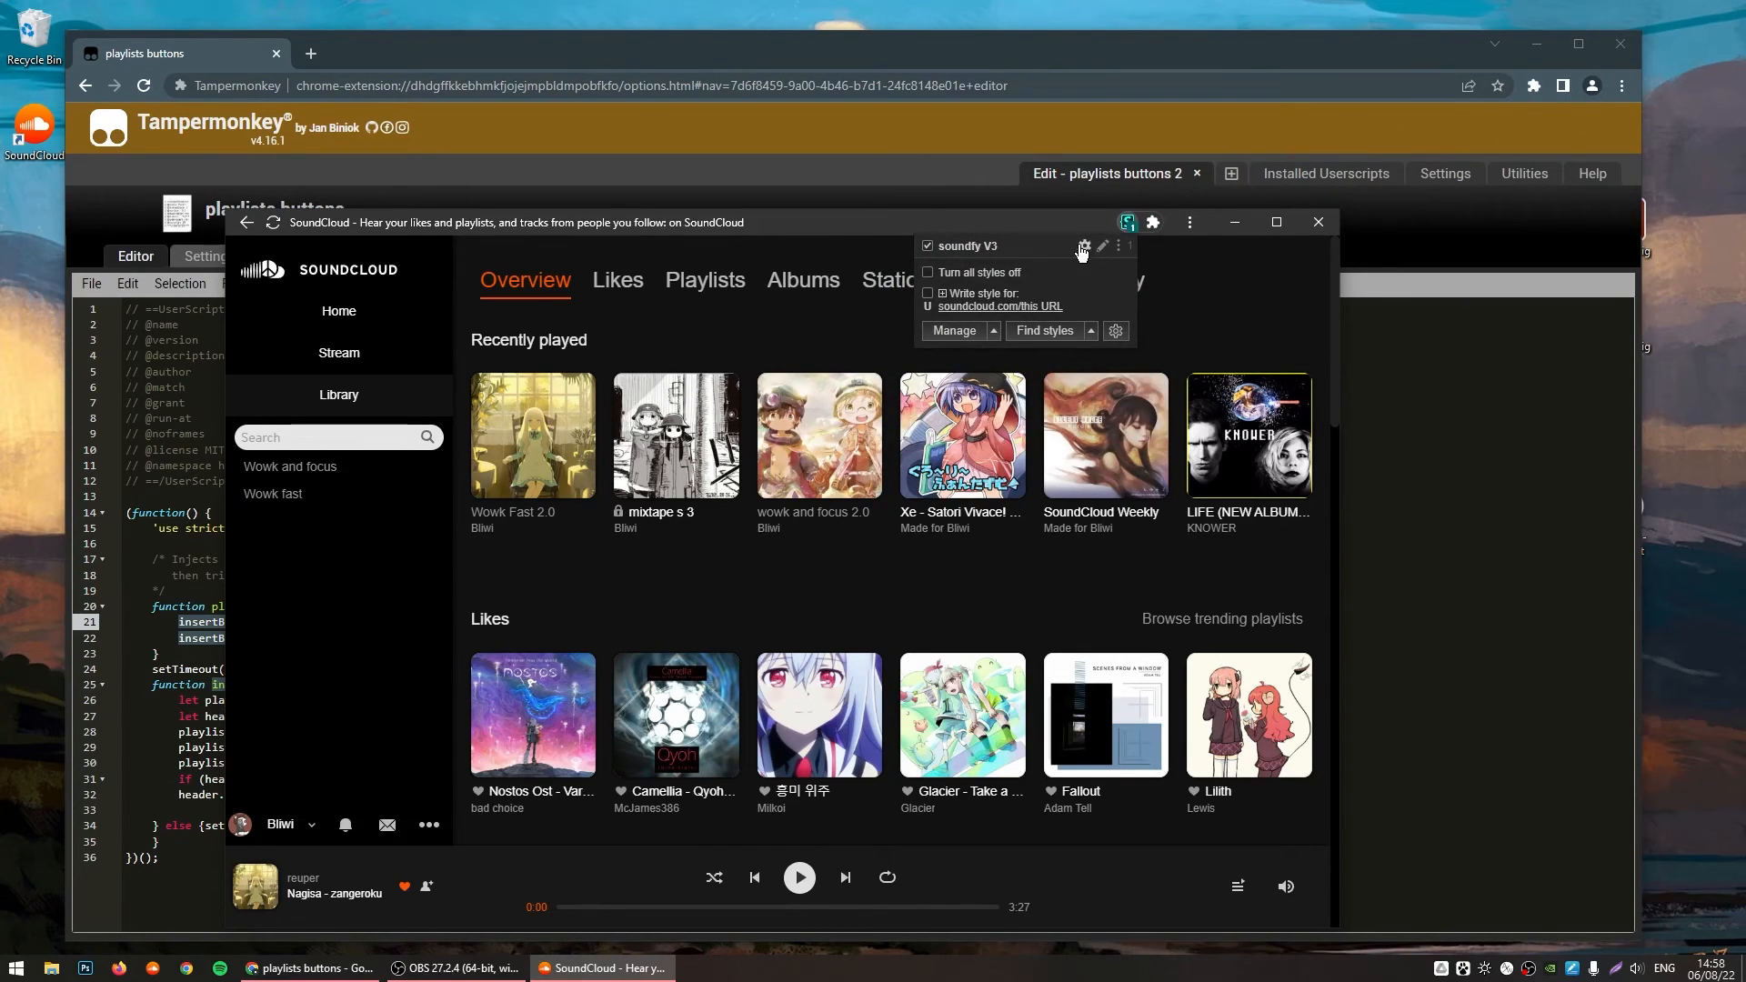
mouse_move(1083, 247)
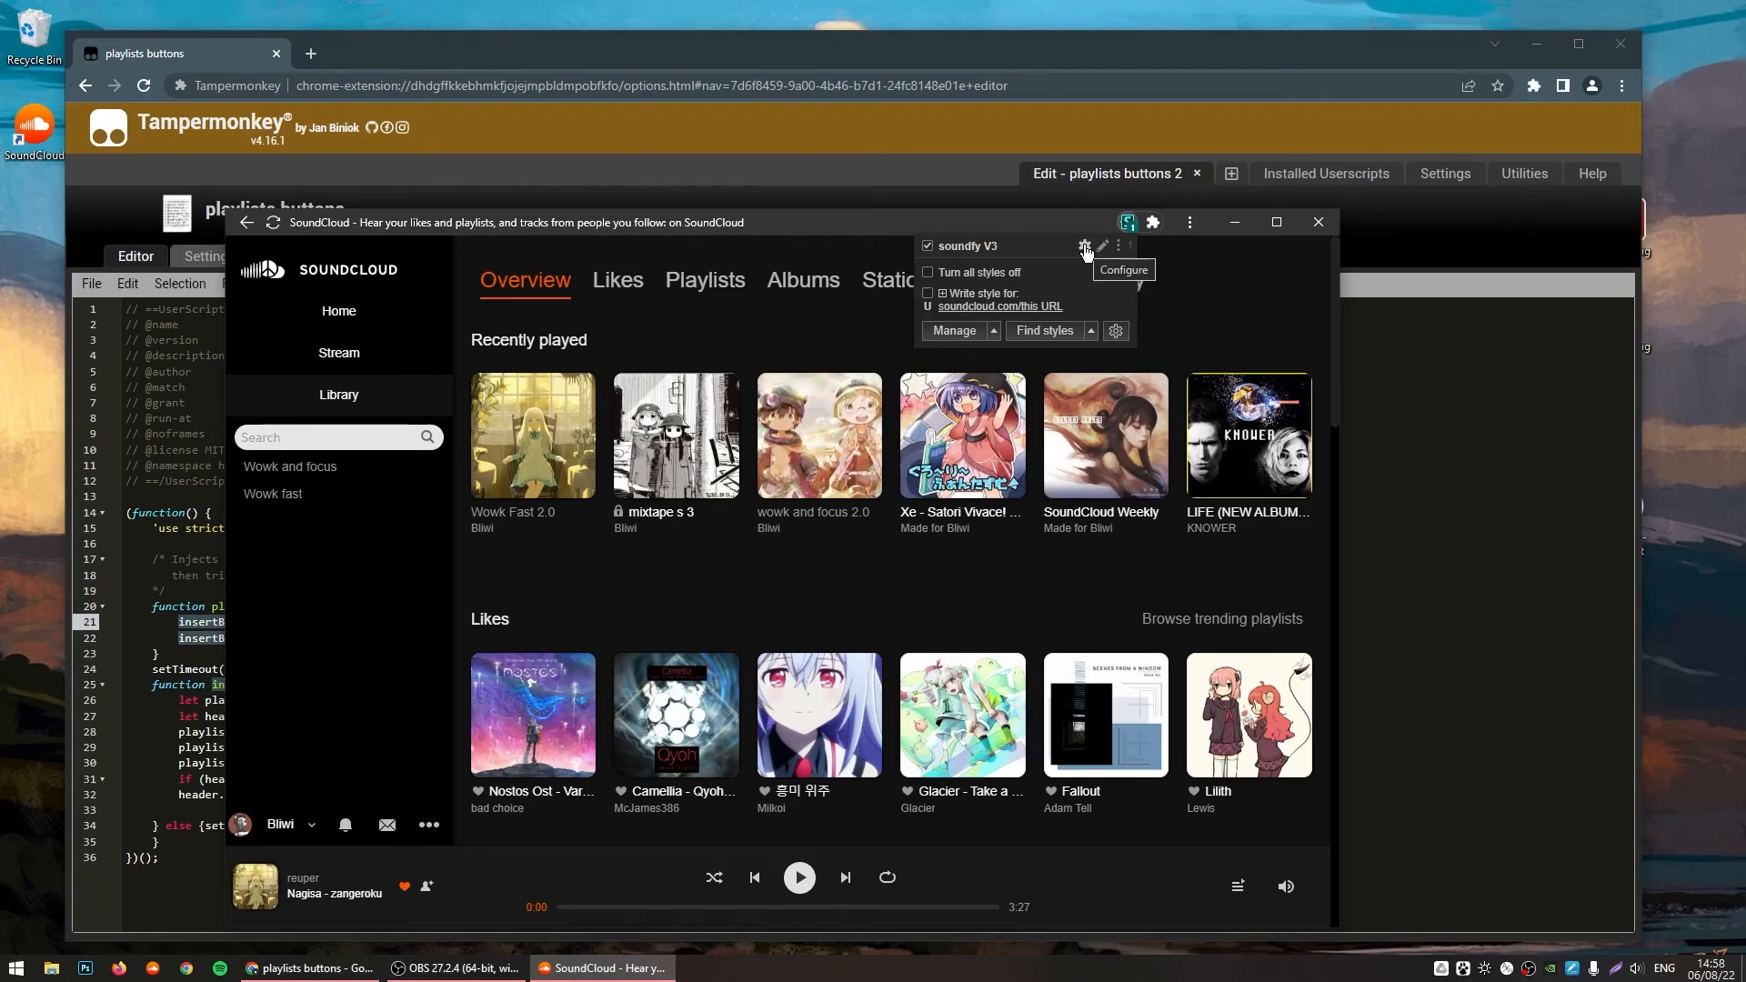
click(1083, 246)
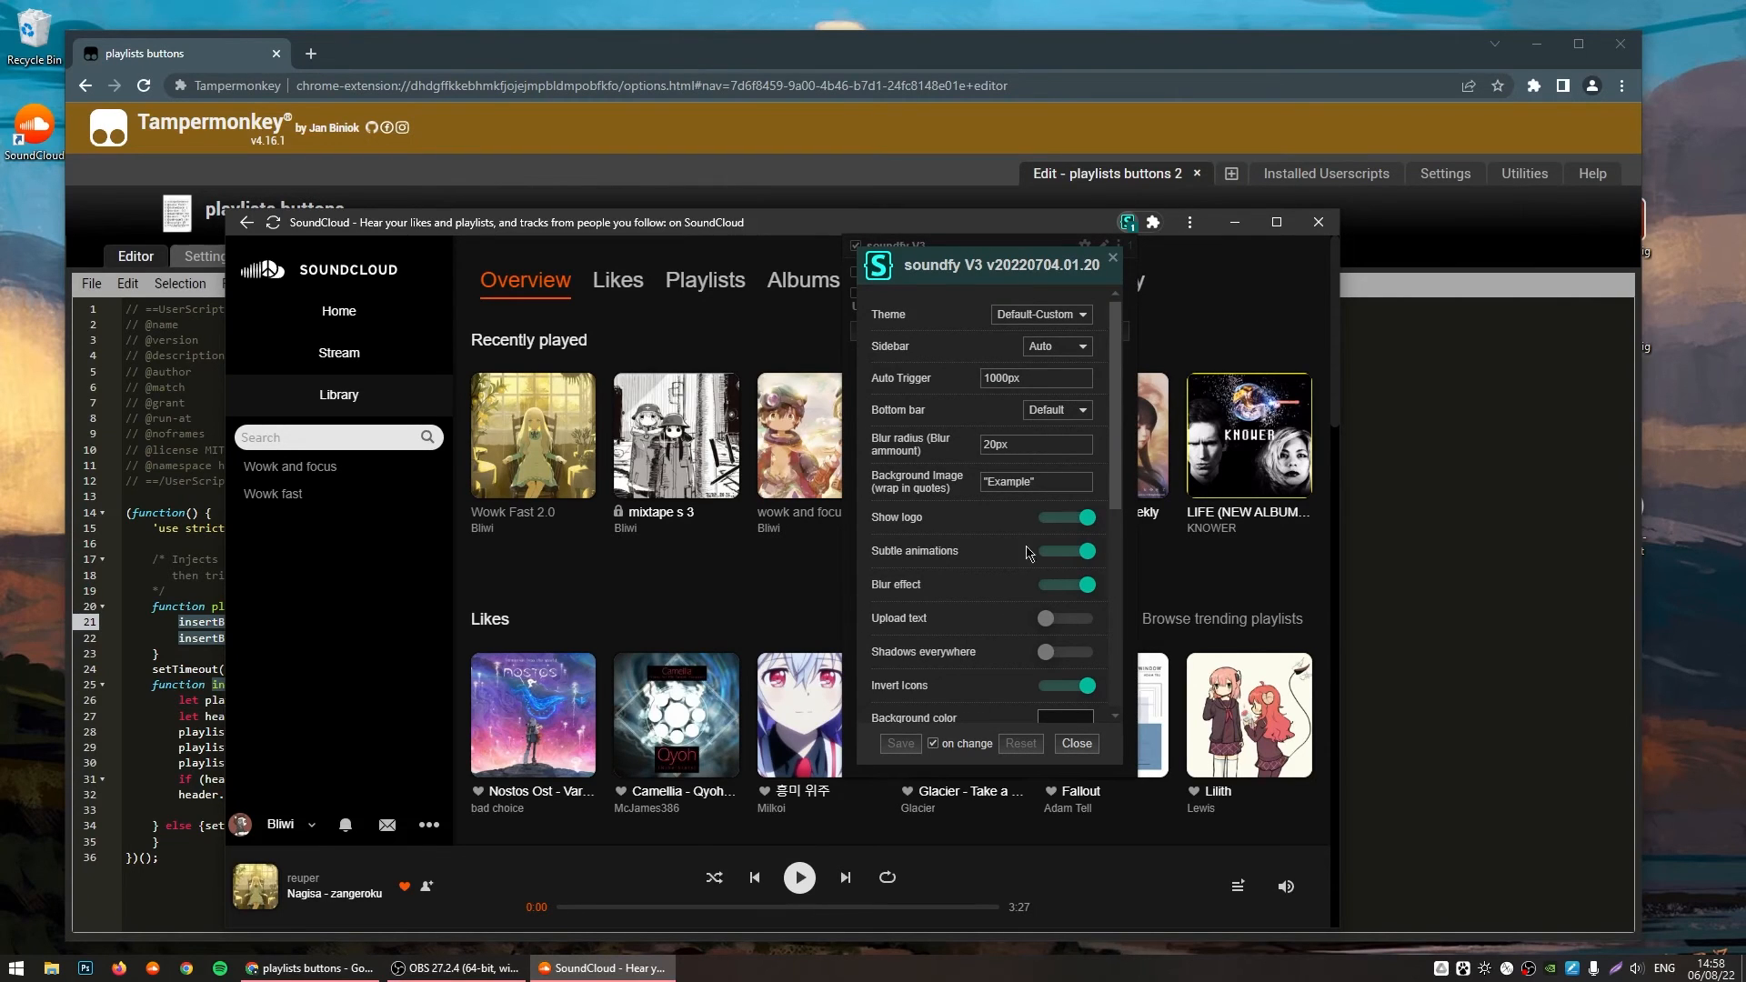
Step: Set the soundfy V3 Theme to Nomanssky, then close the settings panel
scroll(down, 3)
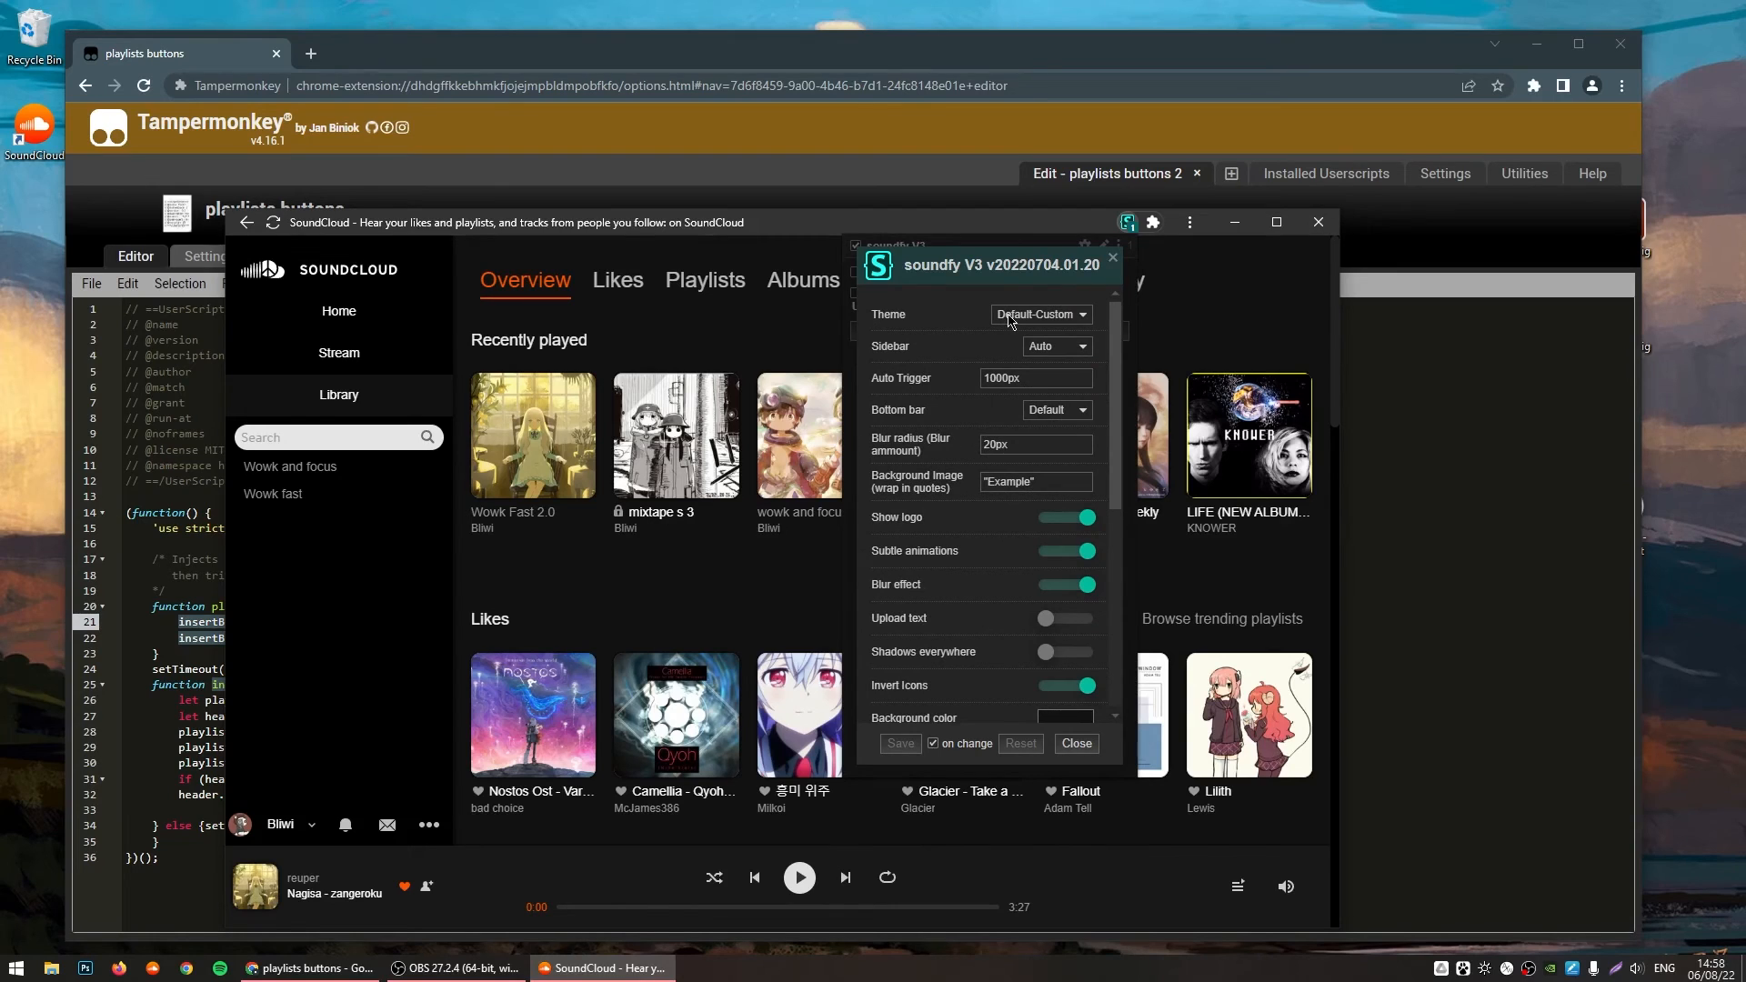
click(1040, 314)
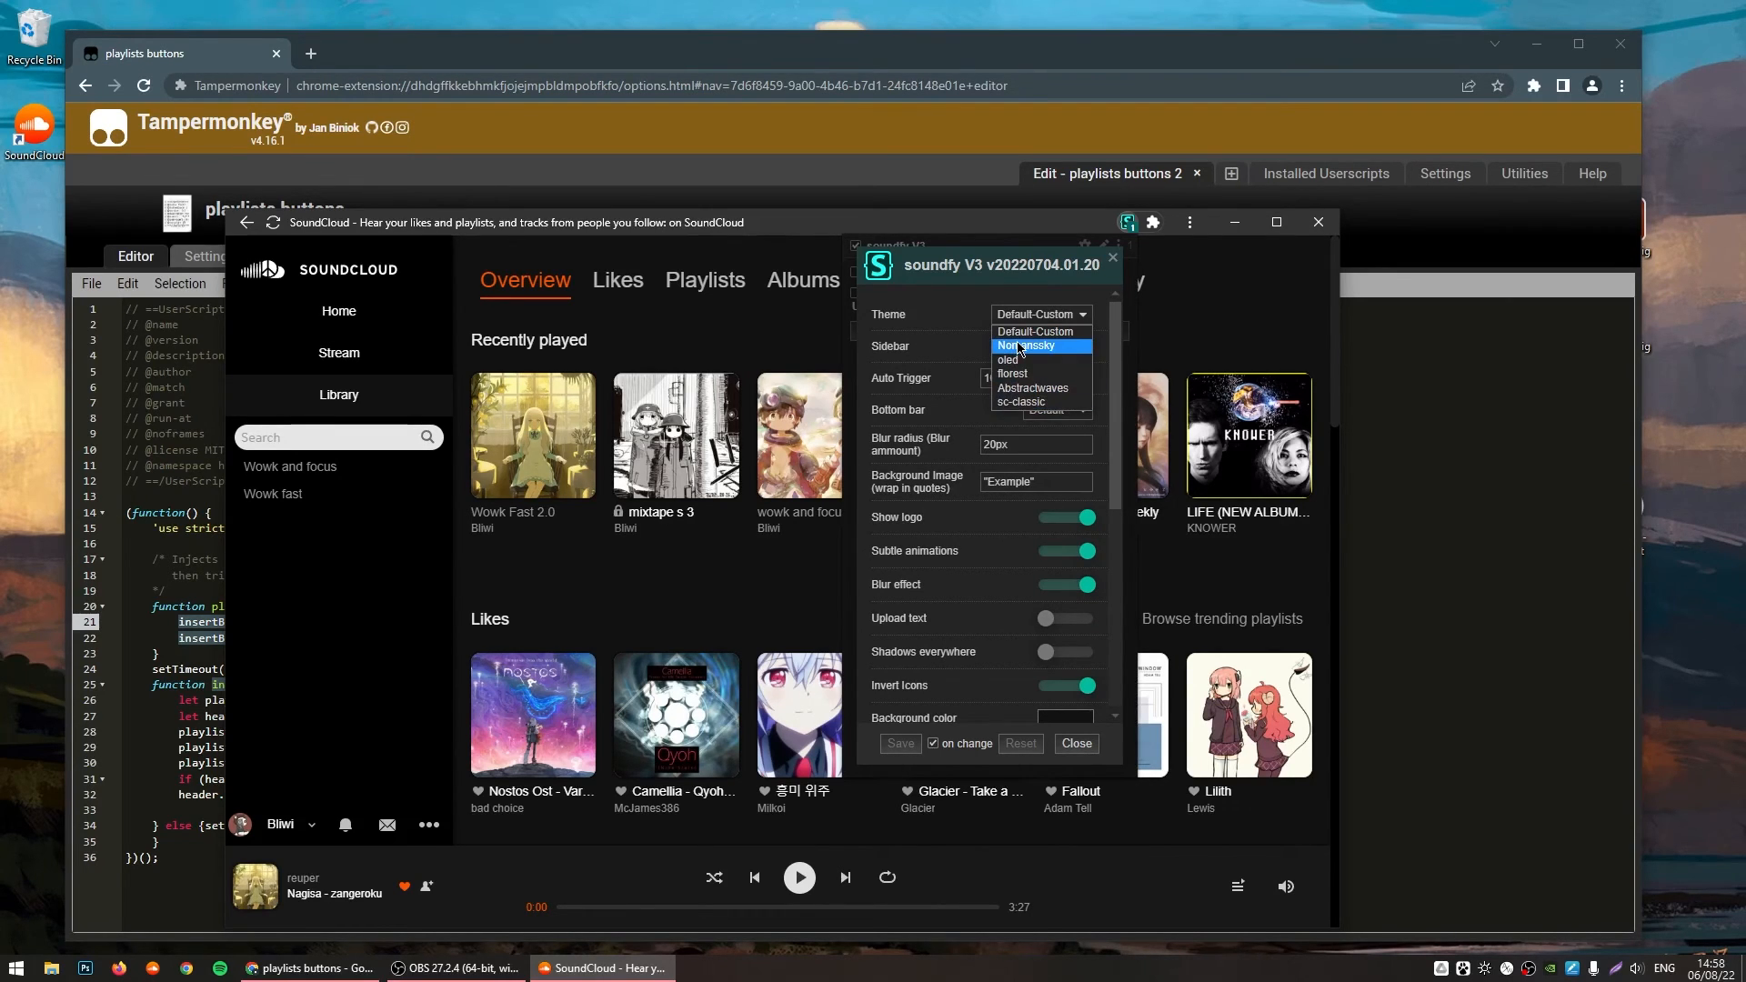
click(1025, 346)
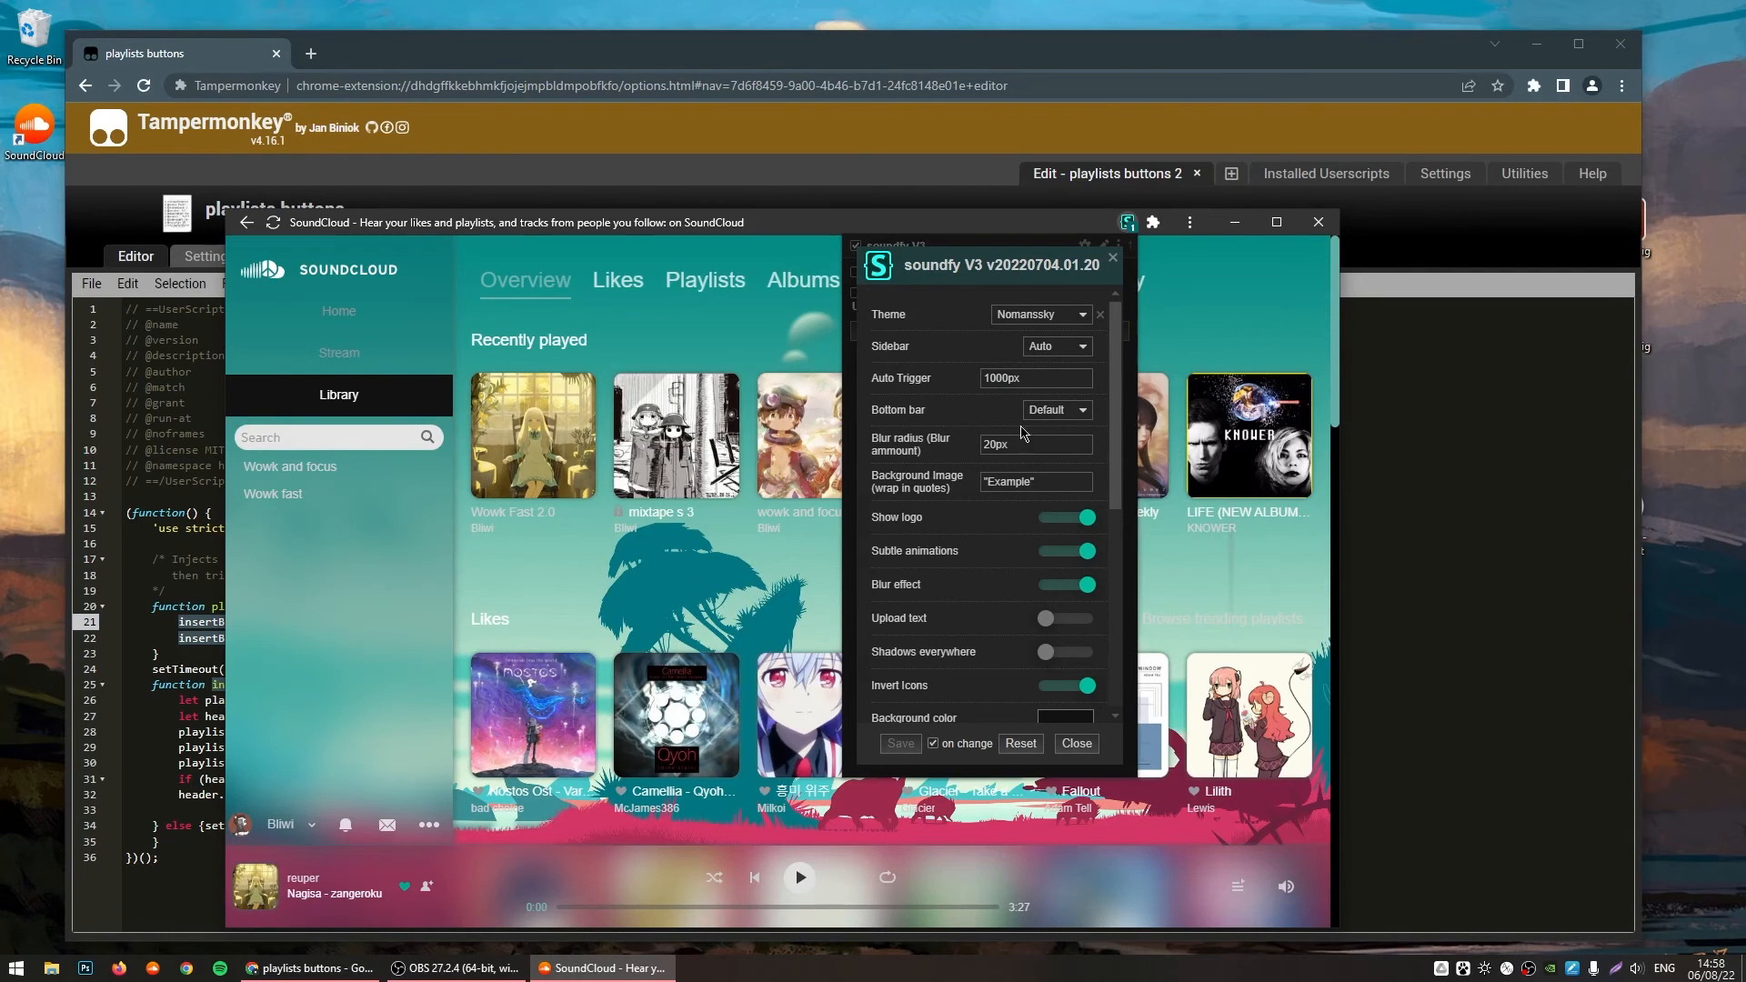
scroll(down, 3)
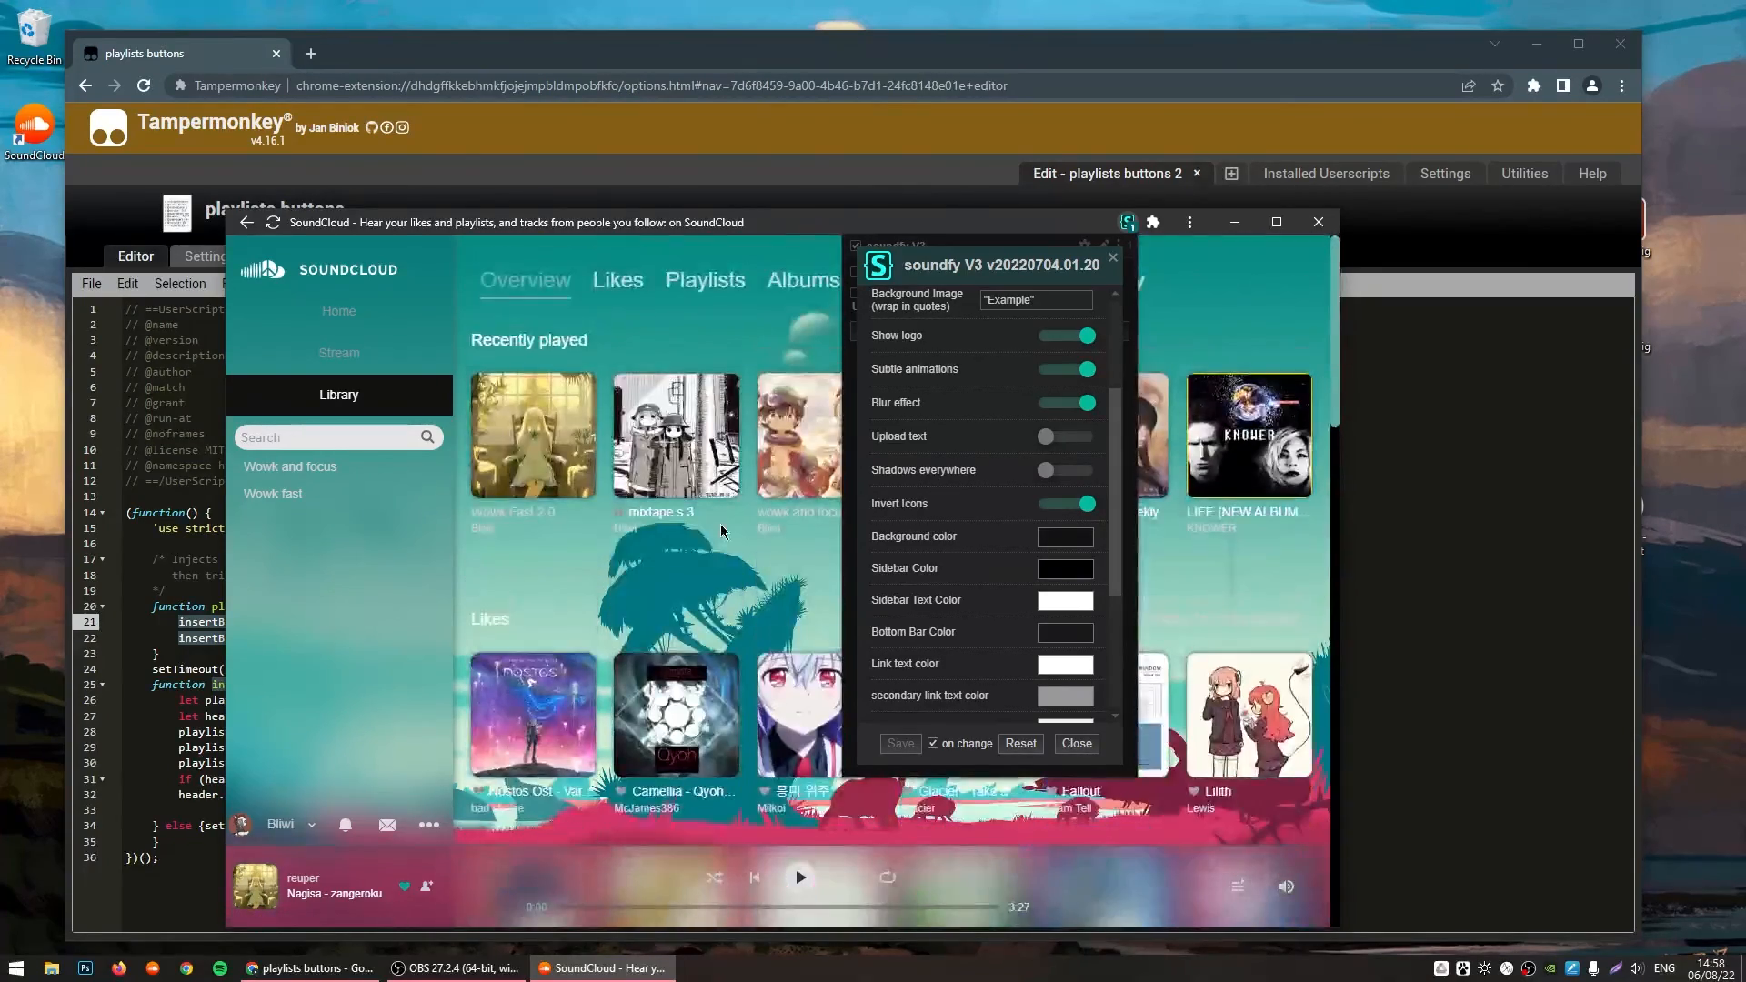
scroll(down, 3)
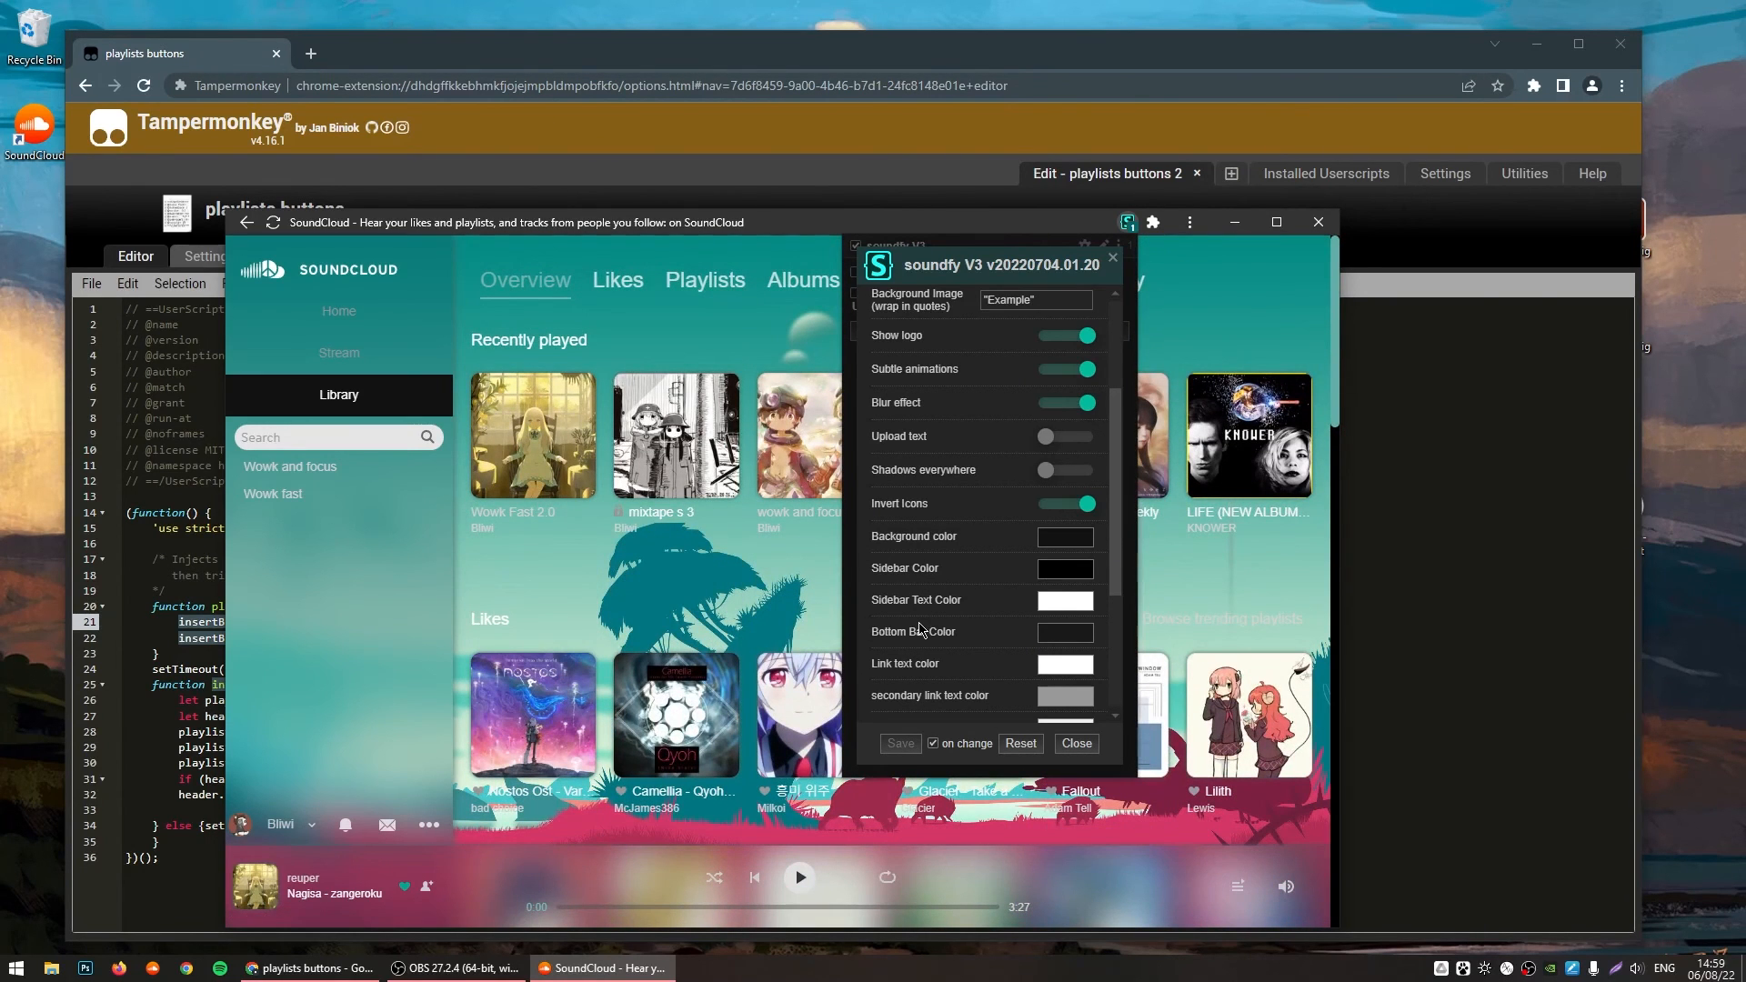
mouse_move(754, 591)
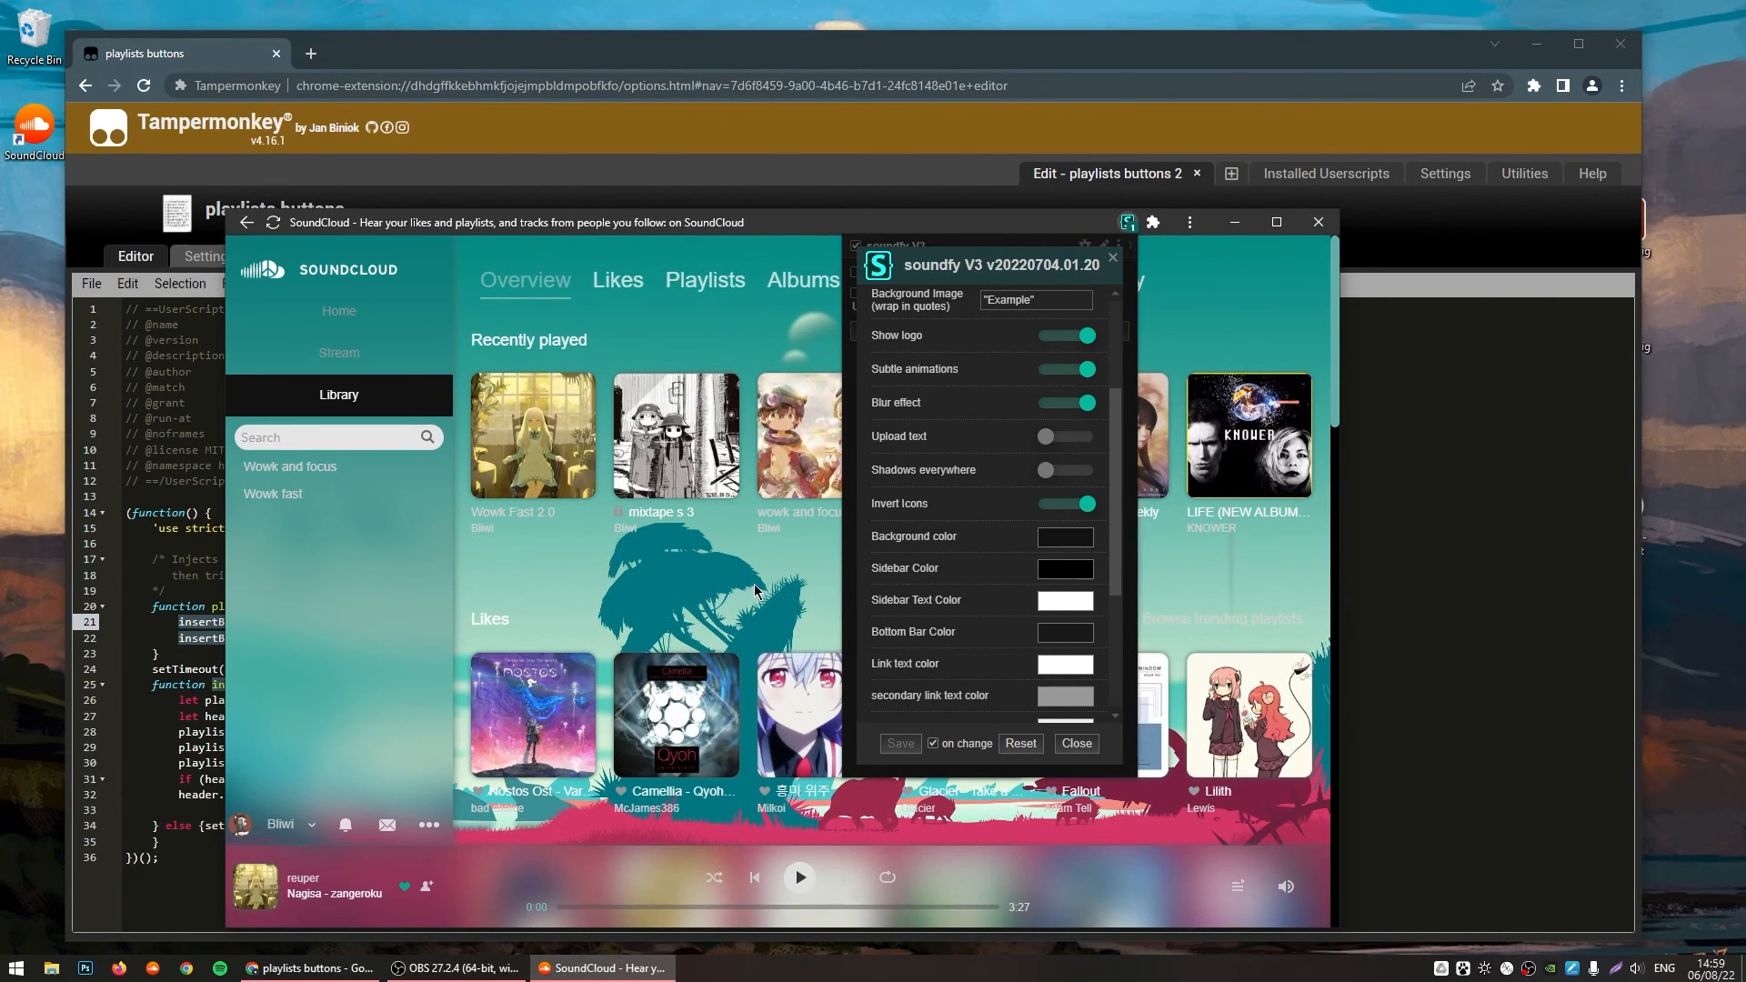
click(1073, 743)
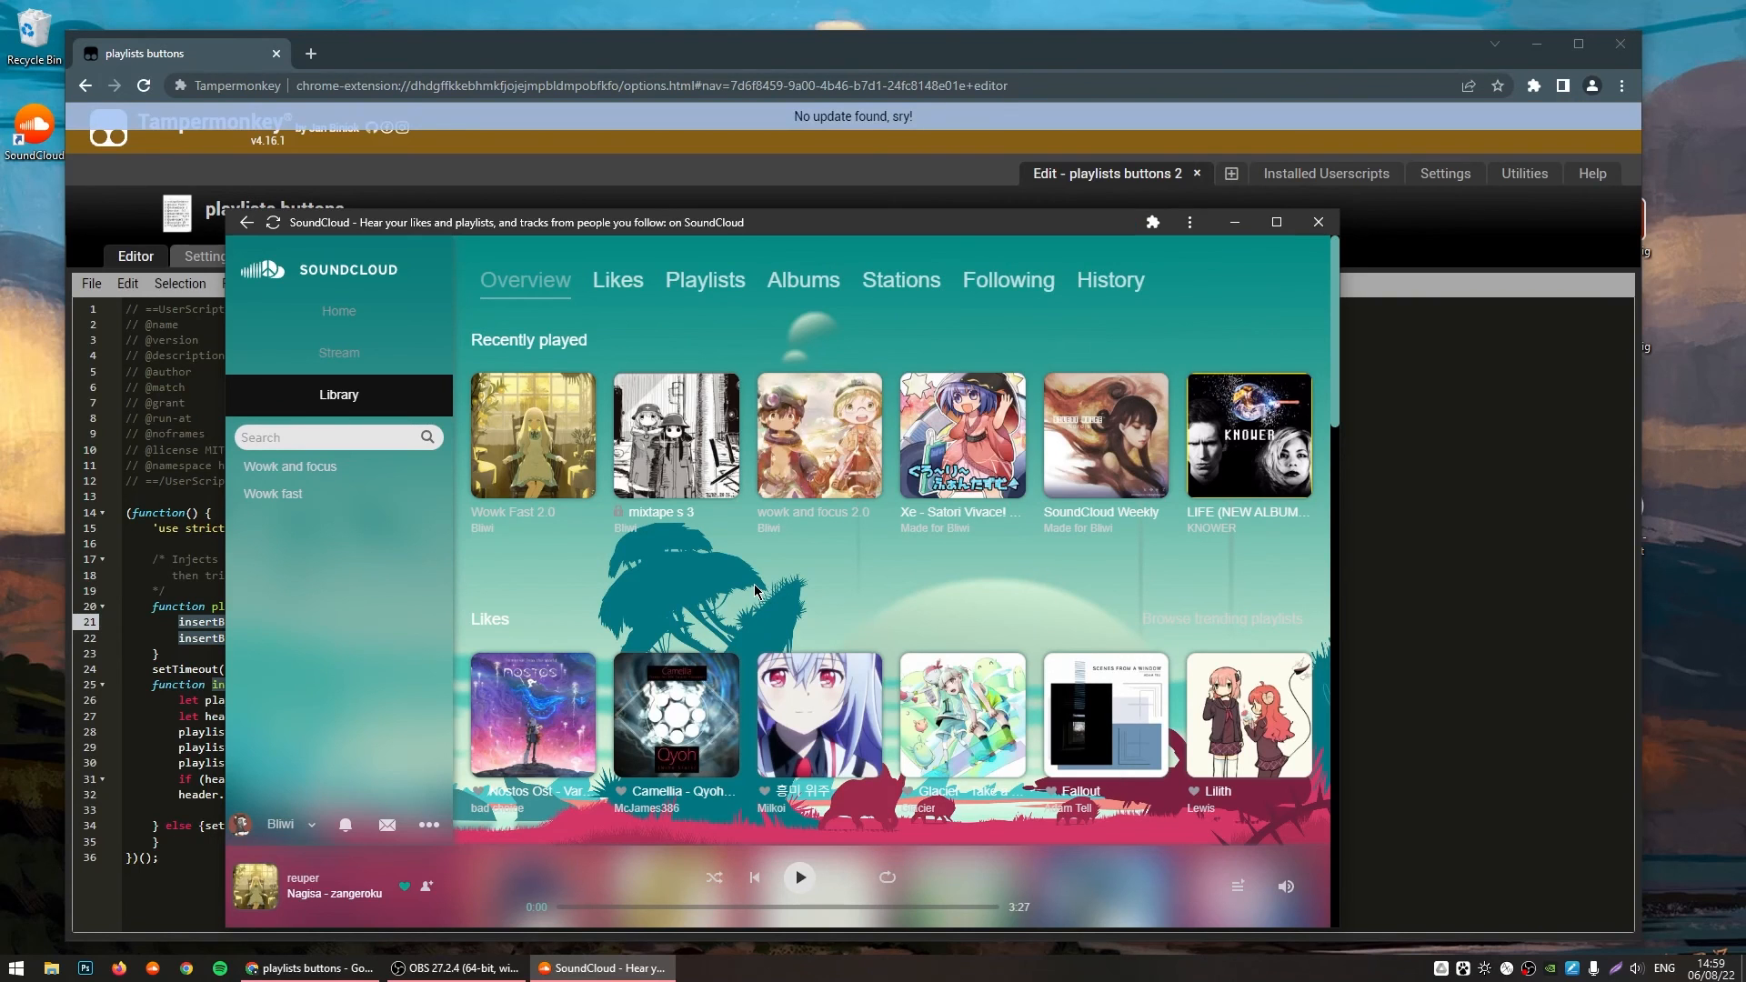